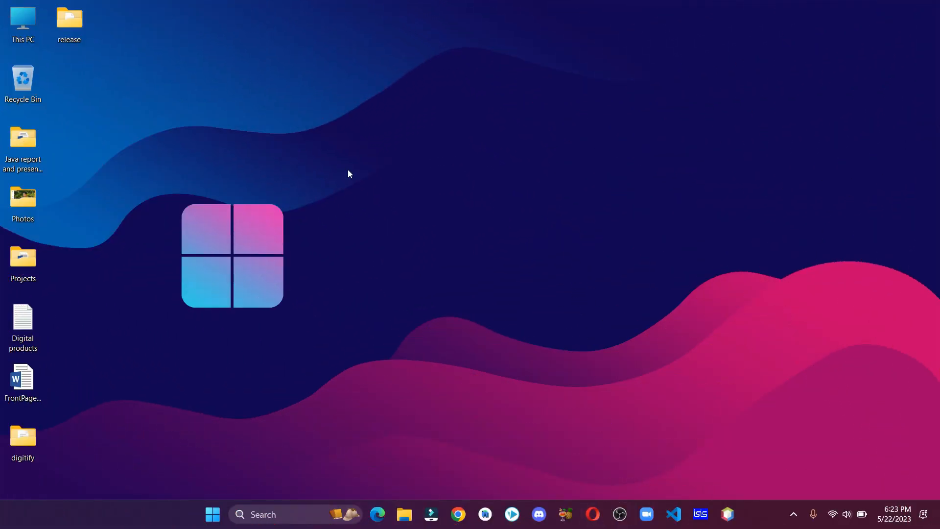
- Launch the browser and land on the Play Console All apps page
left_click(591, 514)
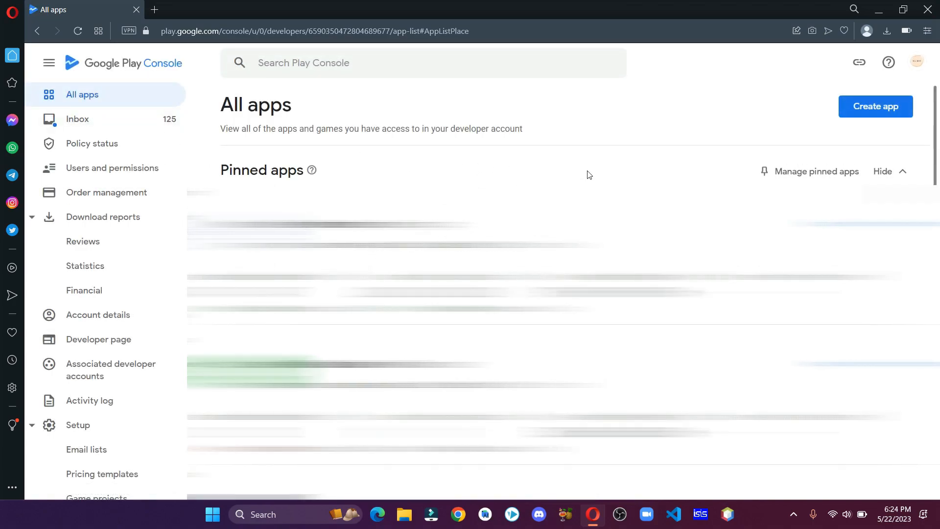
mouse_move(875, 105)
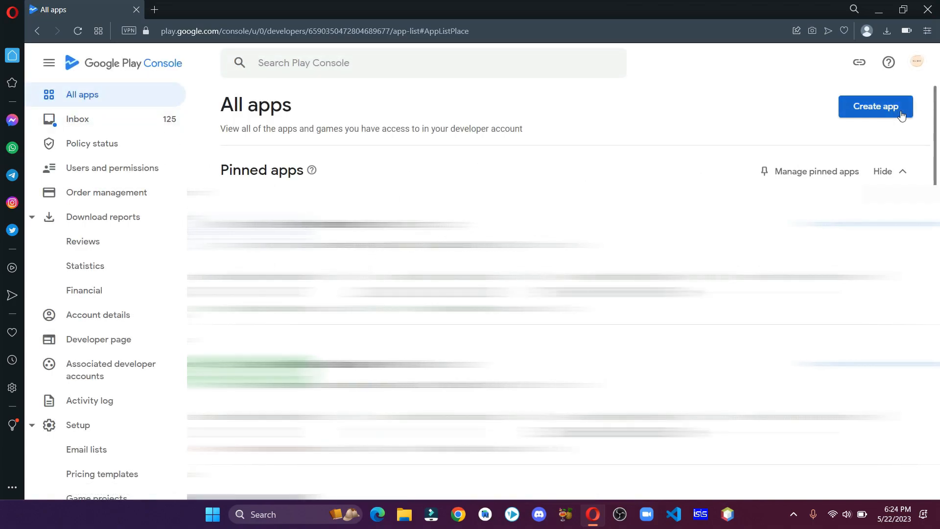
- Start a new app named 'Digitify - Online Shop' and mark it as Free
left_click(875, 106)
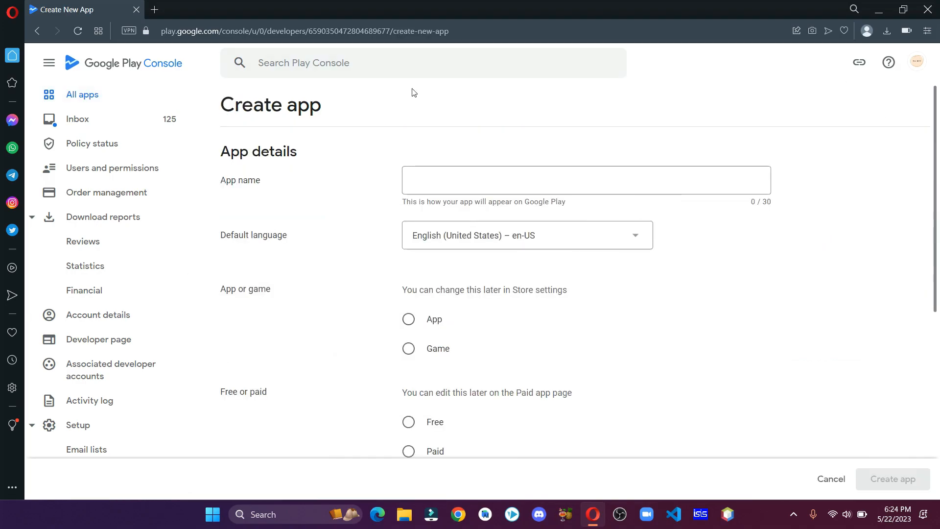
left_click(586, 180)
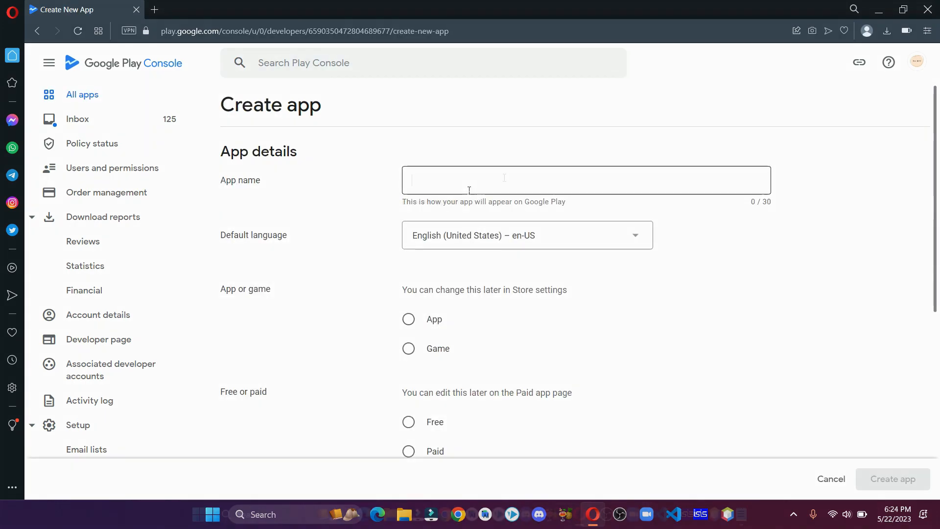
type("Digitify - Online Shop")
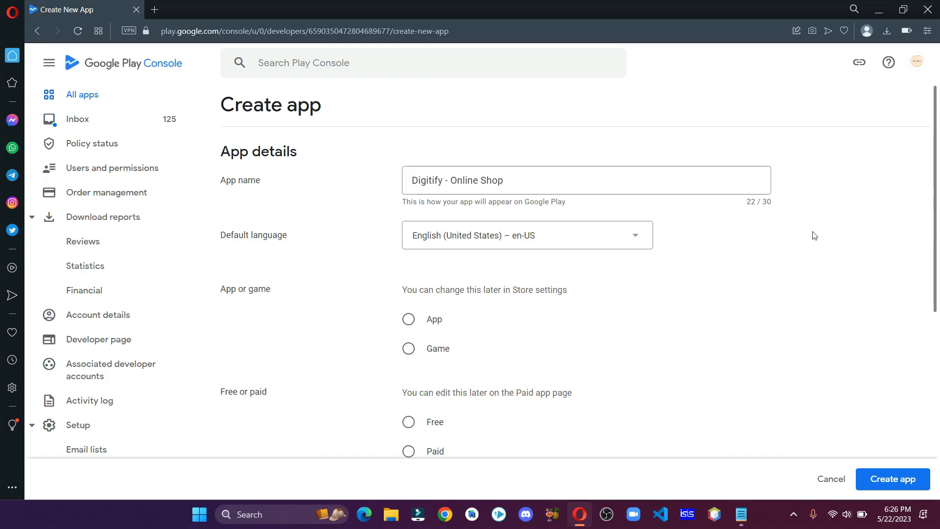
scroll("down", 3)
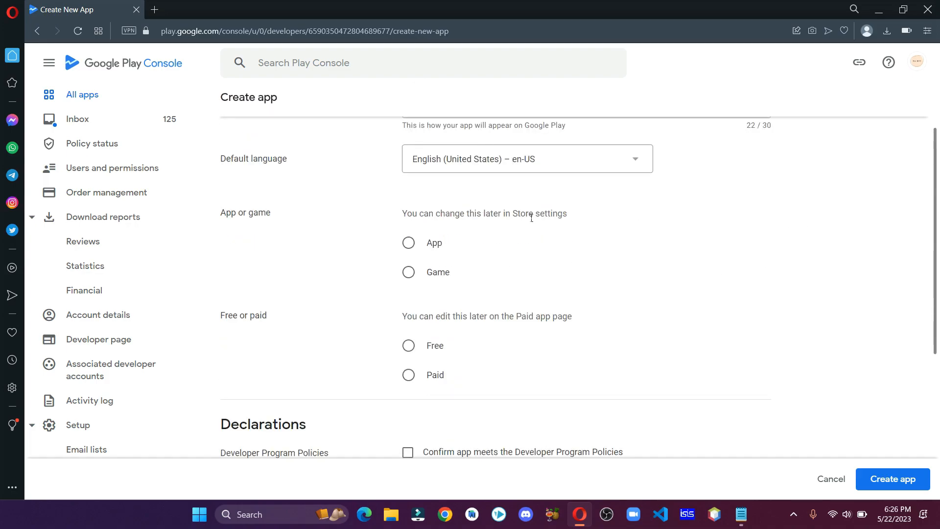
mouse_move(409, 243)
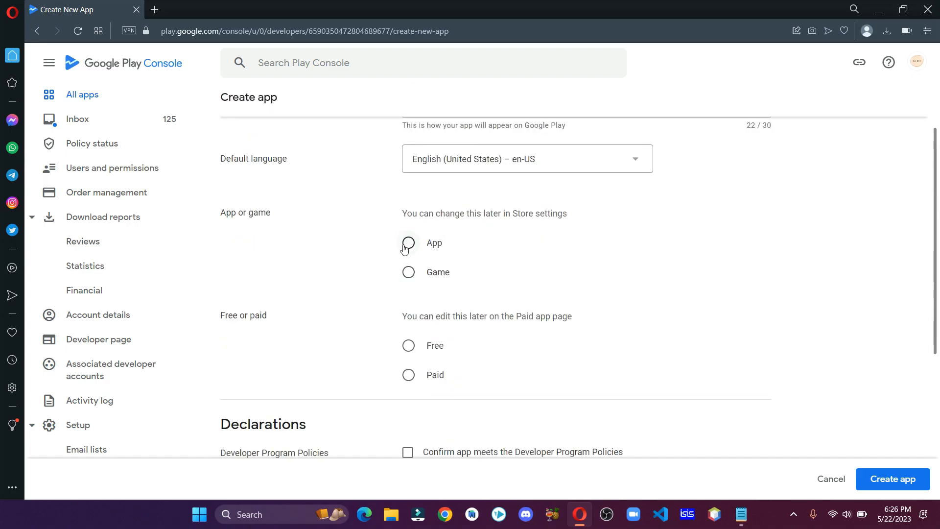
scroll("down", 3)
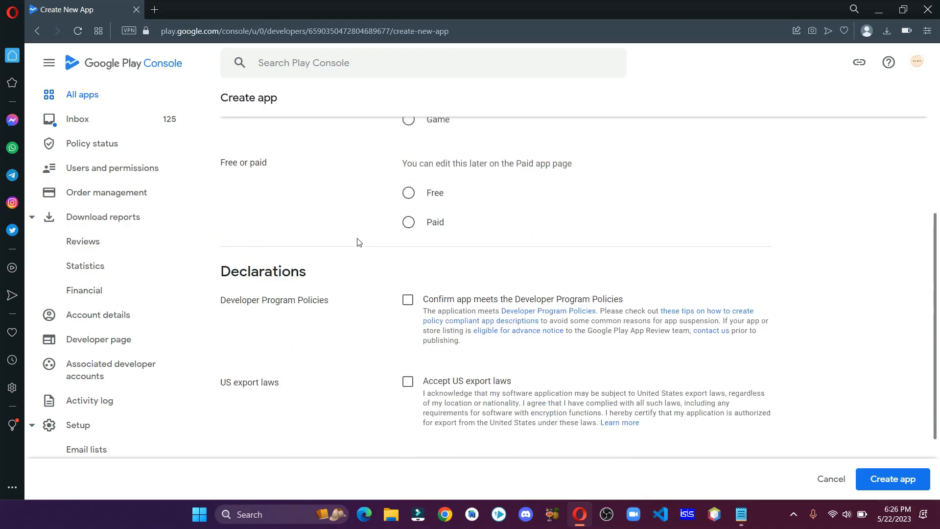
left_click(408, 193)
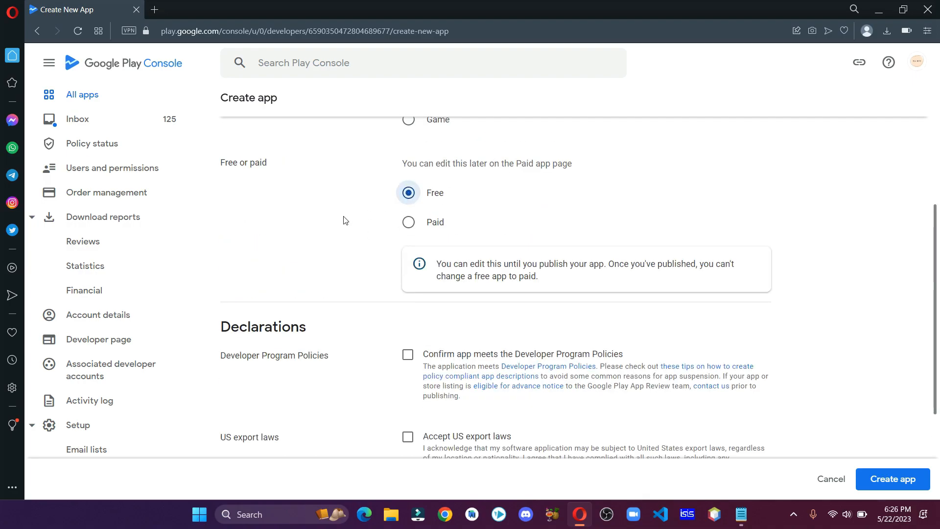
- Accept the Developer Program Policies and US export laws declarations and create the app
scroll("down", 3)
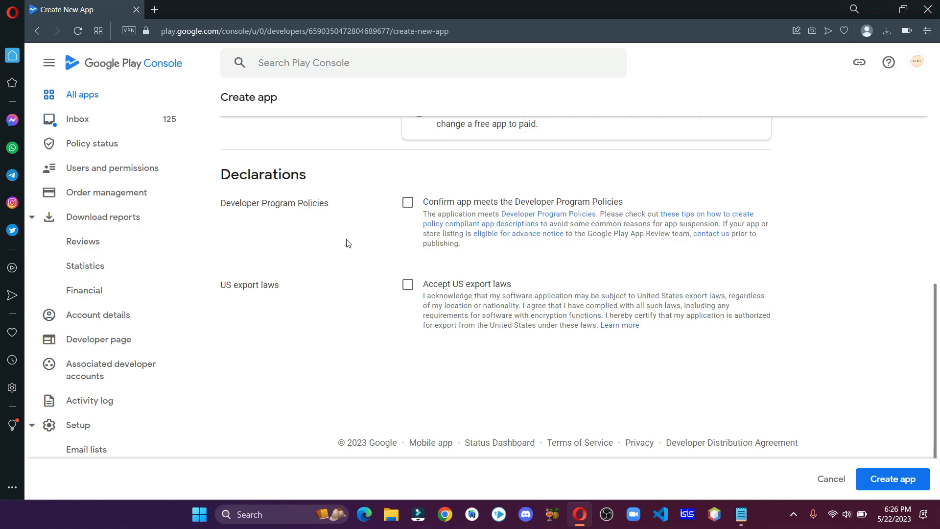
left_click(408, 202)
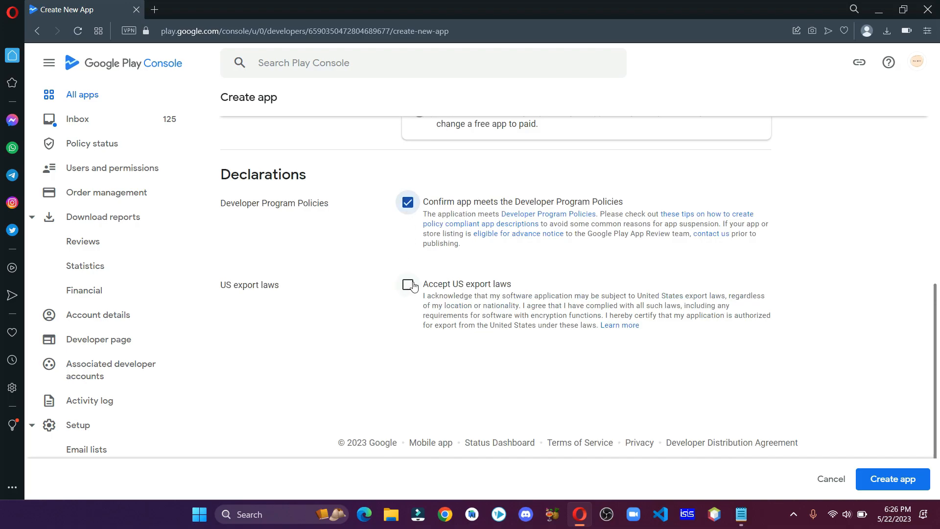
left_click(408, 284)
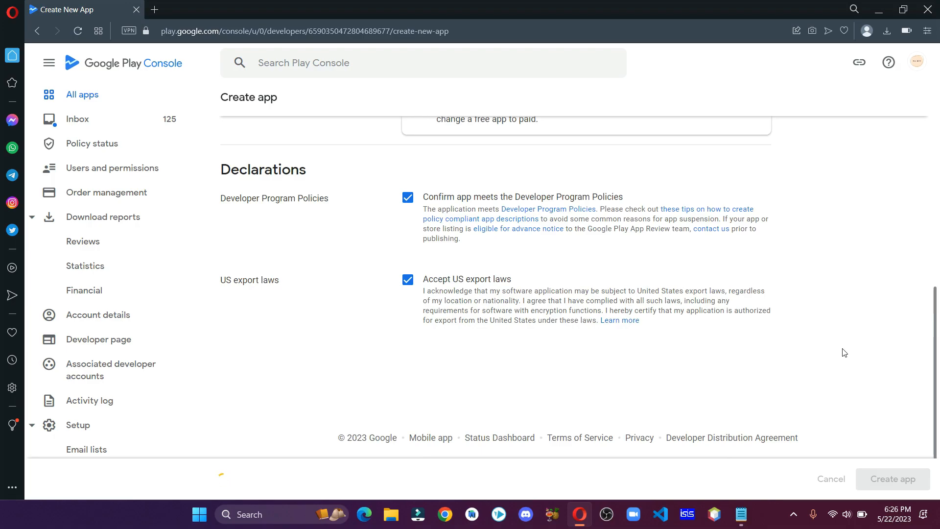
left_click(894, 479)
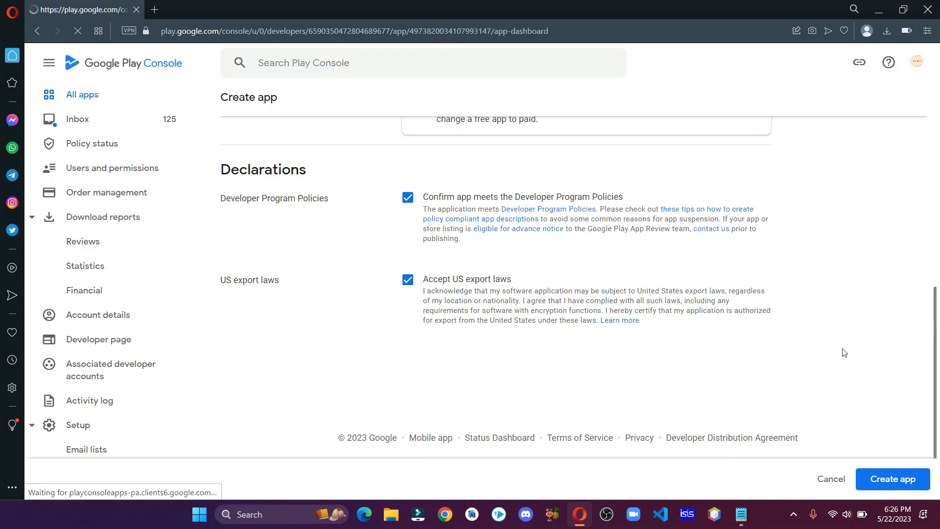
left_click(891, 479)
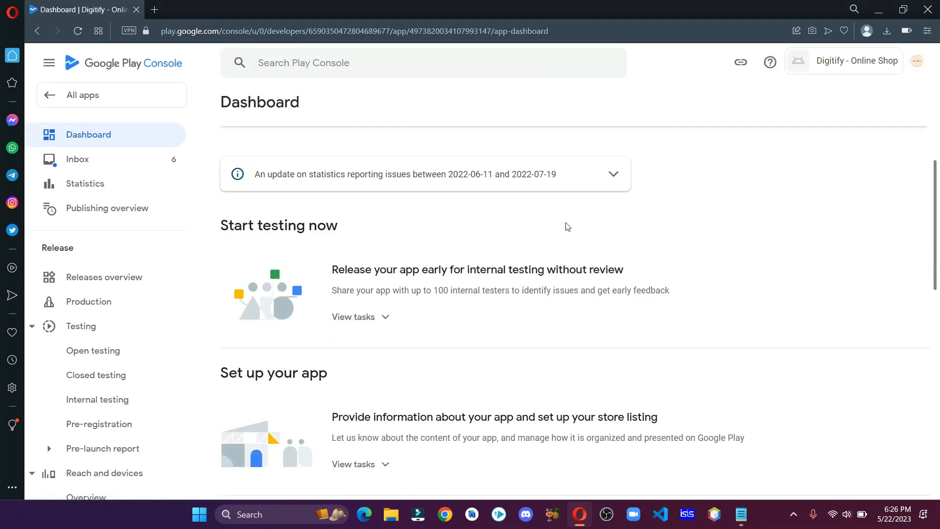
scroll("down", 3)
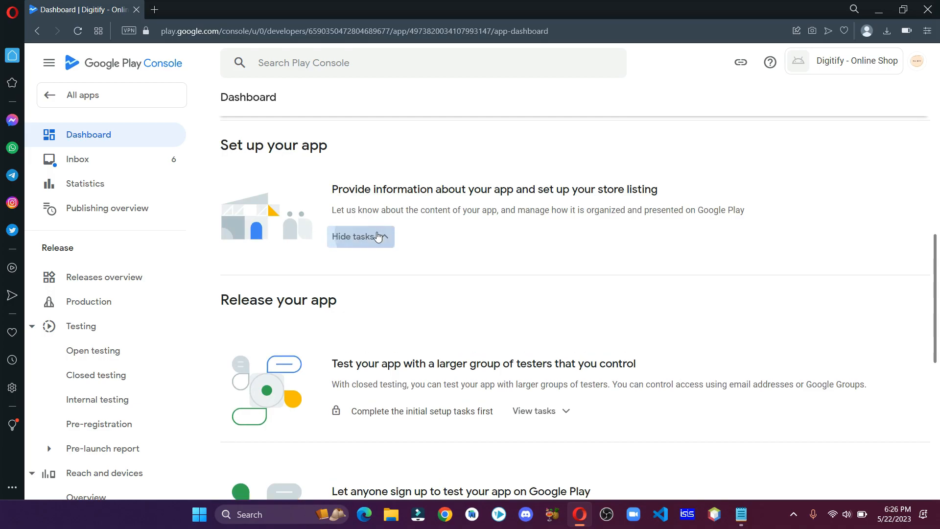
left_click(360, 236)
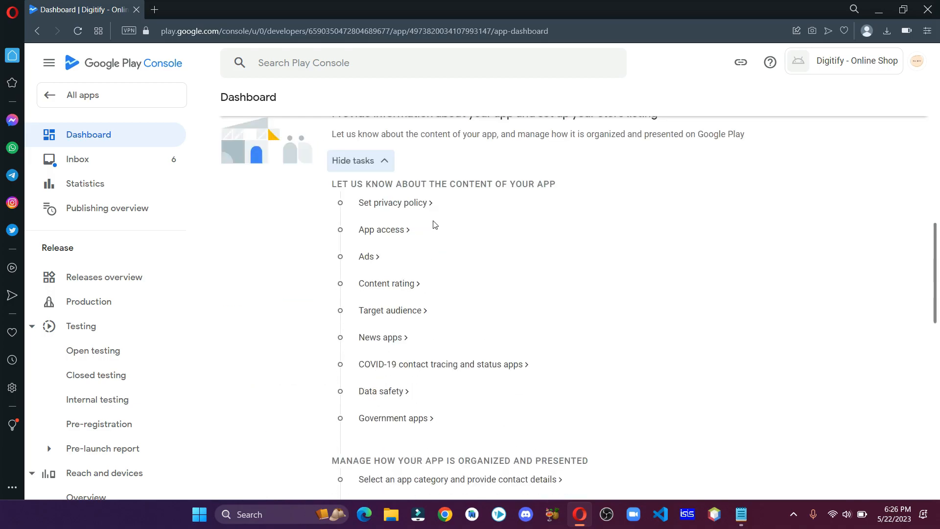
left_click(392, 201)
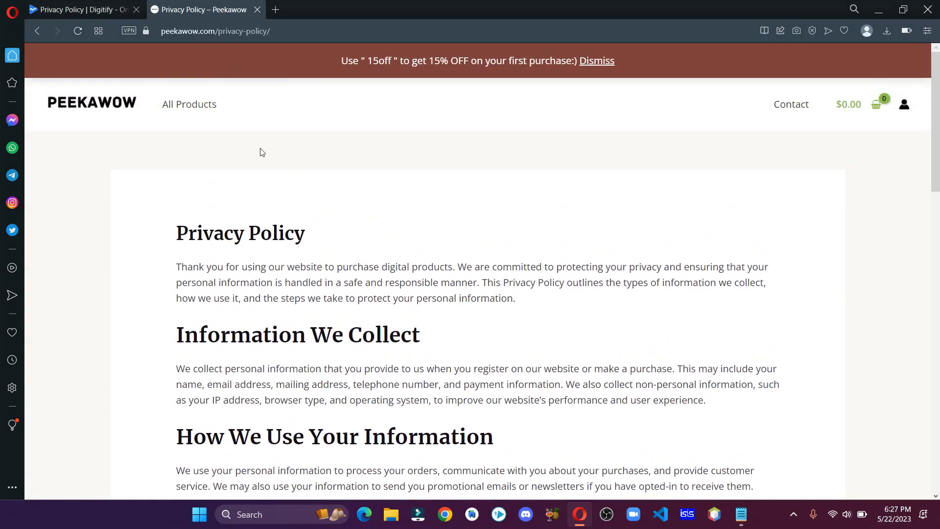
scroll("down", 3)
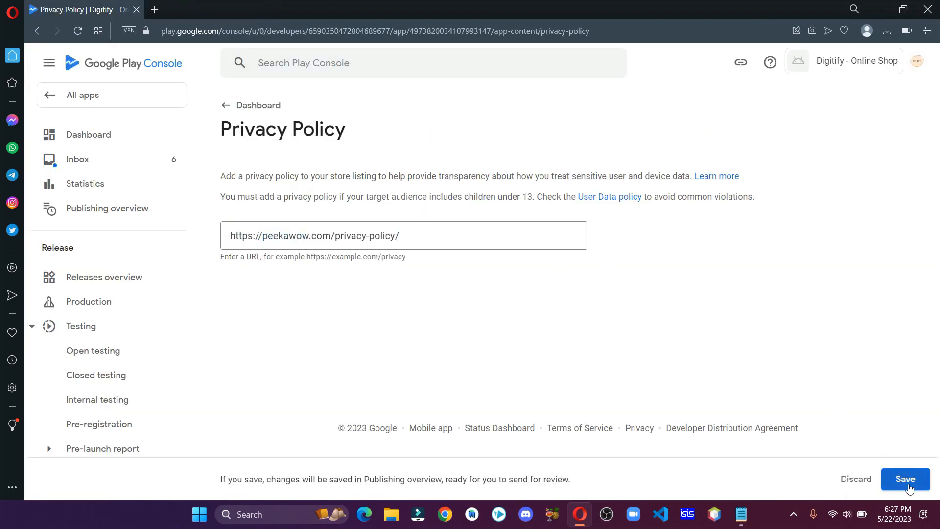
left_click(905, 479)
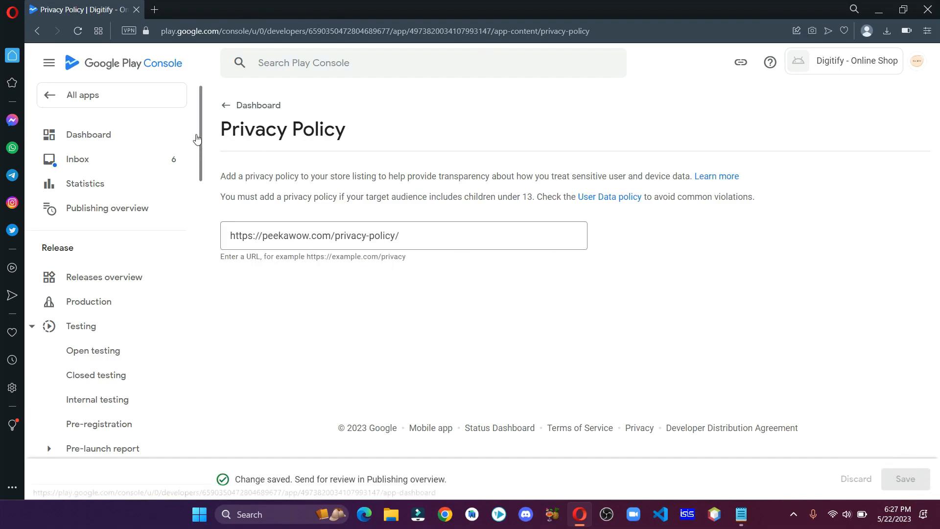
left_click(88, 134)
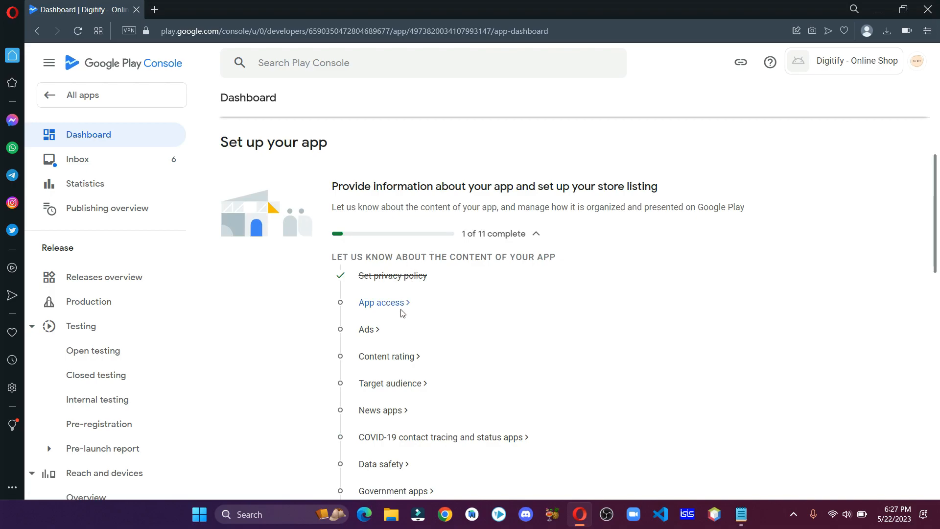
- Save App access as 'All functionality available without access restrictions' and return to the dashboard
left_click(381, 302)
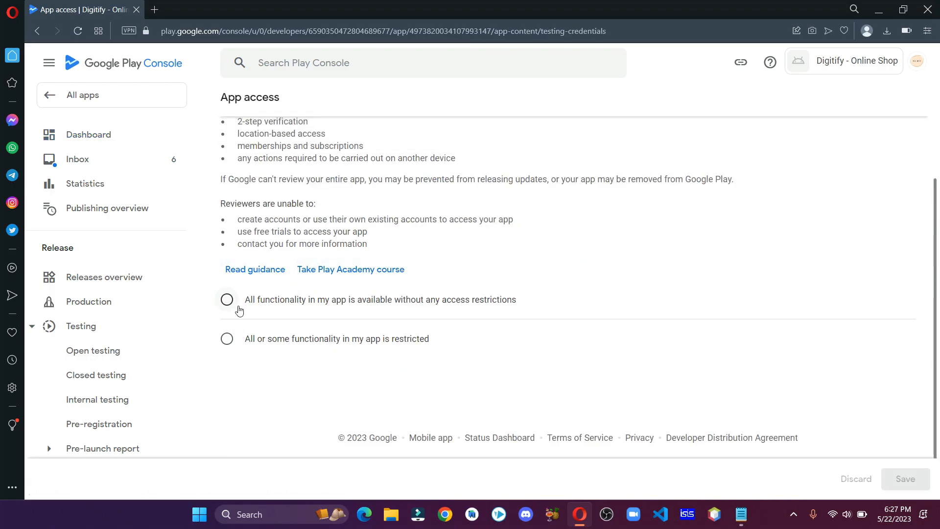
left_click(226, 299)
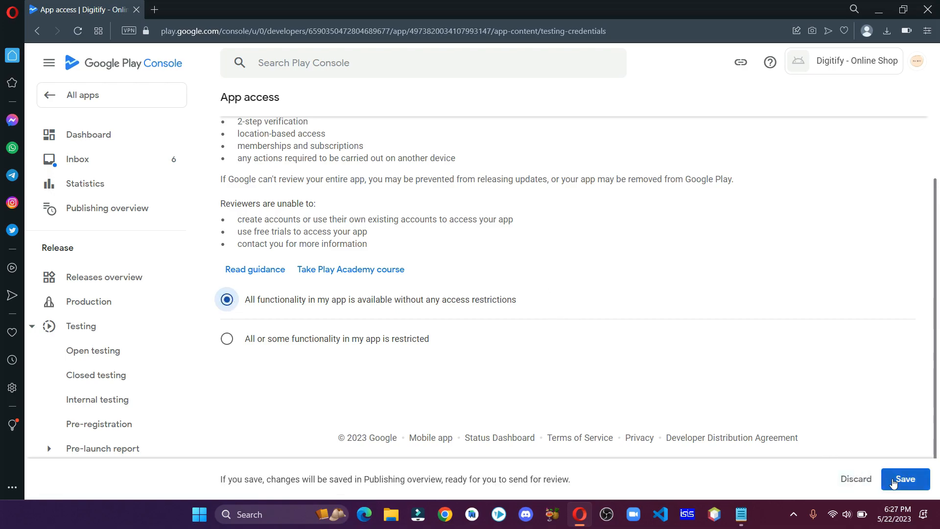
left_click(904, 479)
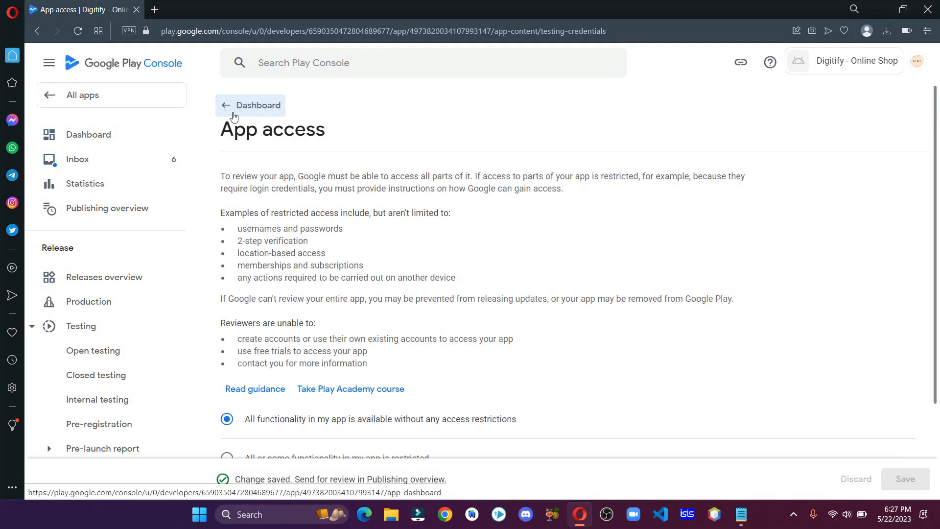
left_click(259, 105)
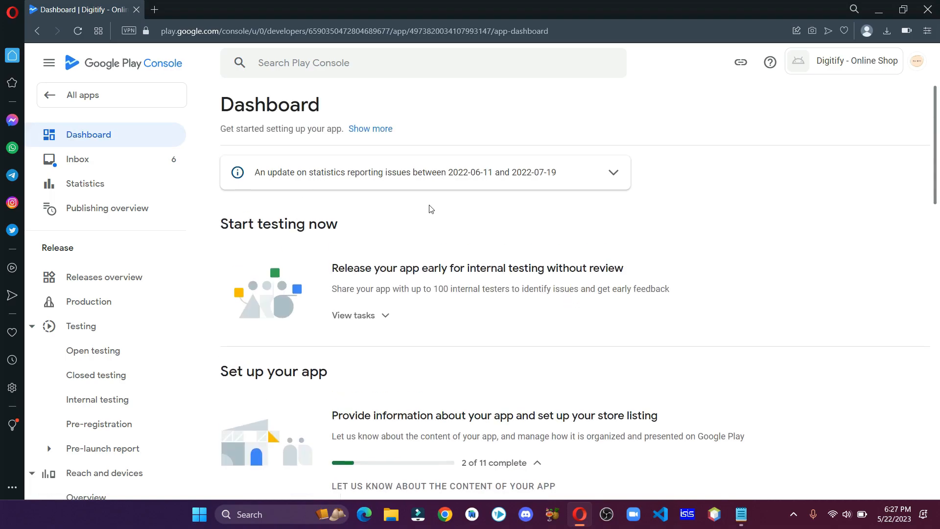
- Save the Ads declaration as 'No, my app does not contain ads' and return to the dashboard
scroll("down", 3)
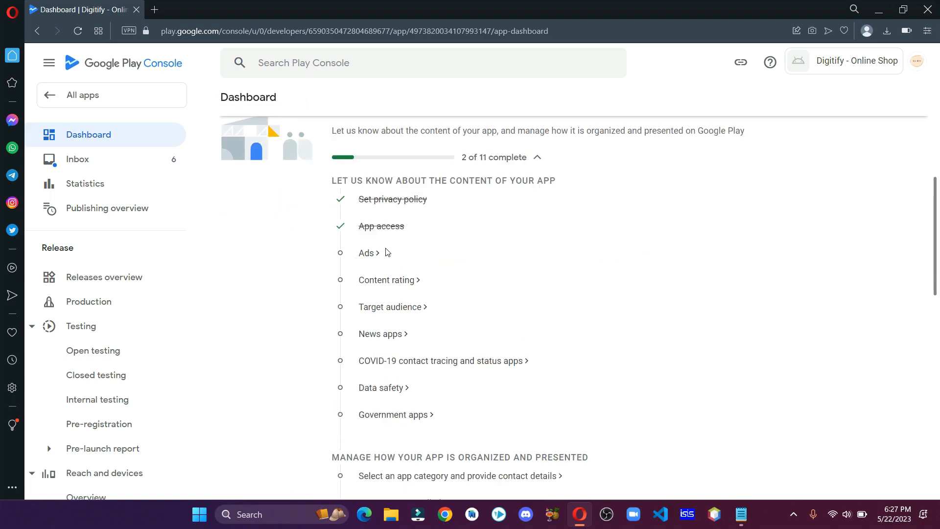
left_click(365, 253)
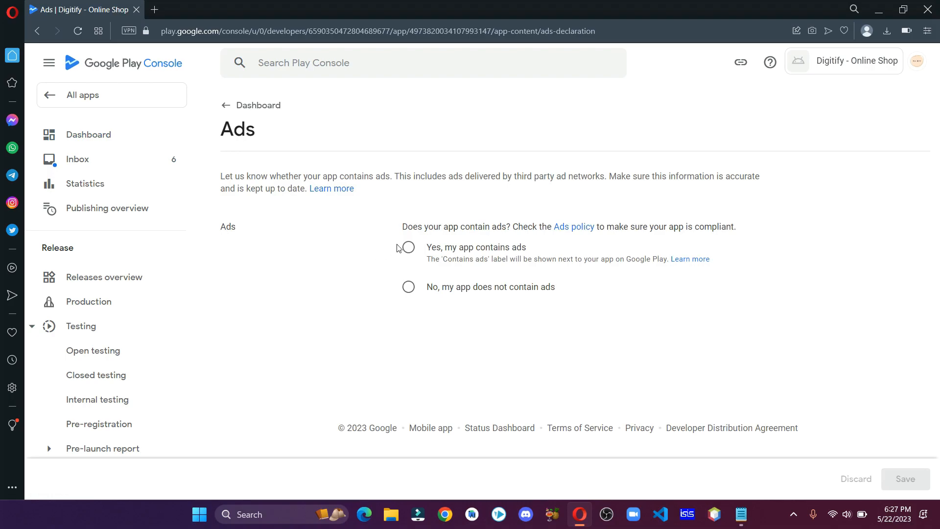
mouse_move(412, 287)
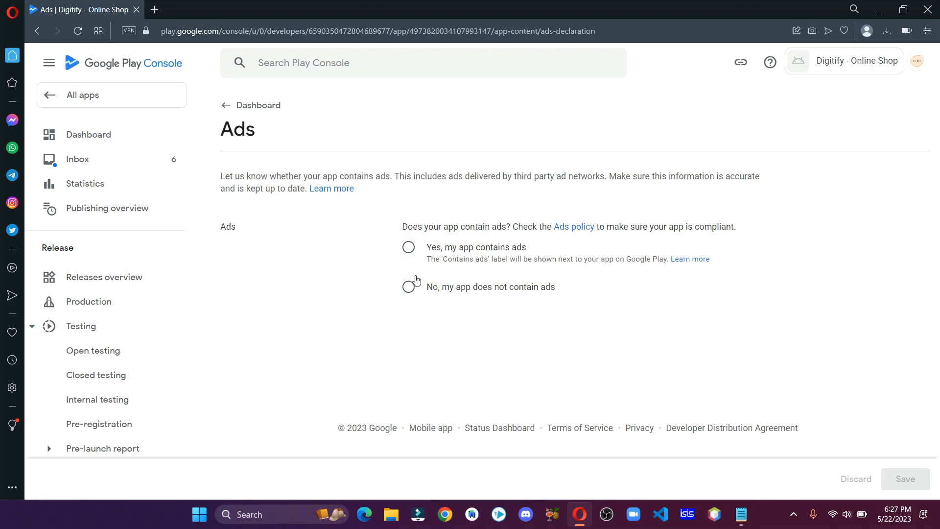
left_click(409, 287)
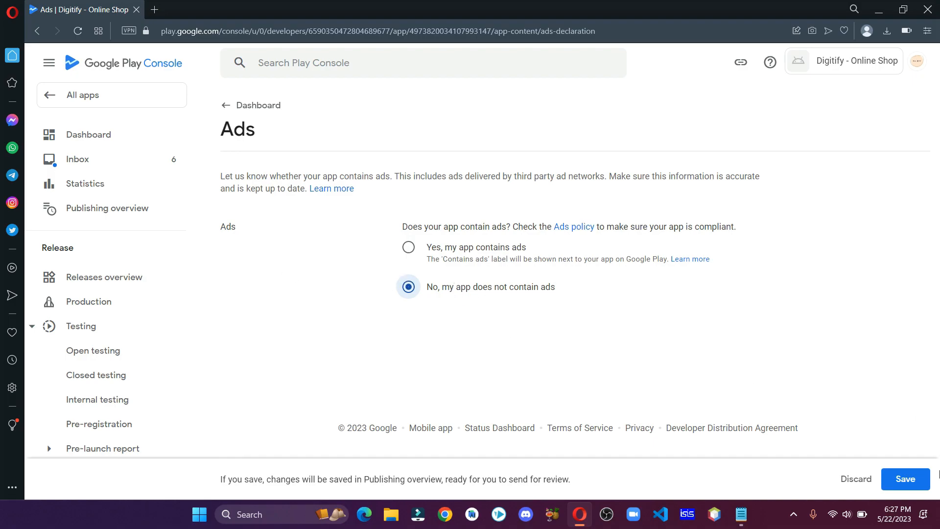
left_click(905, 479)
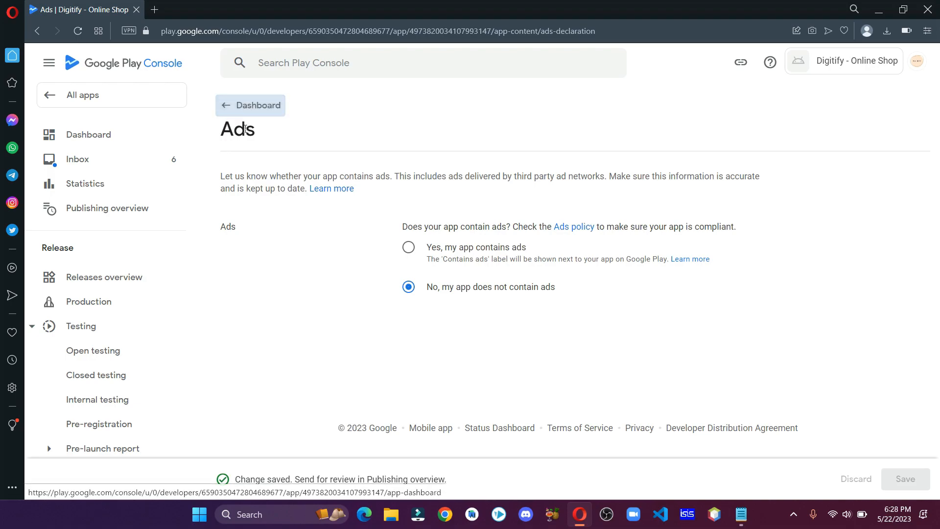
left_click(250, 104)
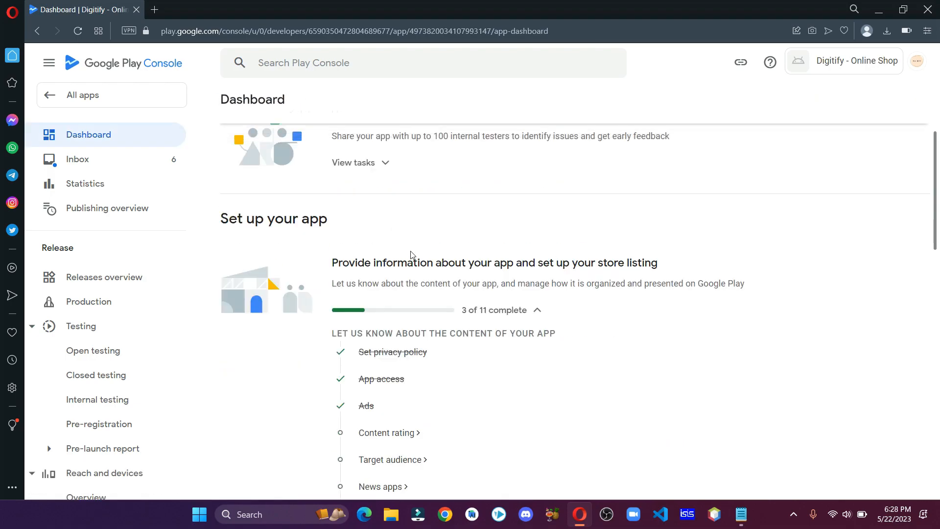
- Enter the contact email and choose All Other App Types for the content rating questionnaire
scroll("down", 3)
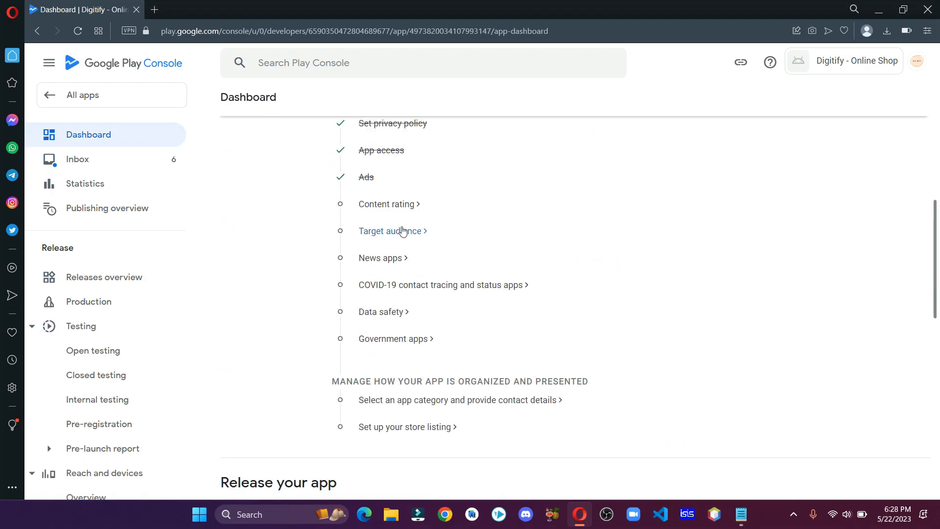
left_click(386, 204)
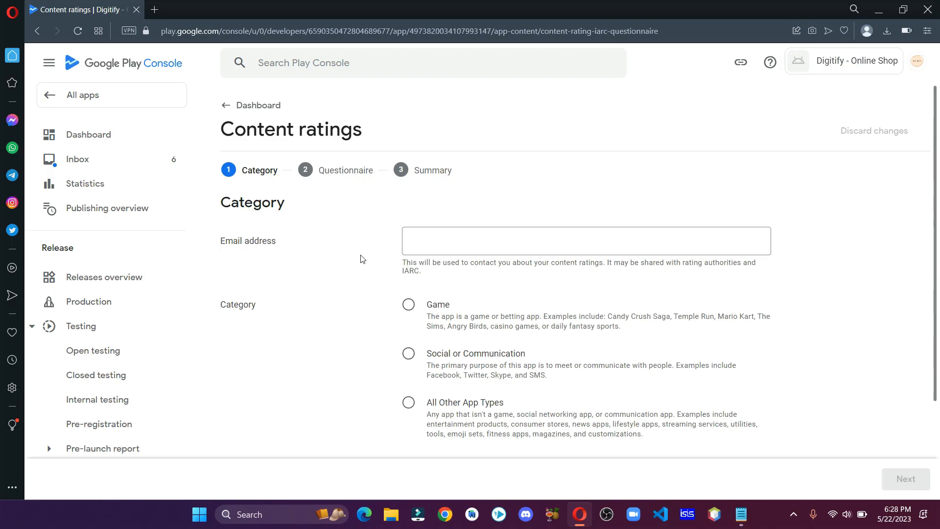
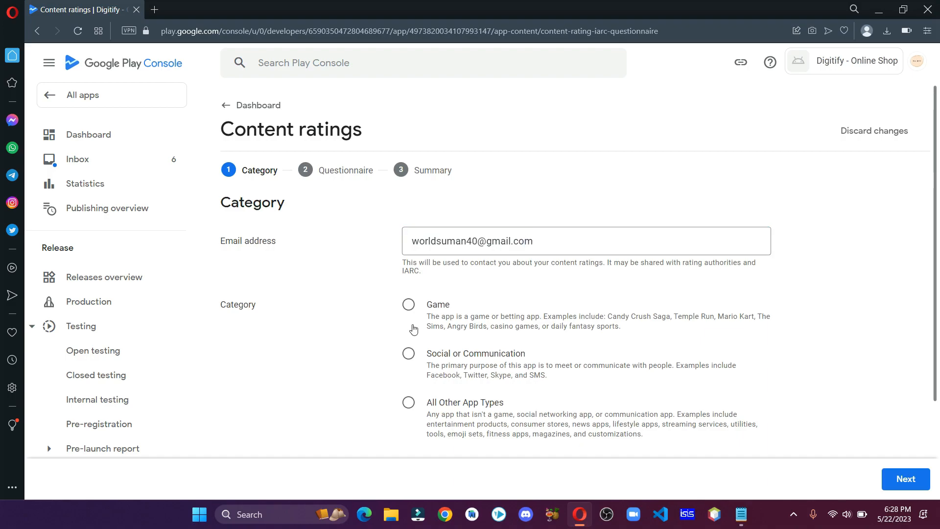
scroll("down", 3)
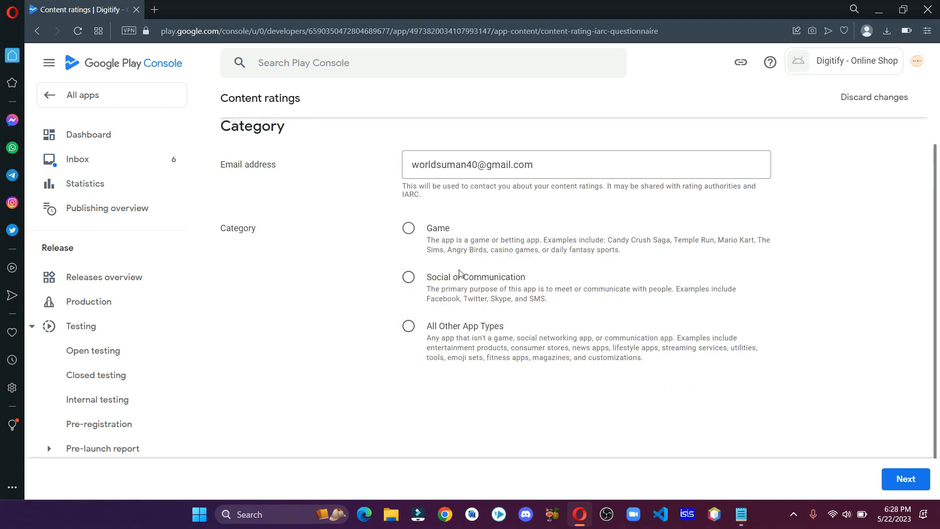
left_click(408, 325)
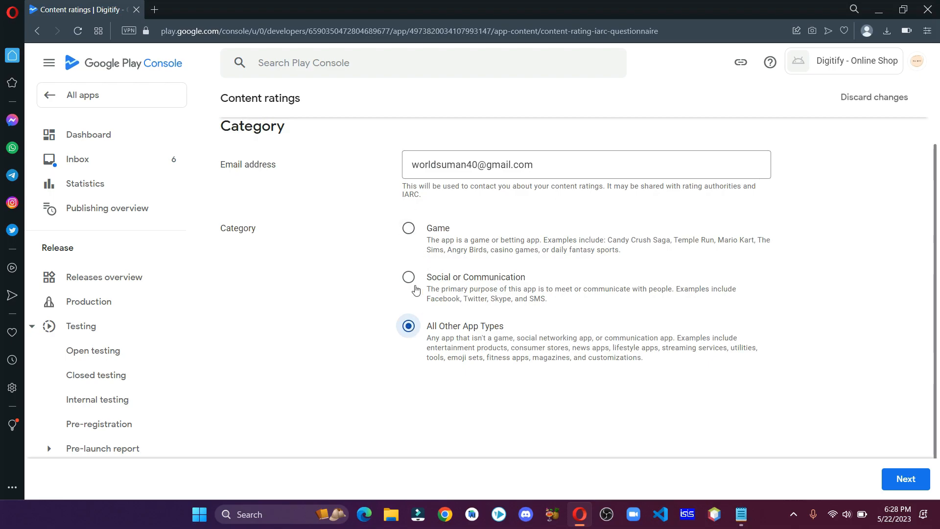
scroll("down", 3)
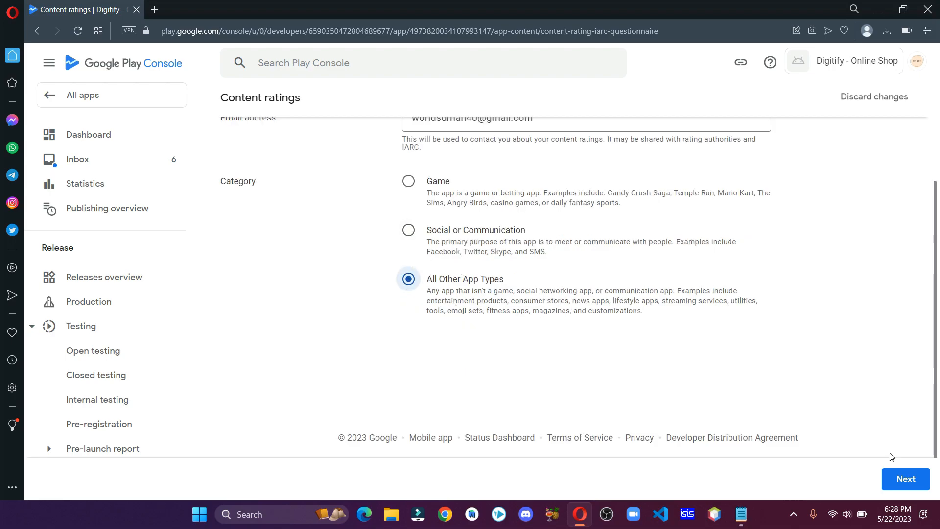
left_click(905, 479)
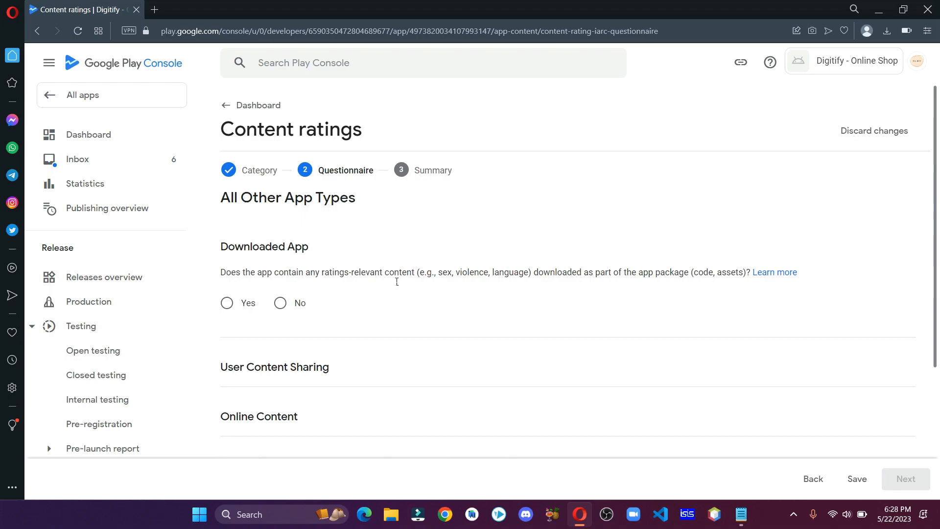
- Answer No to every questionnaire question and save the calculated content ratings
scroll("down", 3)
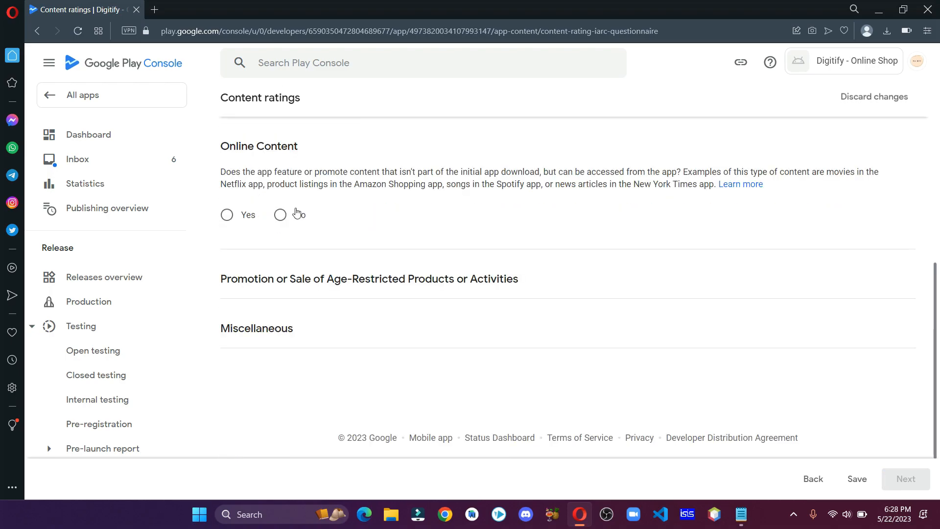
left_click(279, 214)
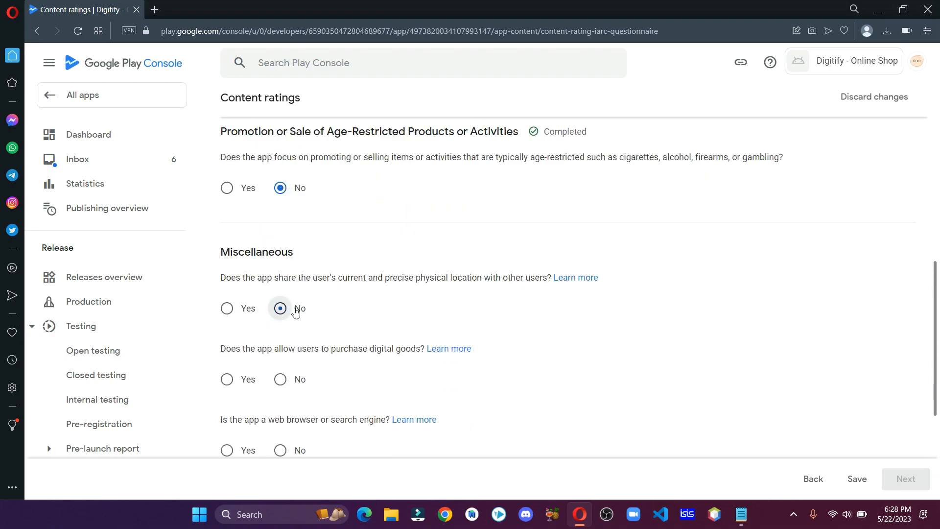
scroll("down", 3)
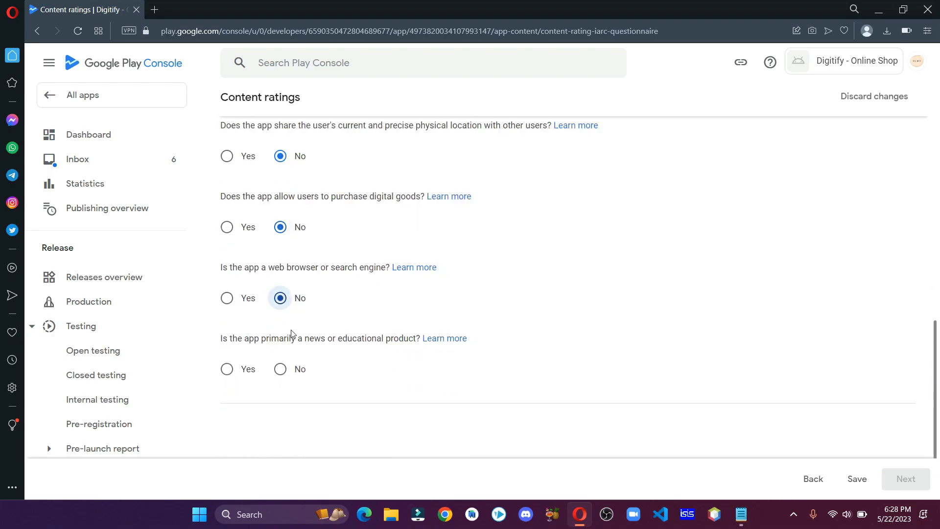
left_click(279, 370)
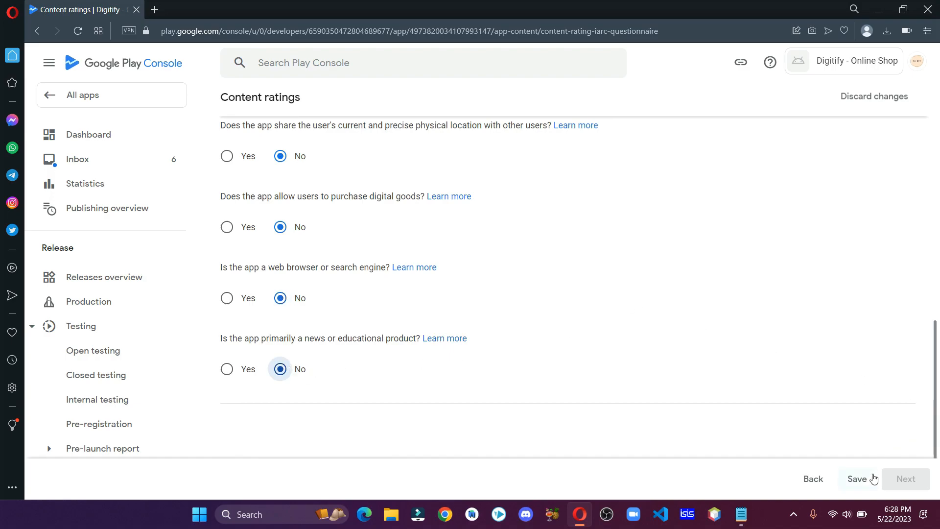
left_click(856, 479)
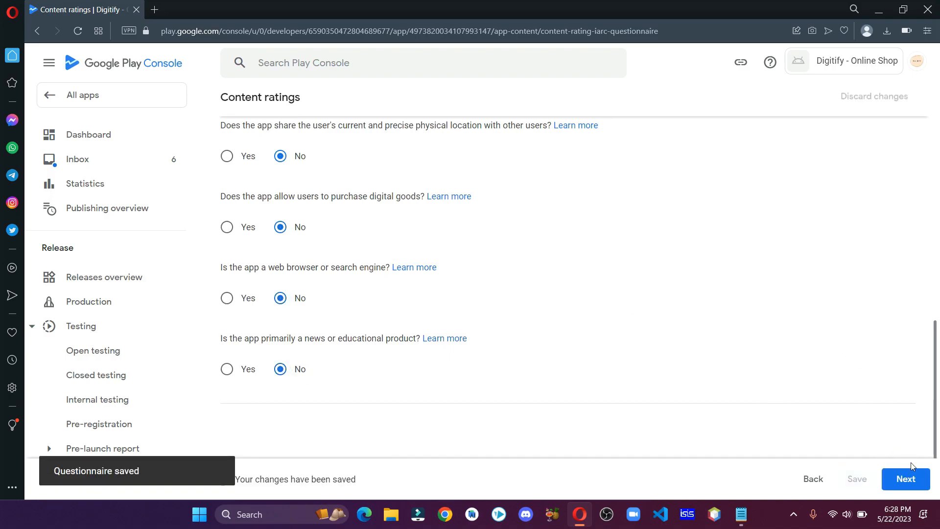
left_click(905, 480)
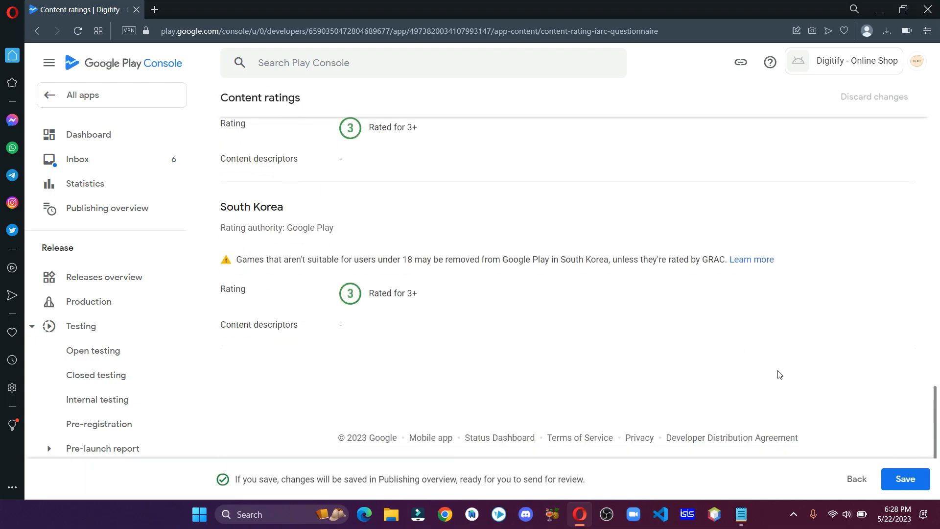
left_click(904, 479)
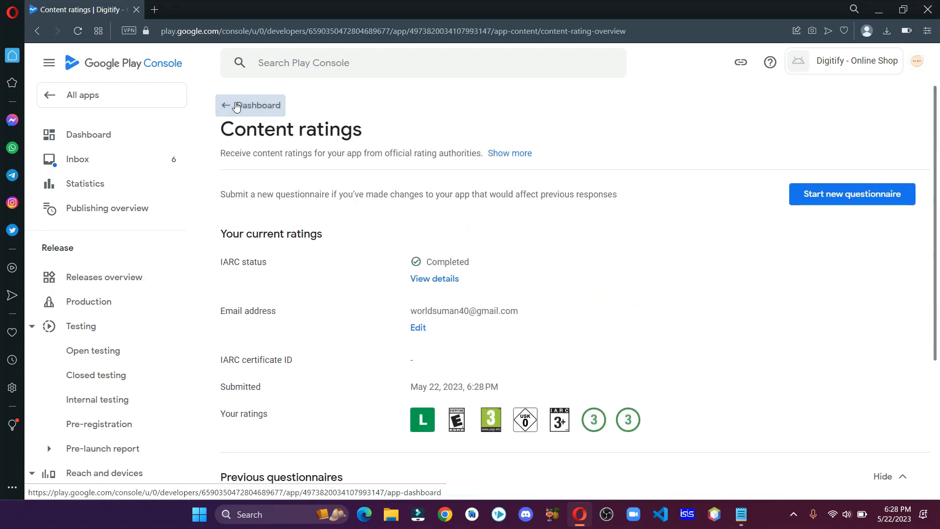
- Select the 16-17 and 18 and over target age groups
left_click(256, 105)
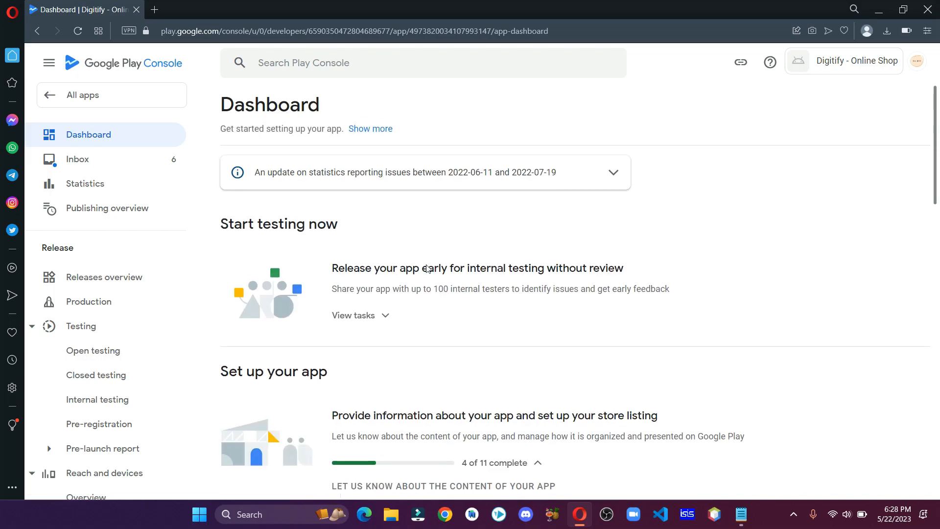
scroll("down", 3)
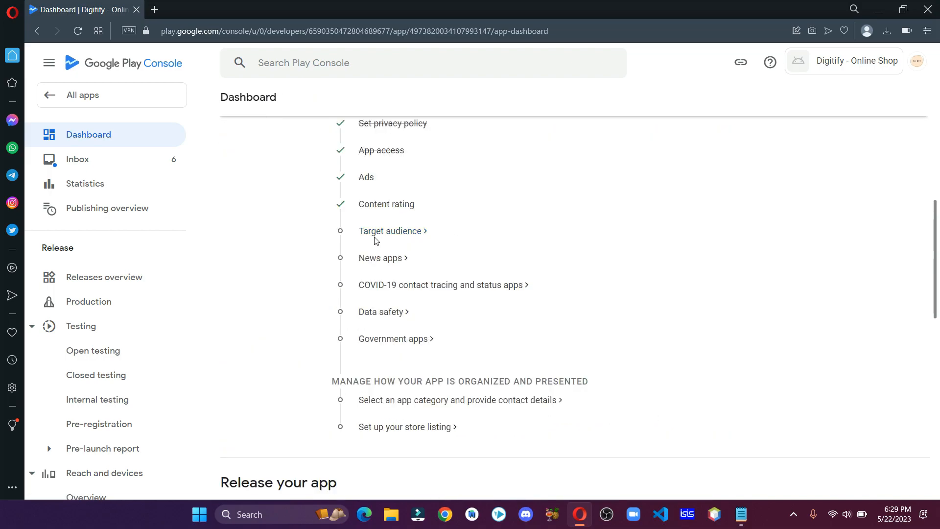
left_click(390, 231)
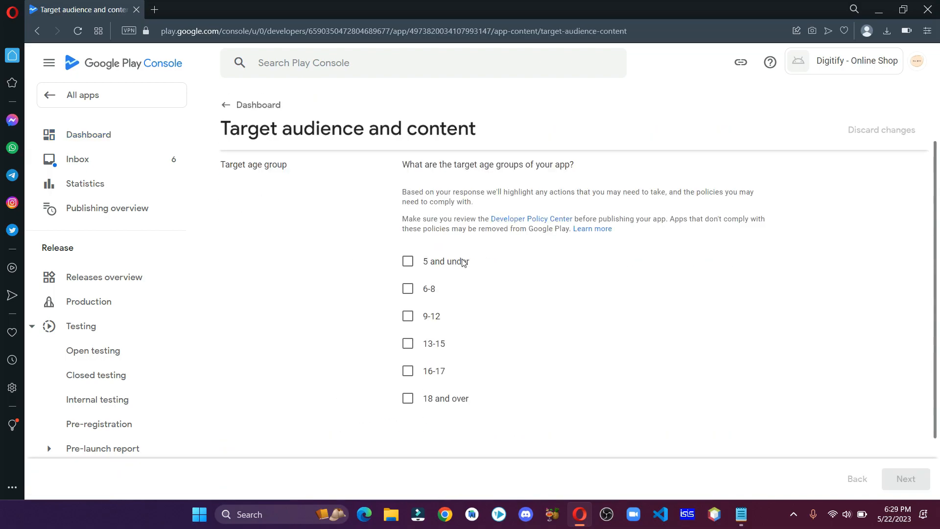
left_click(408, 267)
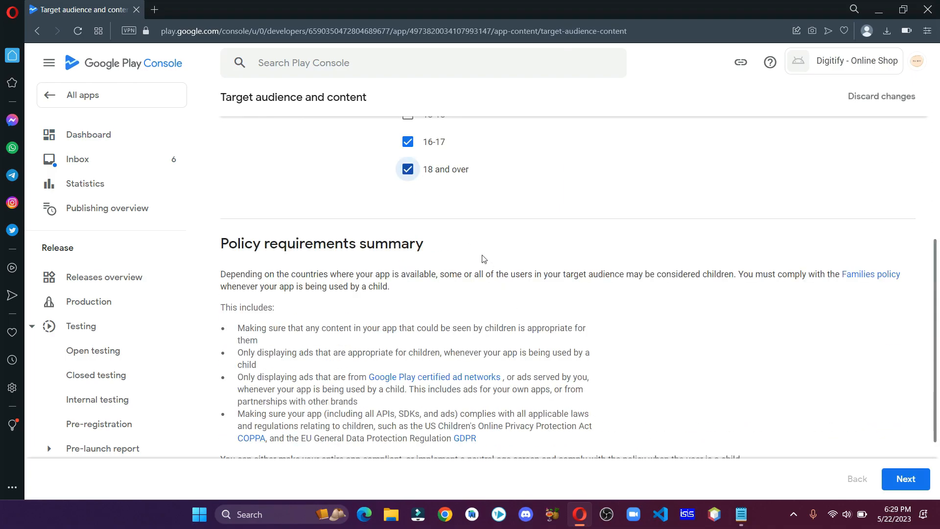
scroll("down", 3)
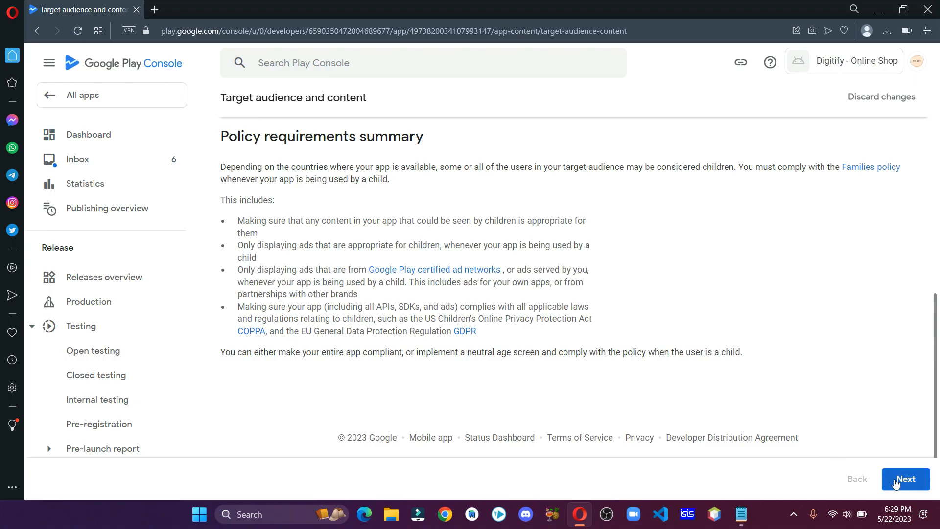
left_click(906, 479)
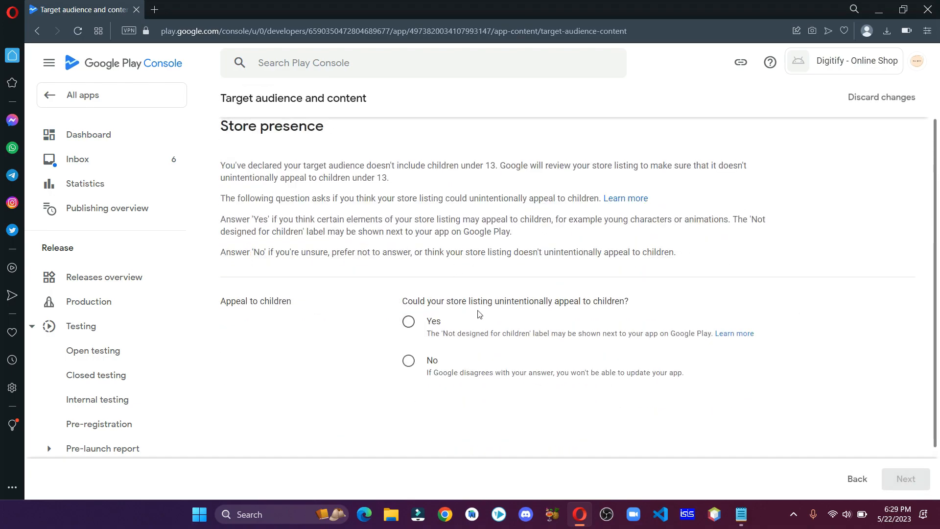
mouse_move(447, 335)
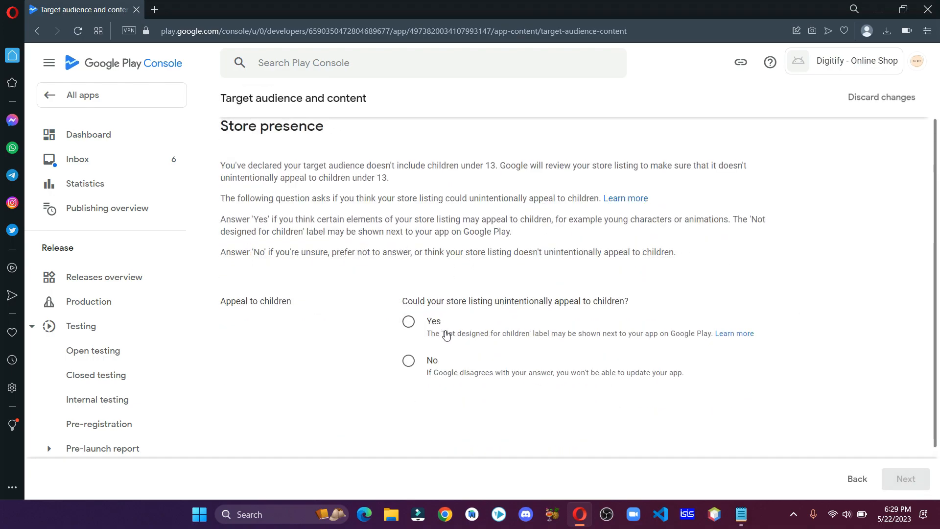
- Answer No to appealing to children and save the target audience answers
left_click(408, 360)
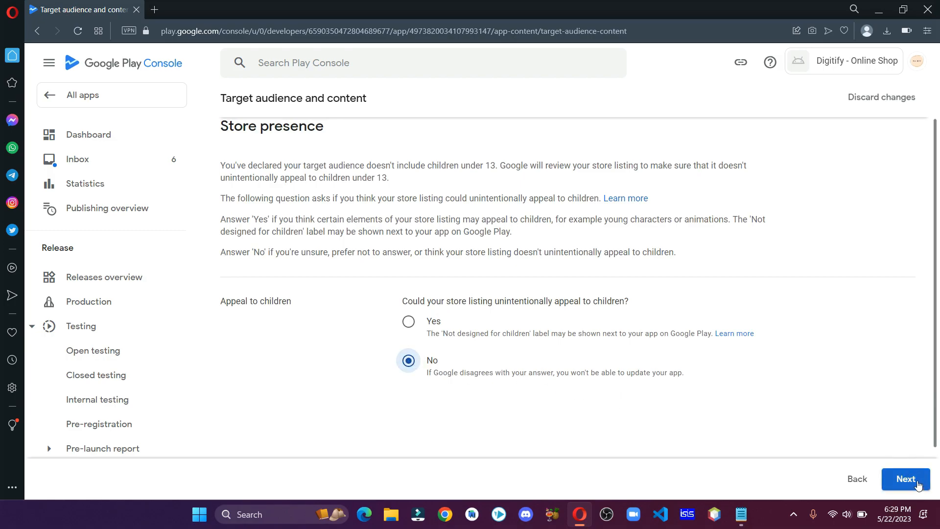
left_click(905, 479)
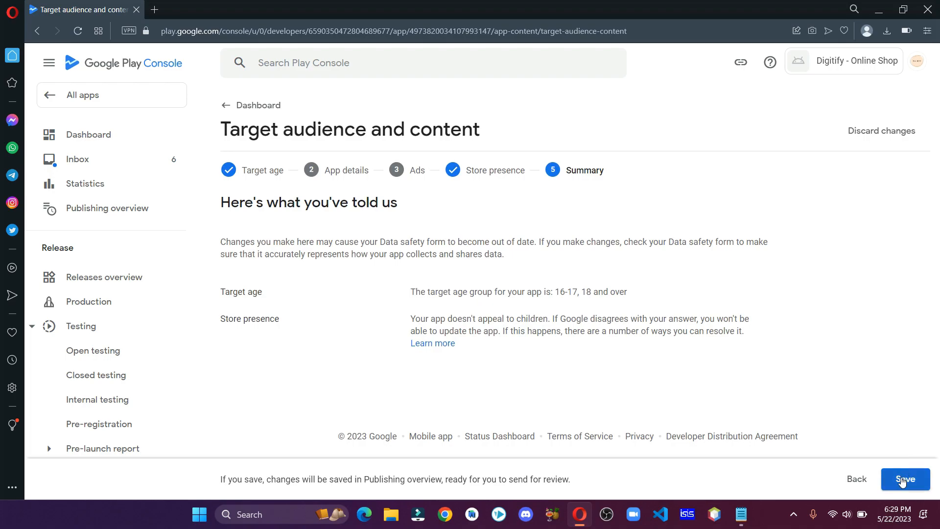
left_click(905, 479)
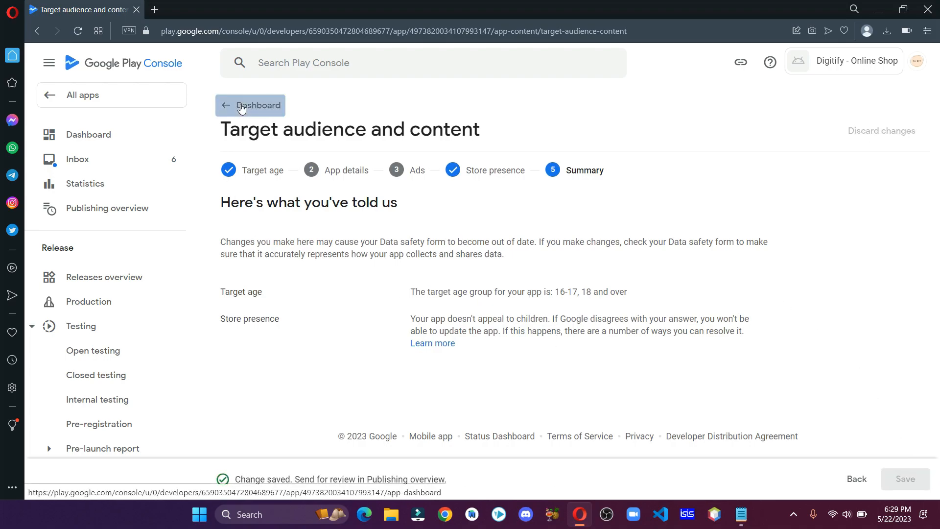
- Save the News apps declaration with 'No' selected
left_click(257, 105)
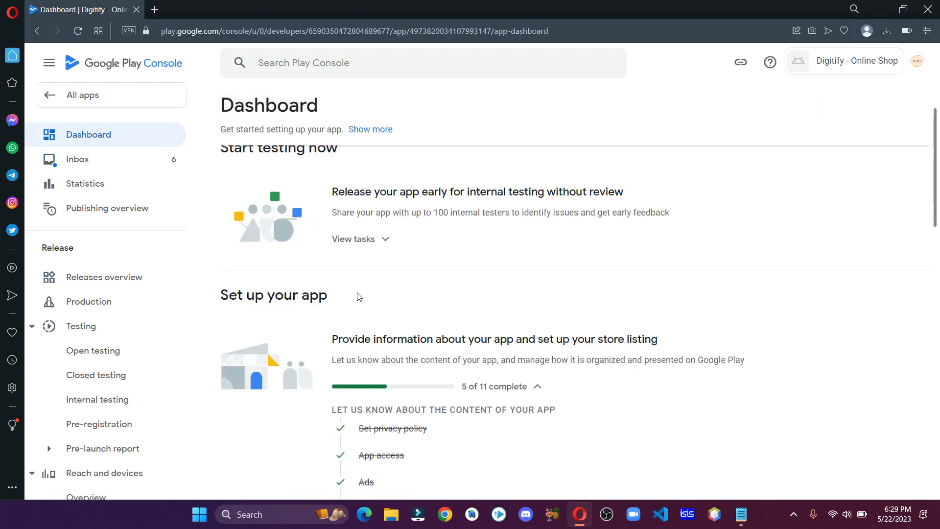
scroll("down", 3)
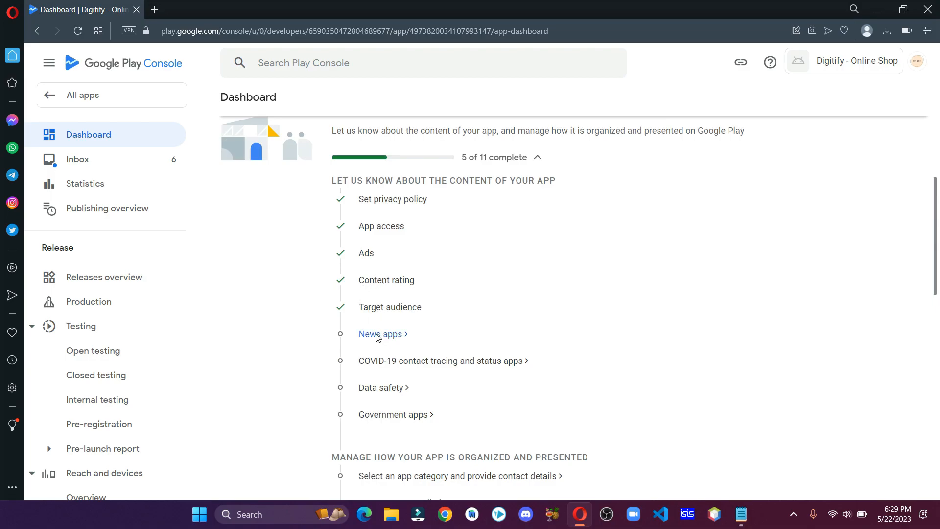
left_click(379, 334)
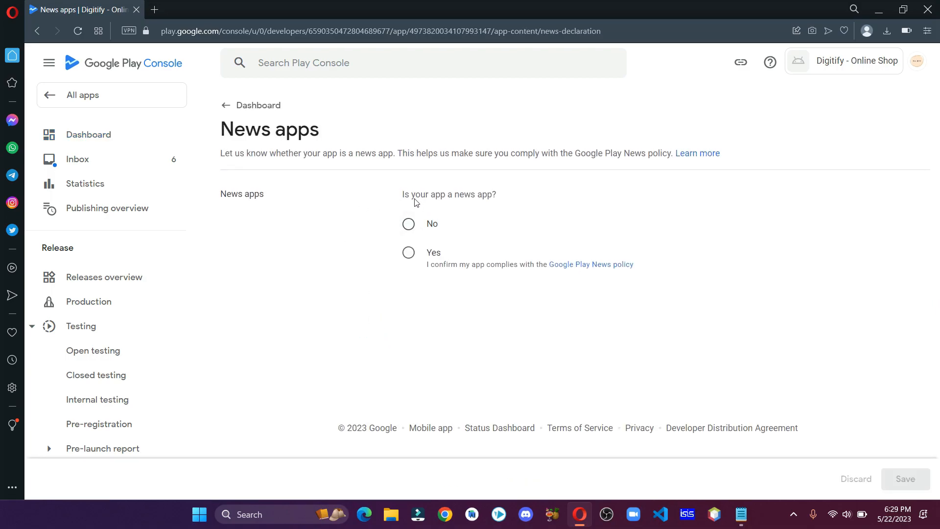
left_click(409, 223)
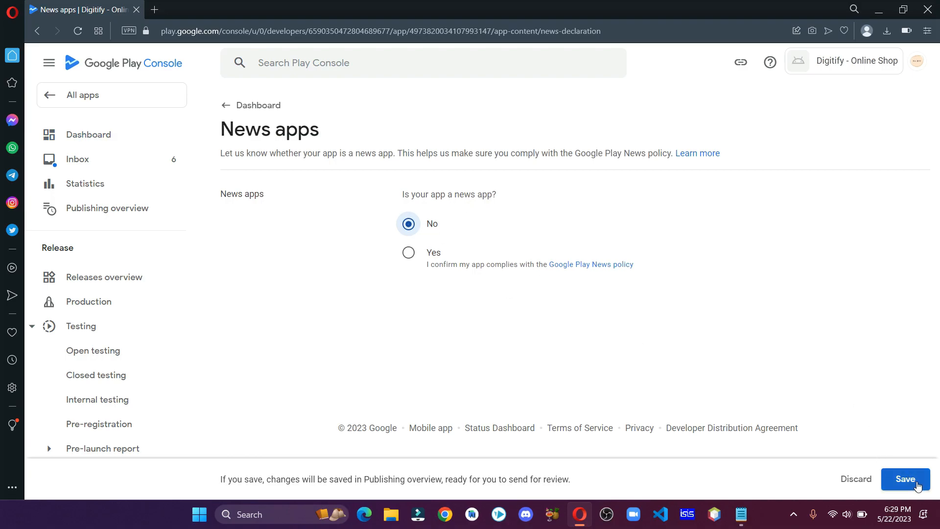
left_click(905, 480)
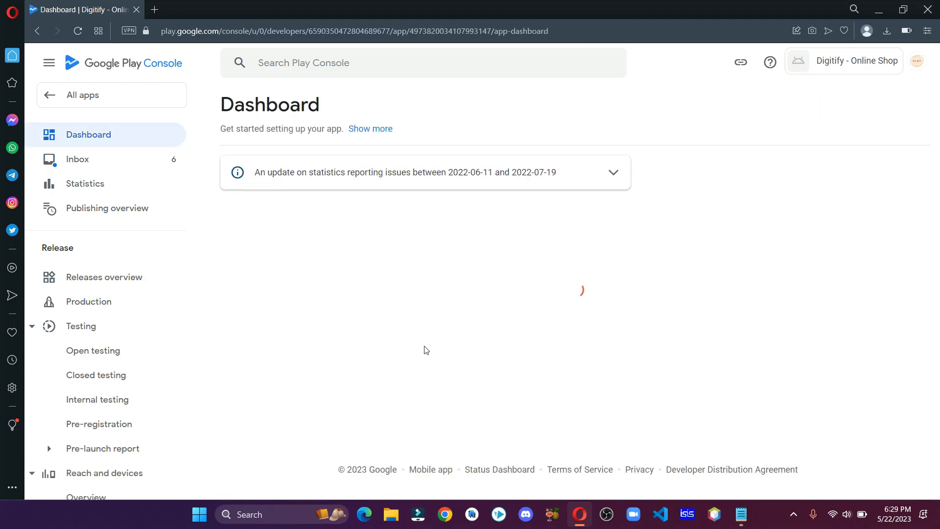
- Save the declaration that the app is not a COVID-19 contact tracing or status app
scroll("down", 3)
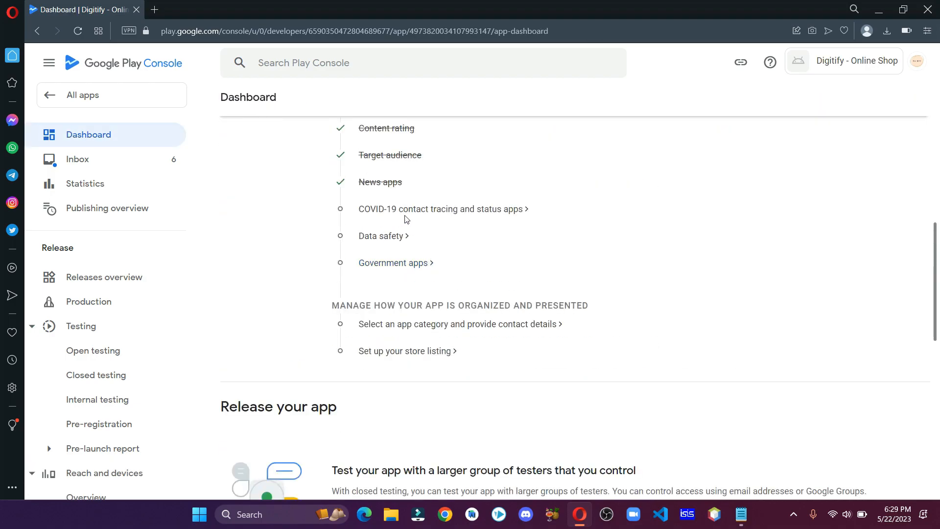
left_click(443, 209)
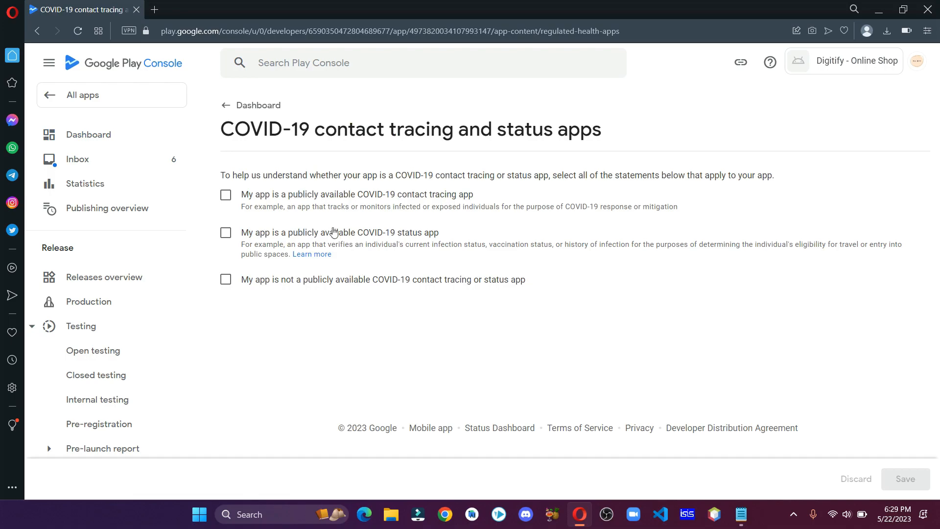
left_click(225, 279)
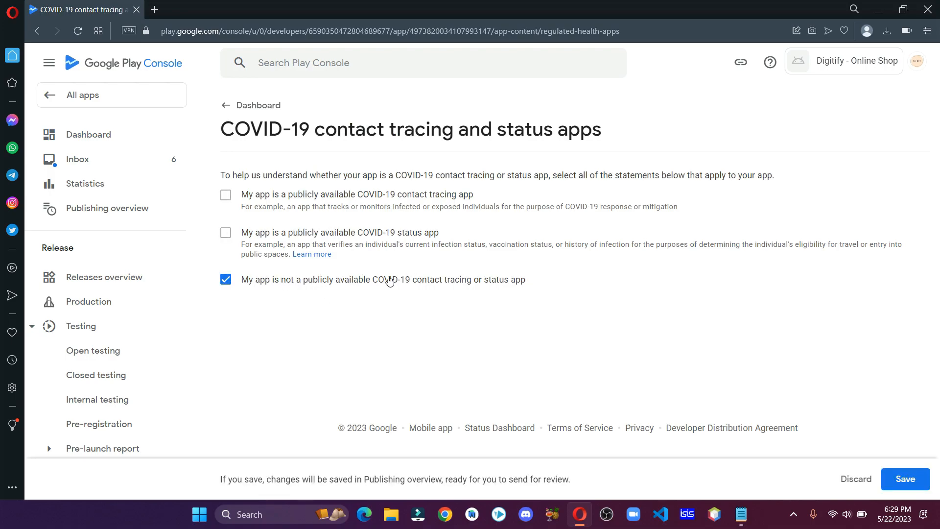
mouse_move(905, 479)
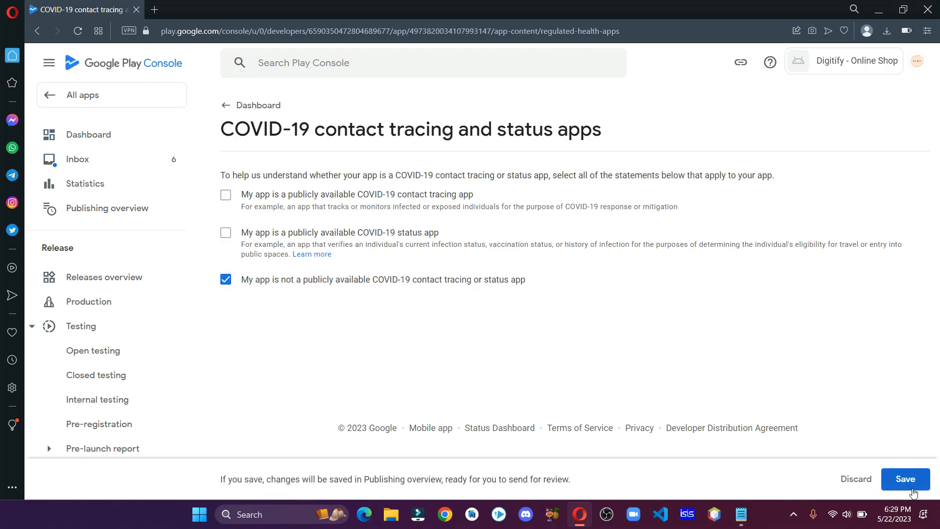
left_click(905, 479)
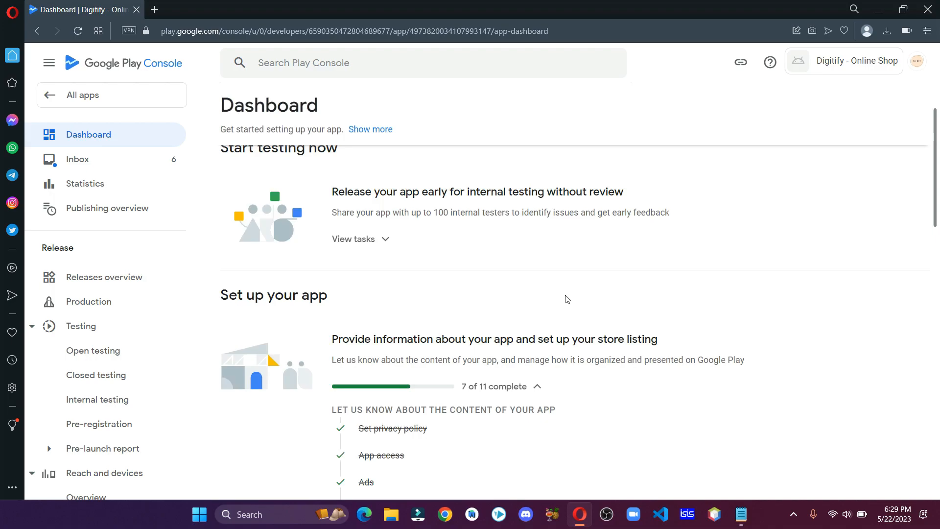
- Save Data safety declaring no user data is collected or shared, then return to the dashboard
scroll("down", 3)
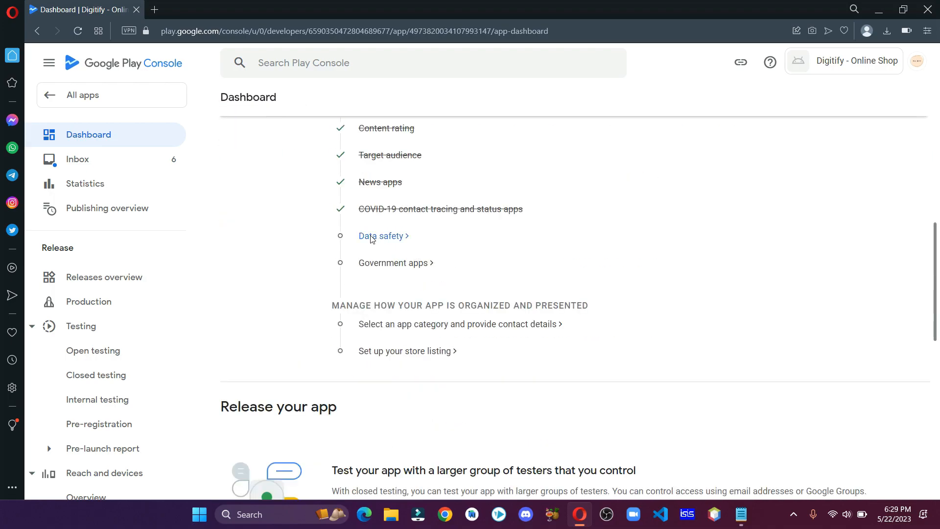
left_click(381, 236)
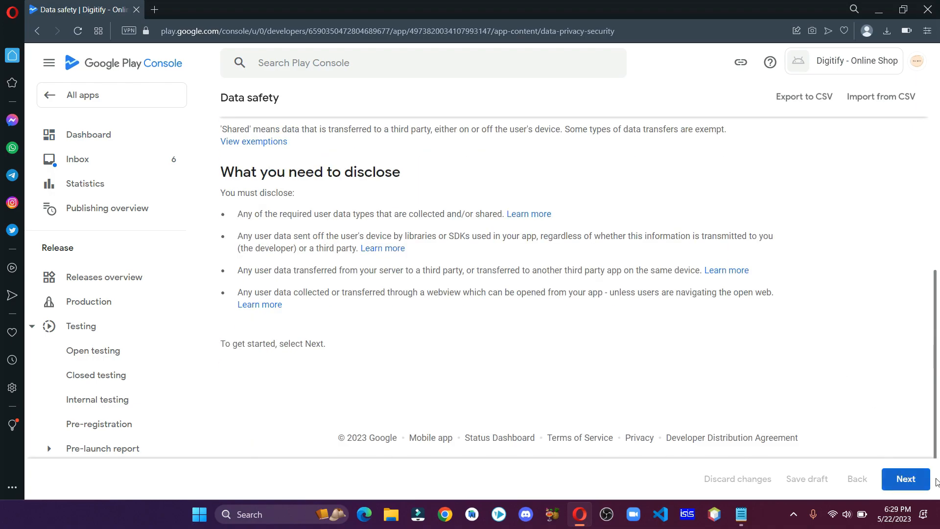
left_click(905, 479)
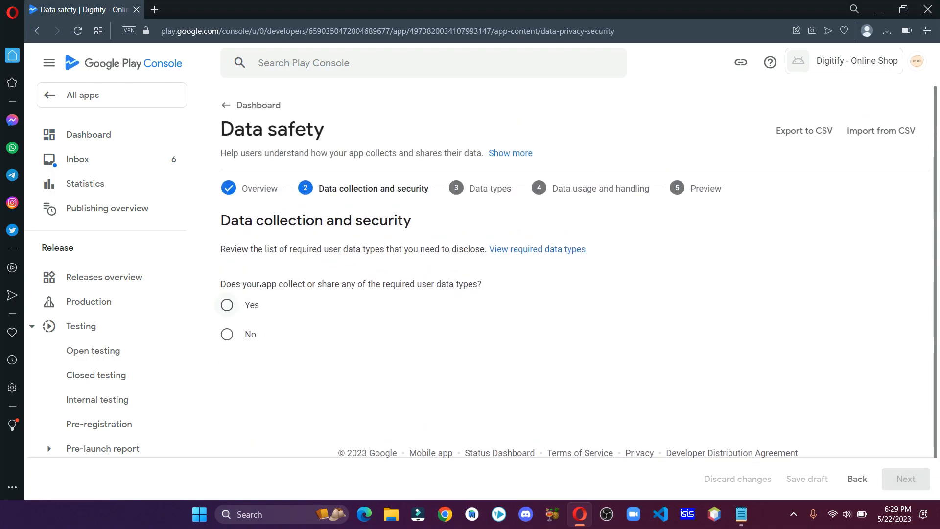
mouse_move(268, 310)
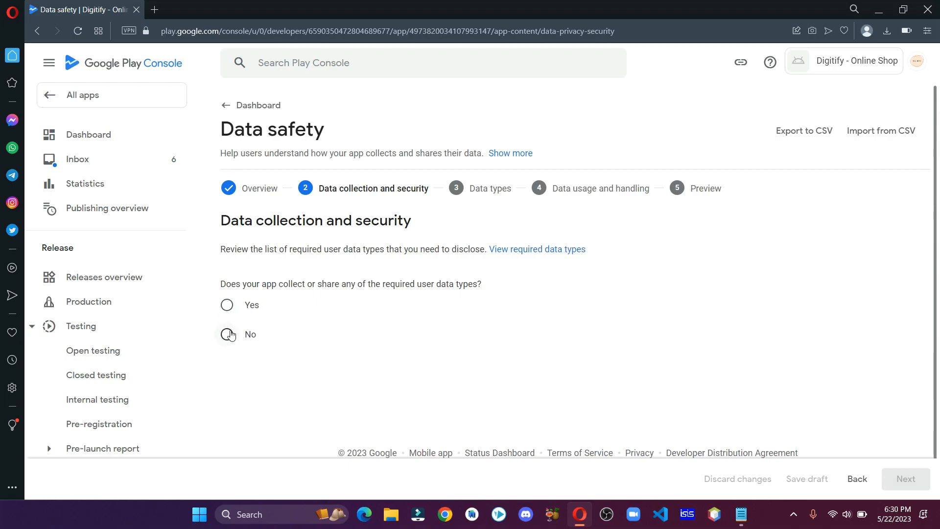
left_click(226, 334)
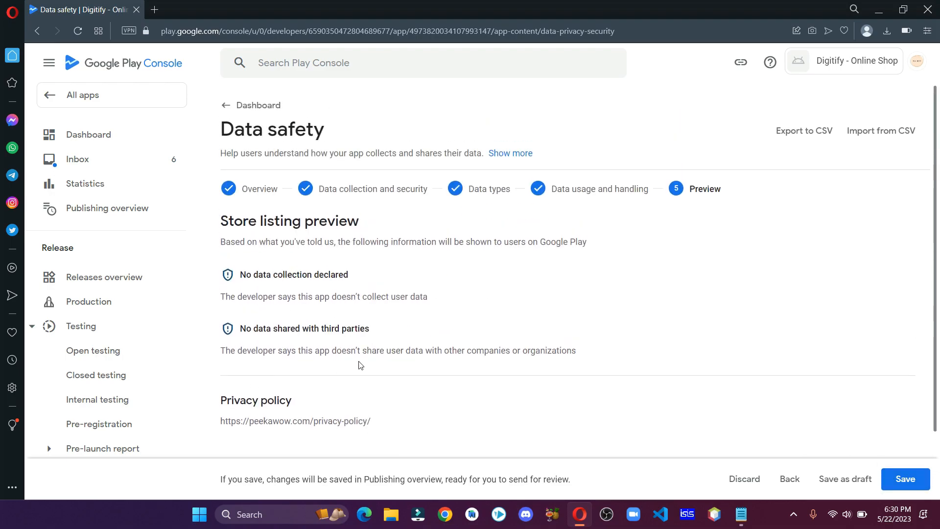
mouse_move(905, 479)
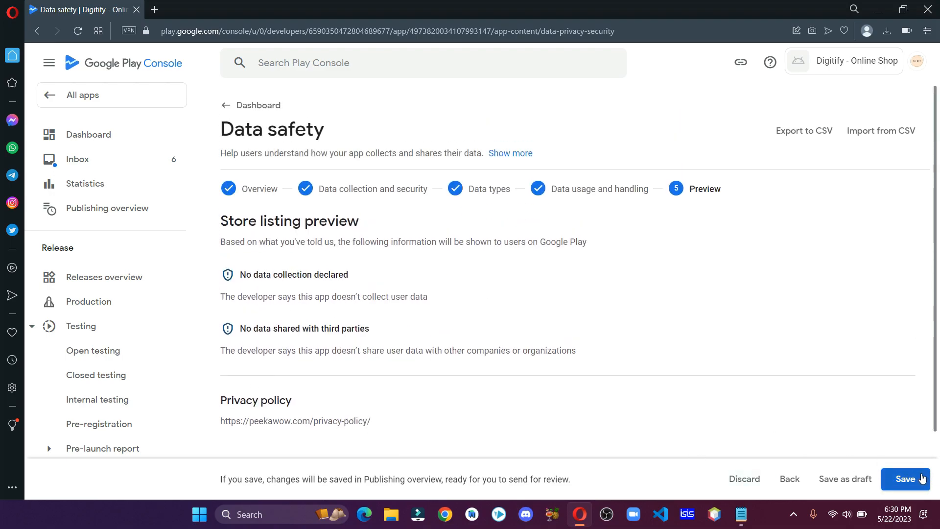
left_click(906, 479)
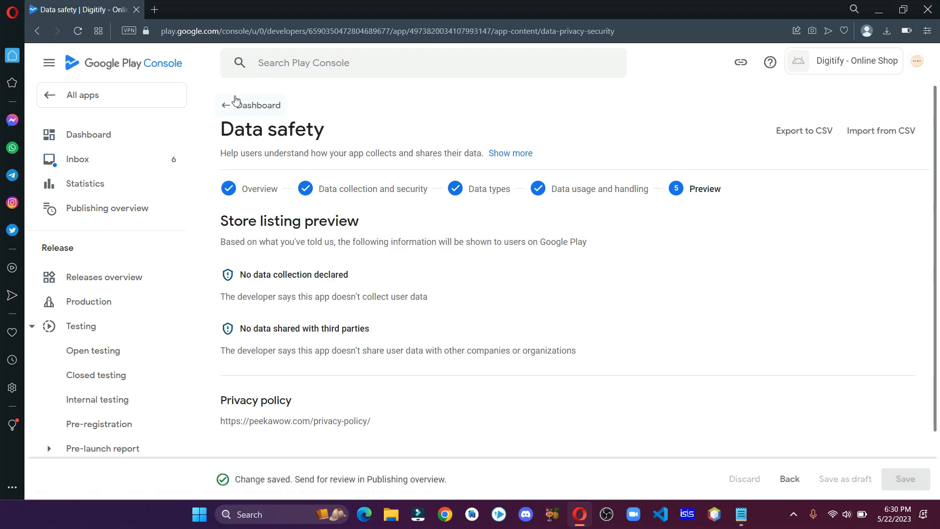
left_click(256, 105)
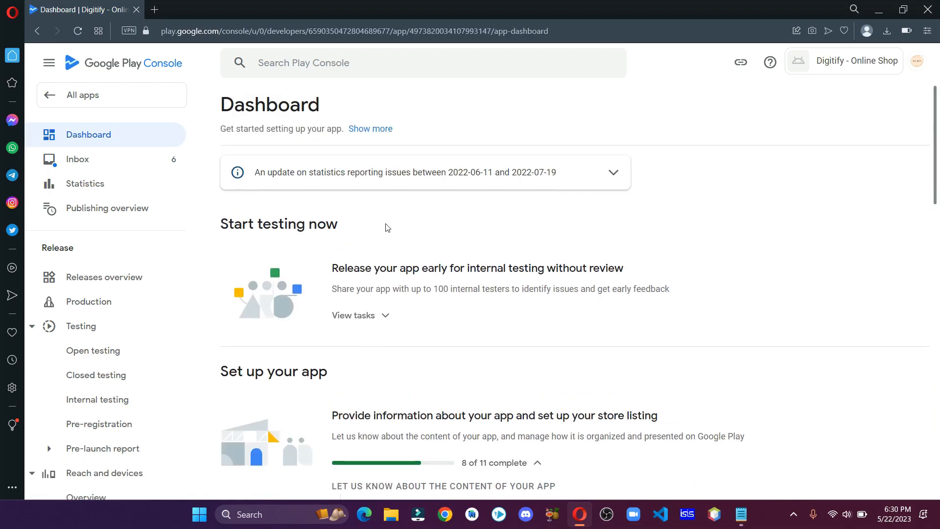
- Answer No under Government apps, save it, and return to the dashboard
scroll("down", 3)
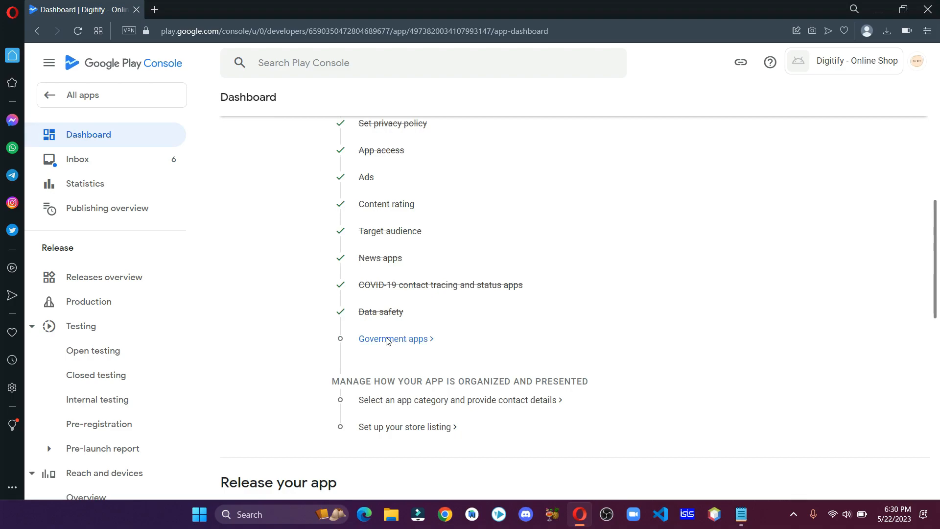
left_click(394, 339)
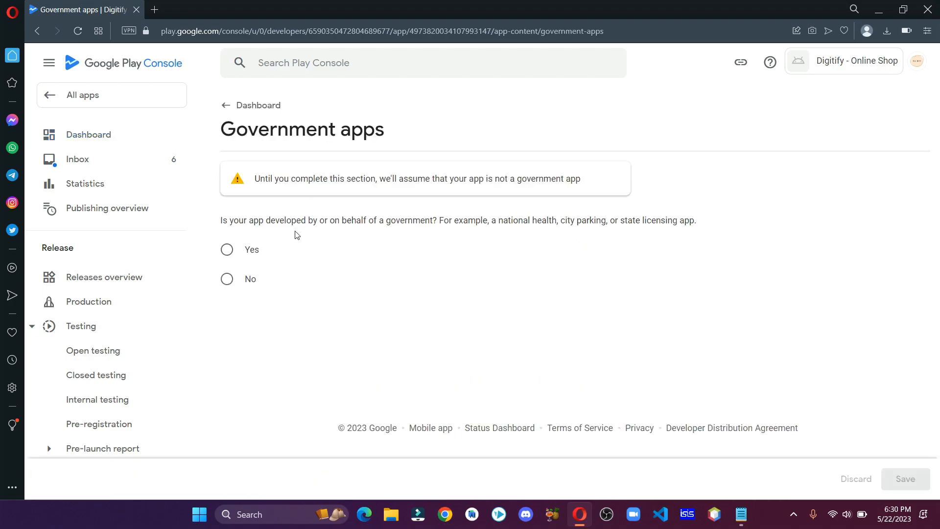
left_click(227, 279)
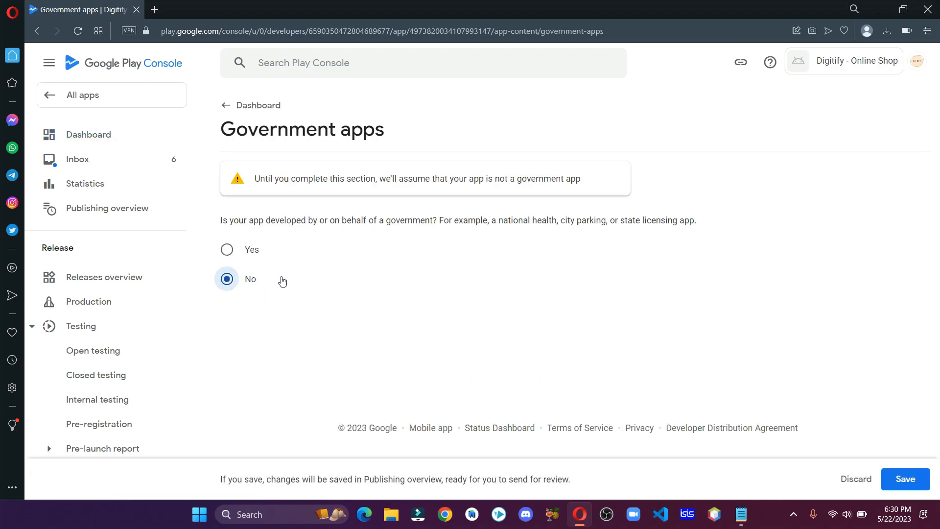
mouse_move(893, 453)
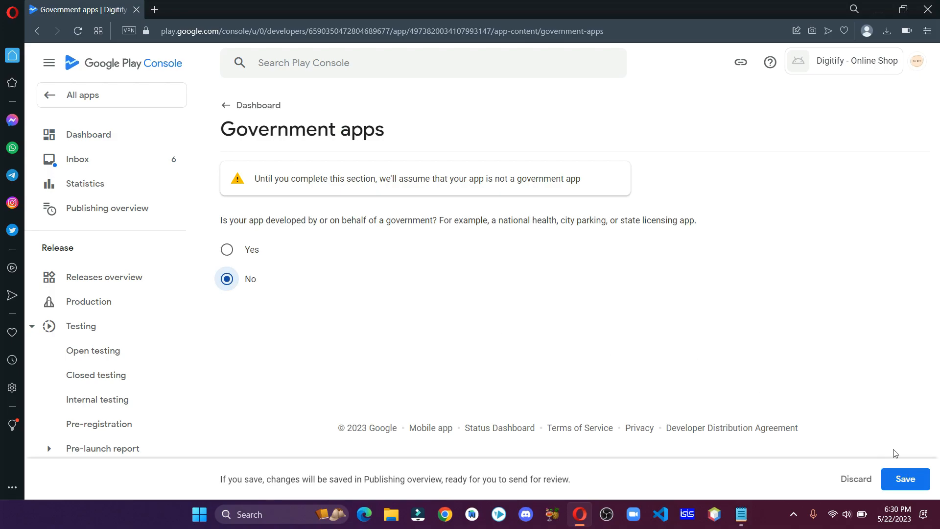
mouse_move(881, 449)
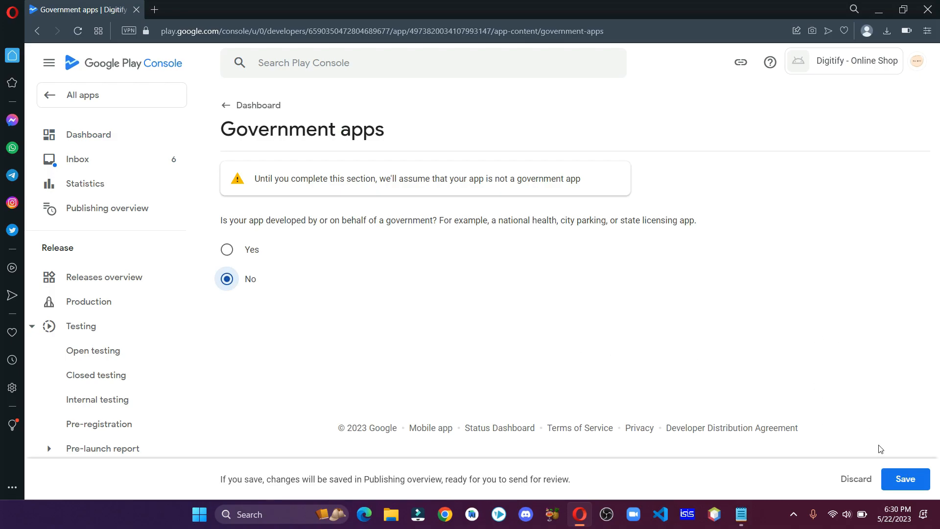
left_click(905, 479)
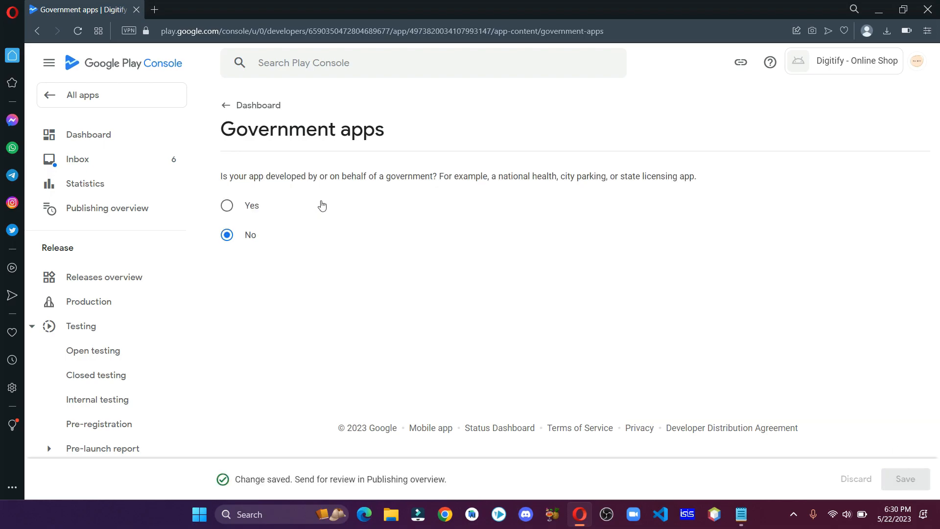
left_click(88, 134)
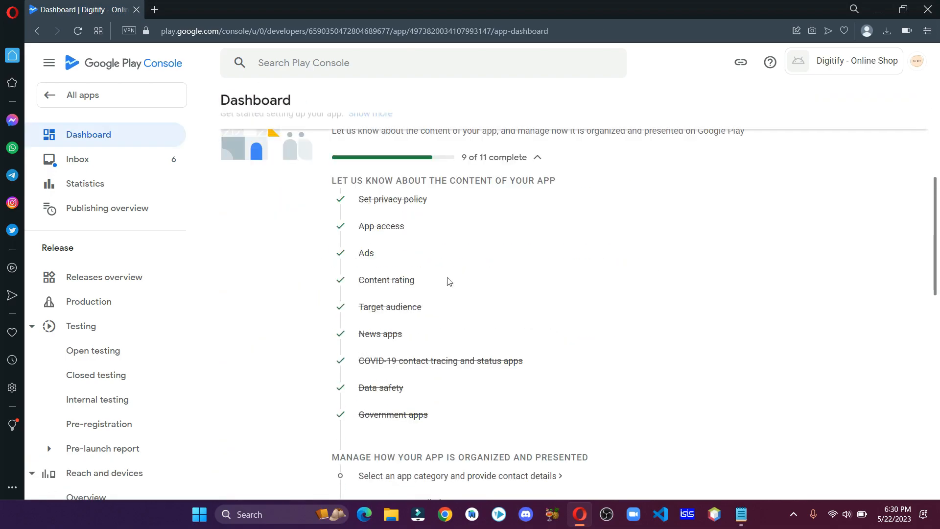
- Go to the 'Select an app category and provide contact details' setup task
scroll("down", 3)
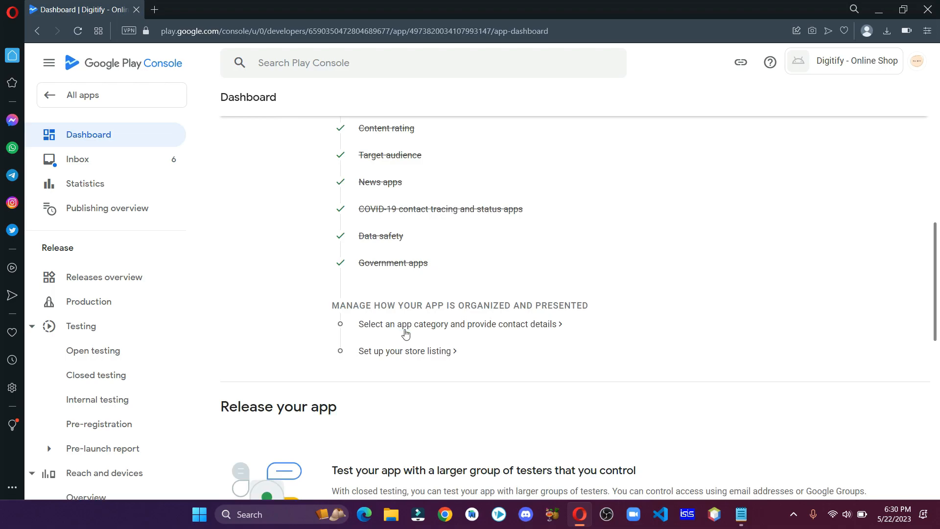
left_click(459, 324)
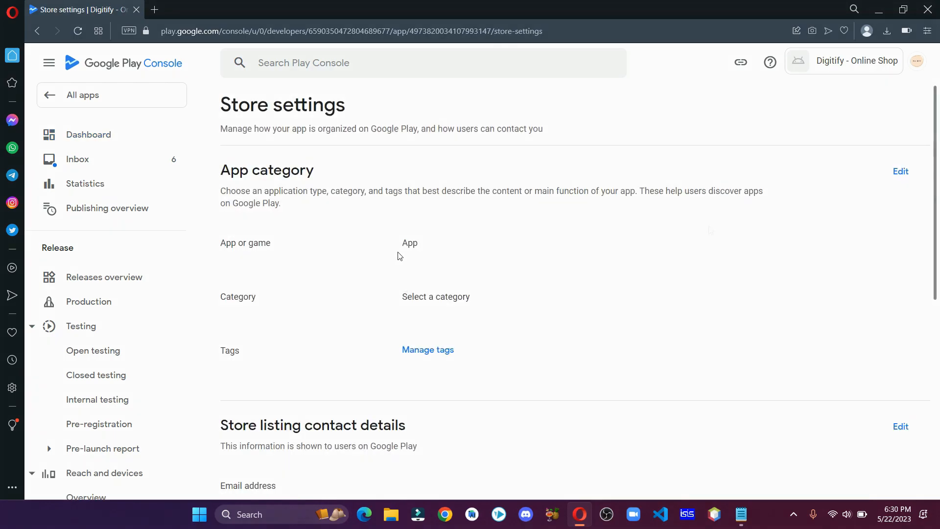
mouse_move(885, 196)
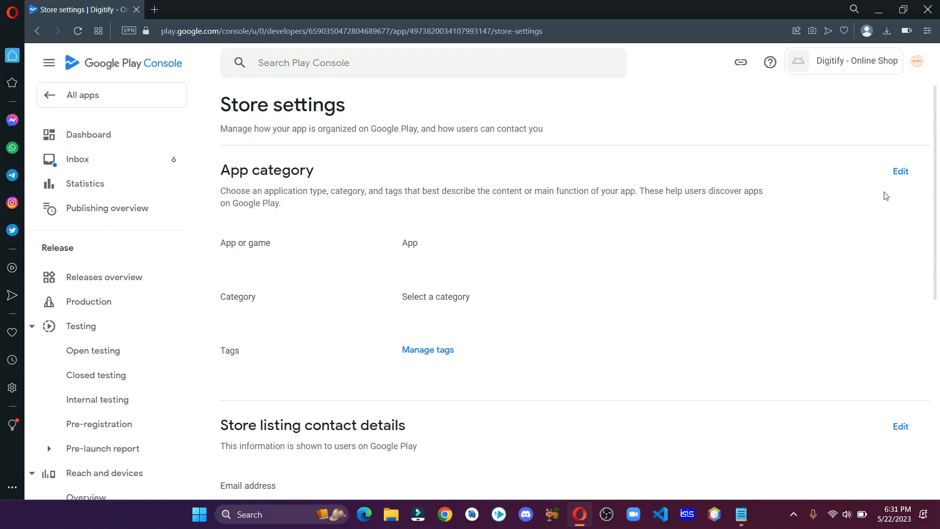
- Edit the app category, choose Shopping, save it and close the editor
left_click(900, 171)
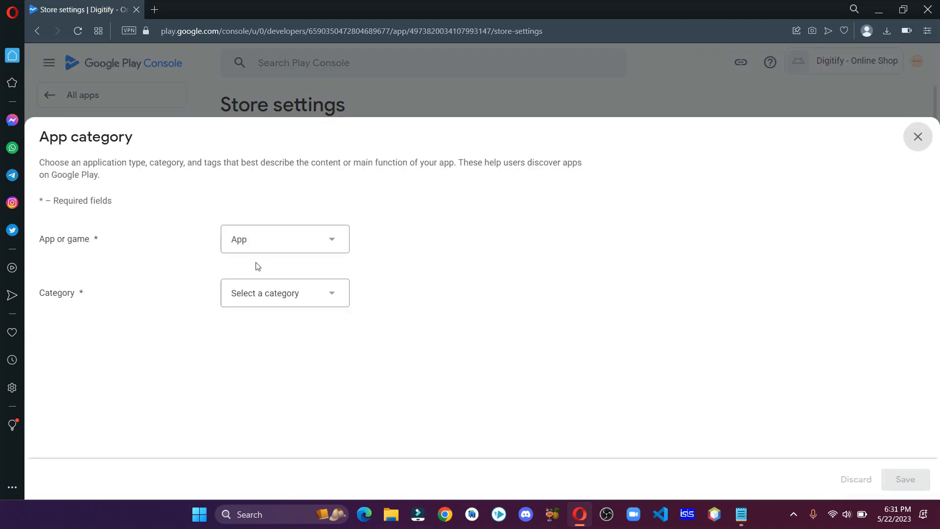
left_click(285, 293)
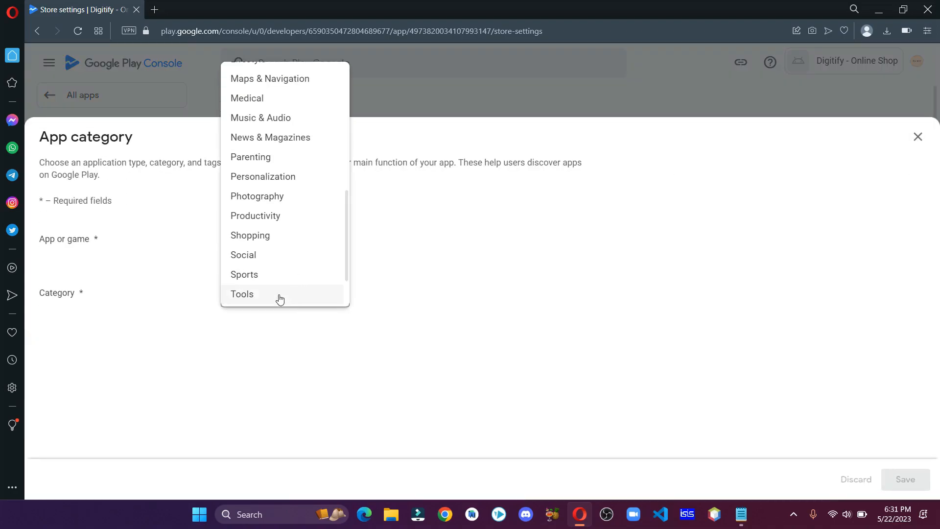
left_click(250, 236)
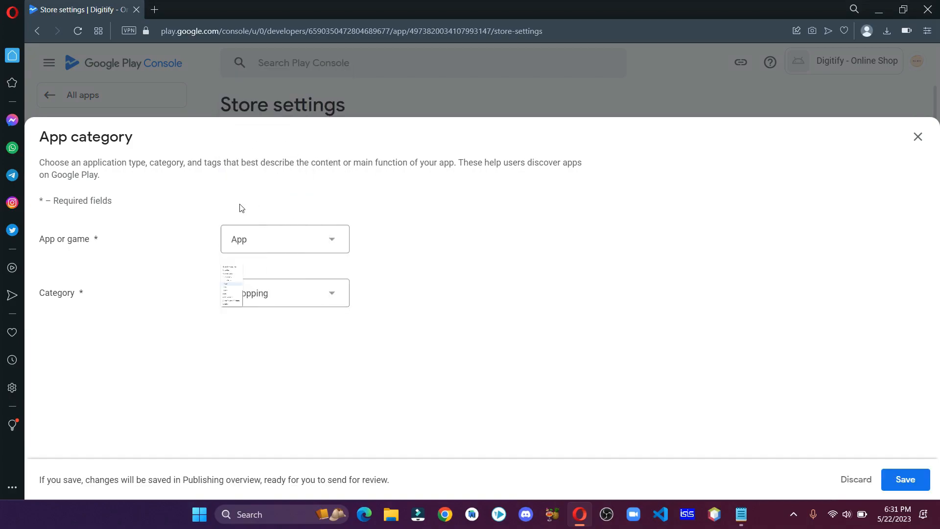
left_click(906, 479)
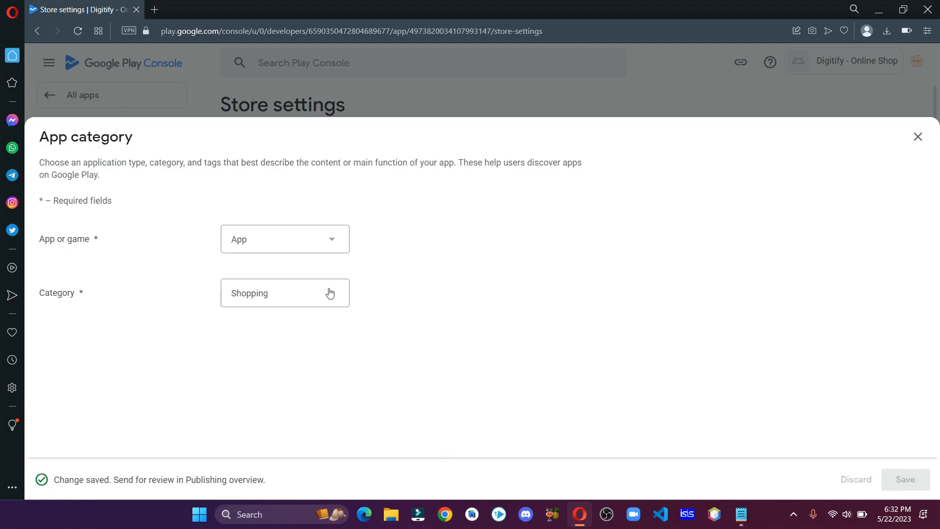
left_click(918, 137)
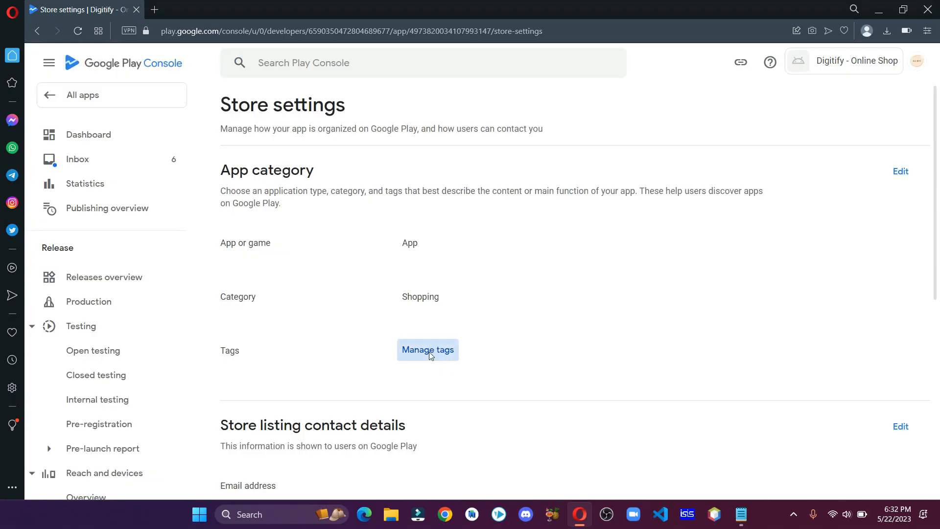
- Add the Shopping tag and scroll down to the Store listing contact details section
left_click(428, 350)
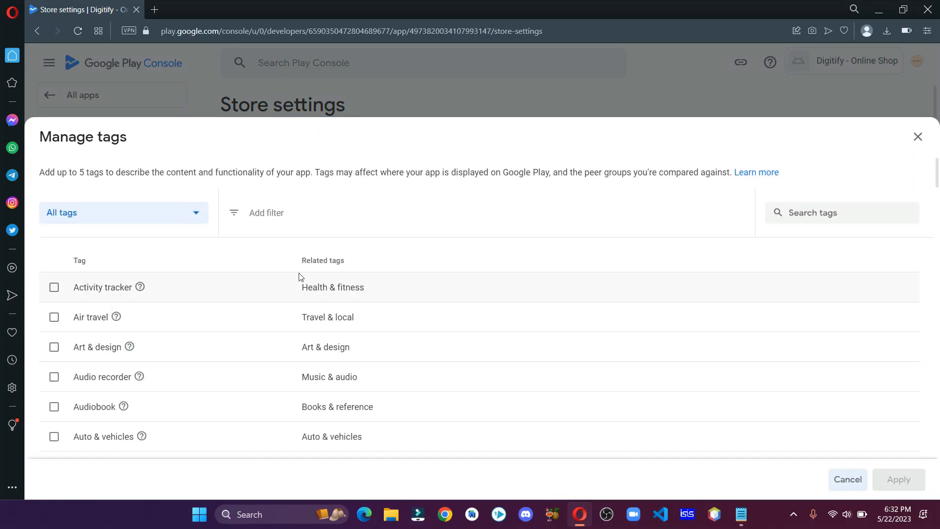
scroll("down", 3)
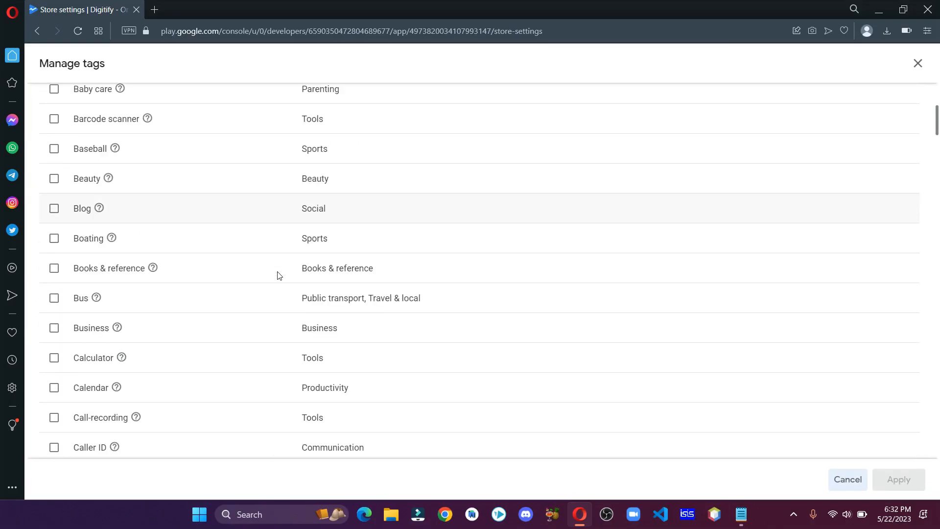
scroll("down", 3)
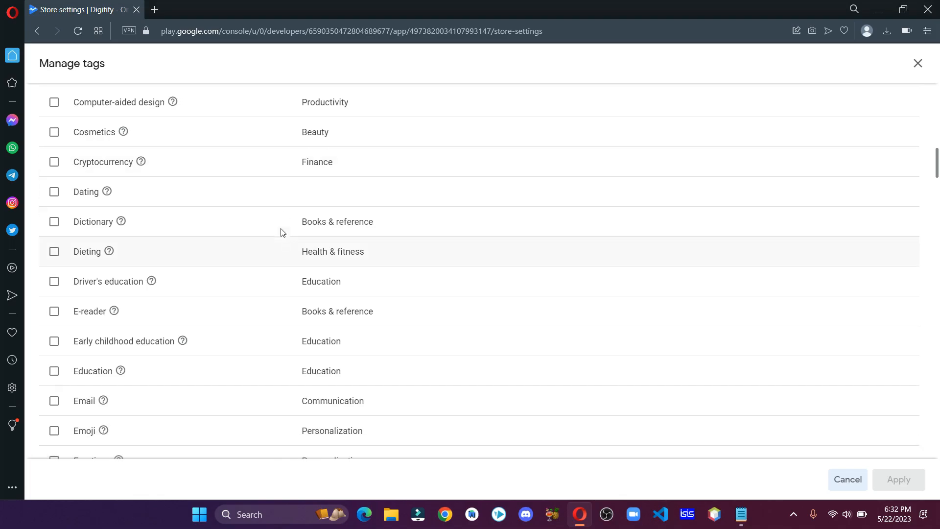
scroll("down", 3)
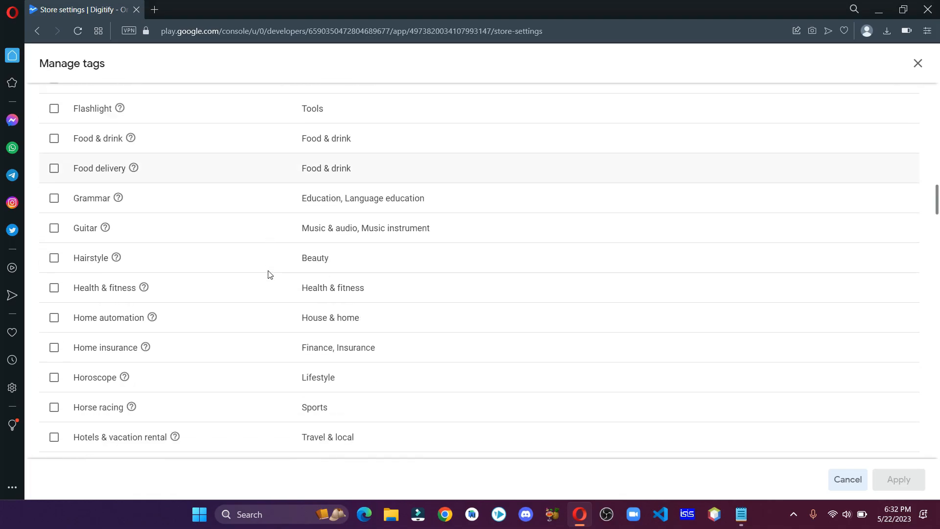
scroll("down", 3)
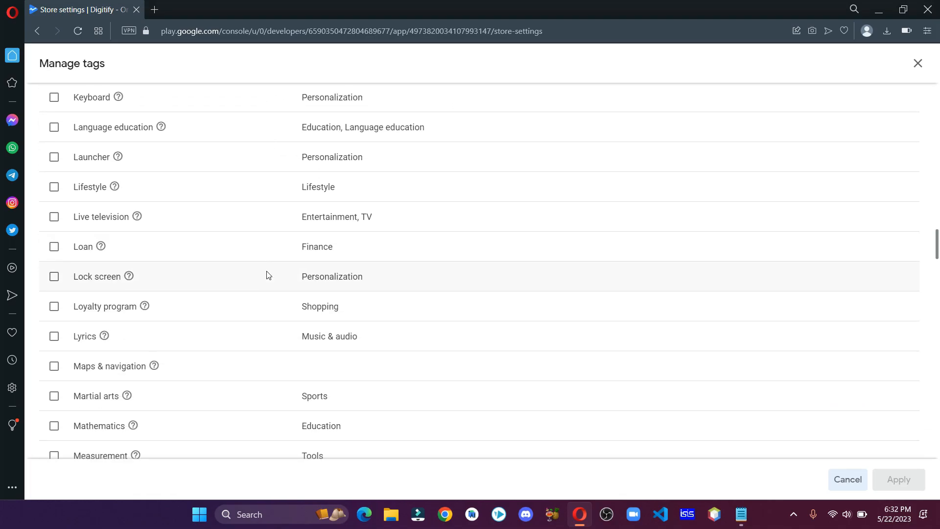
scroll("down", 3)
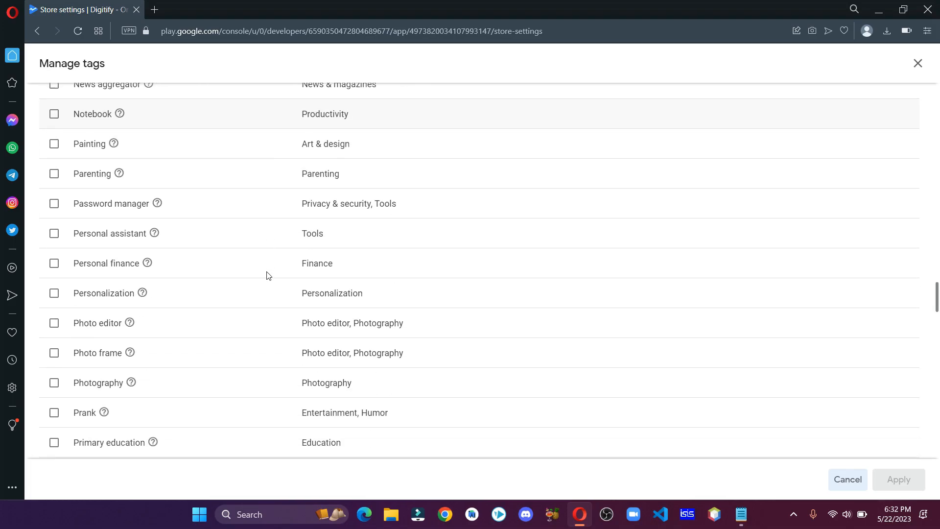
scroll("down", 3)
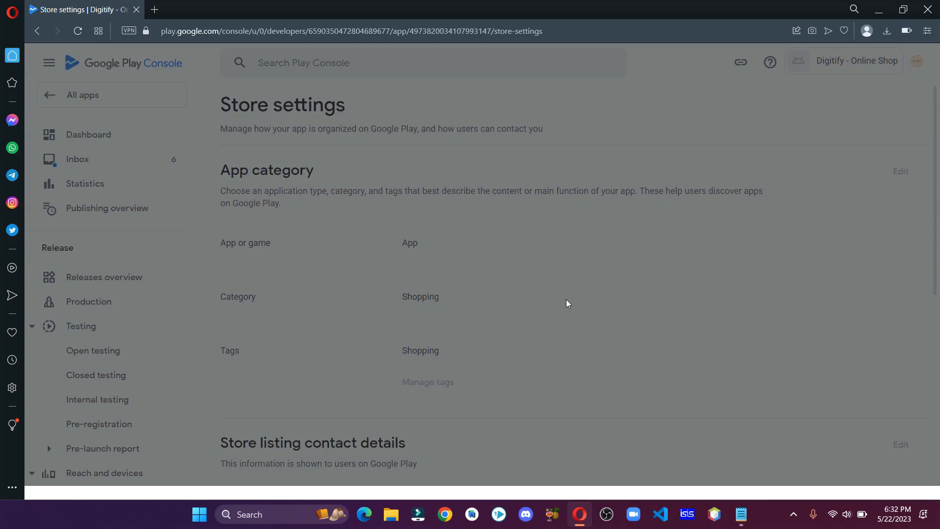
scroll("down", 3)
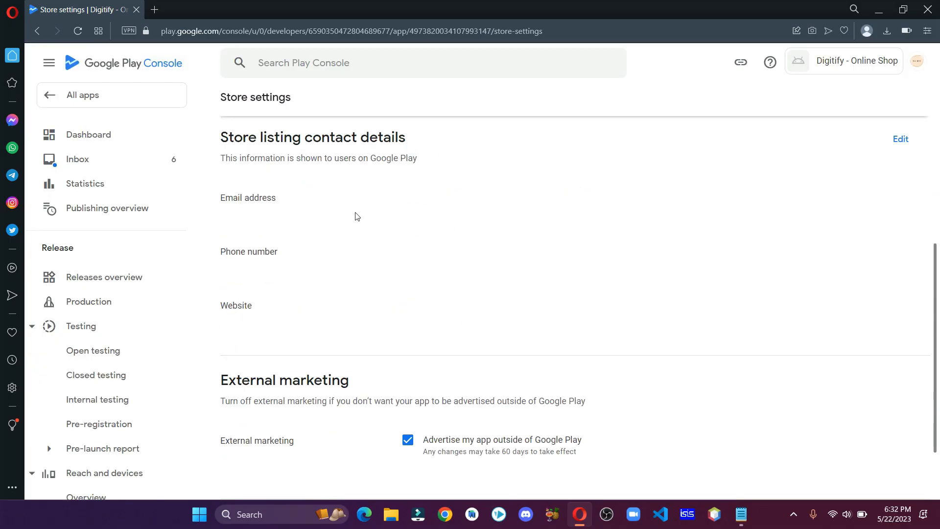
mouse_move(901, 138)
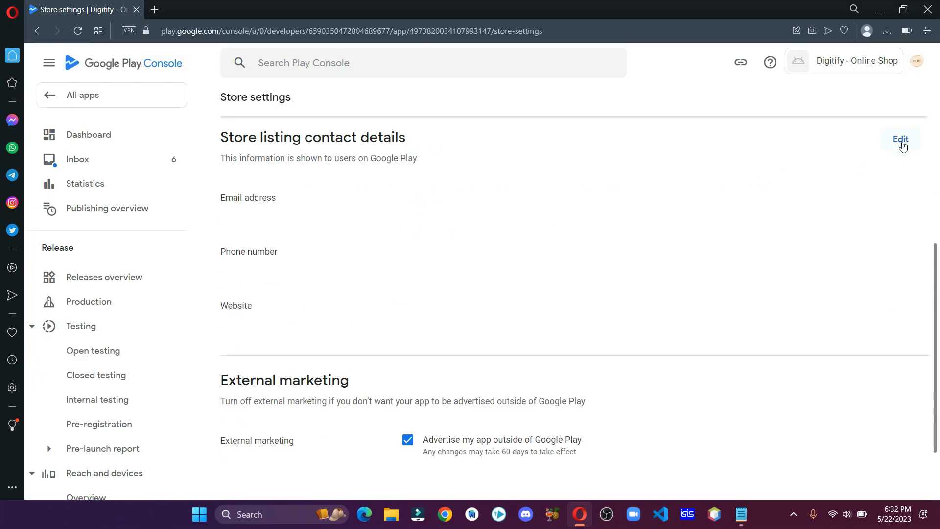
left_click(901, 140)
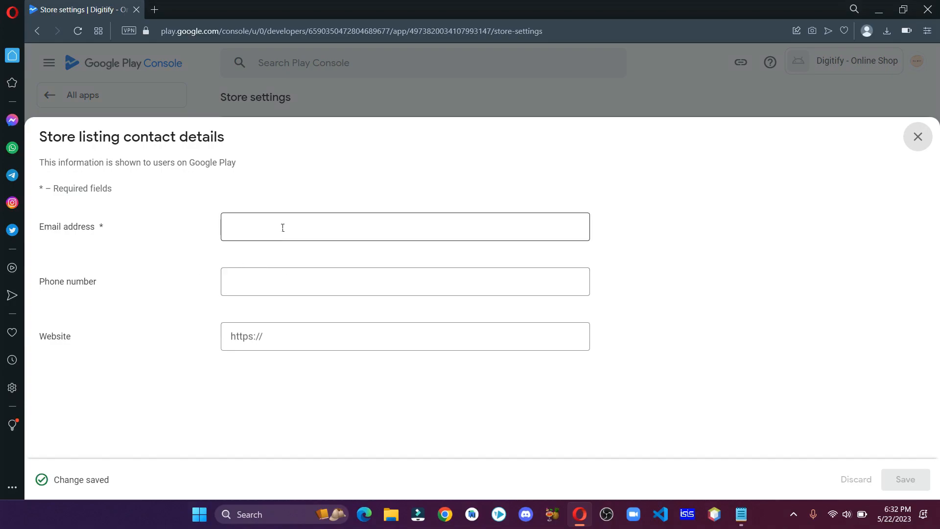
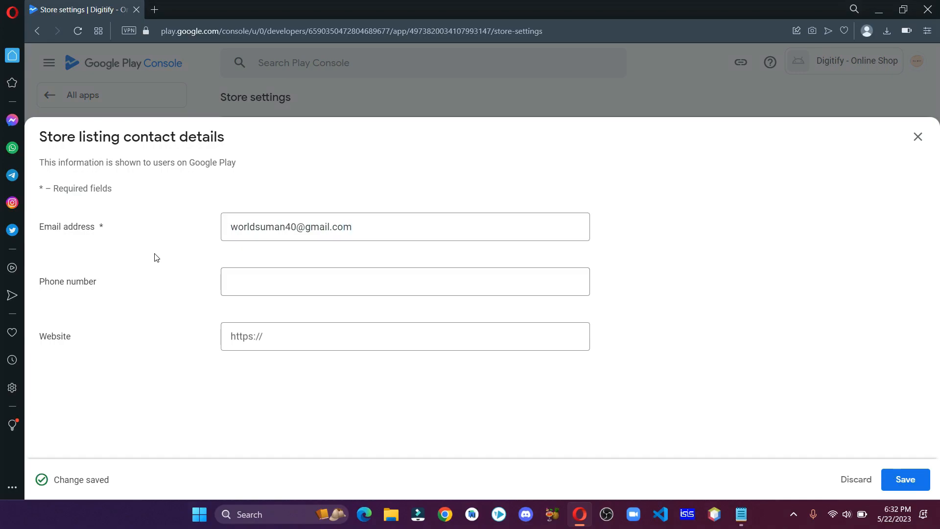
left_click(405, 281)
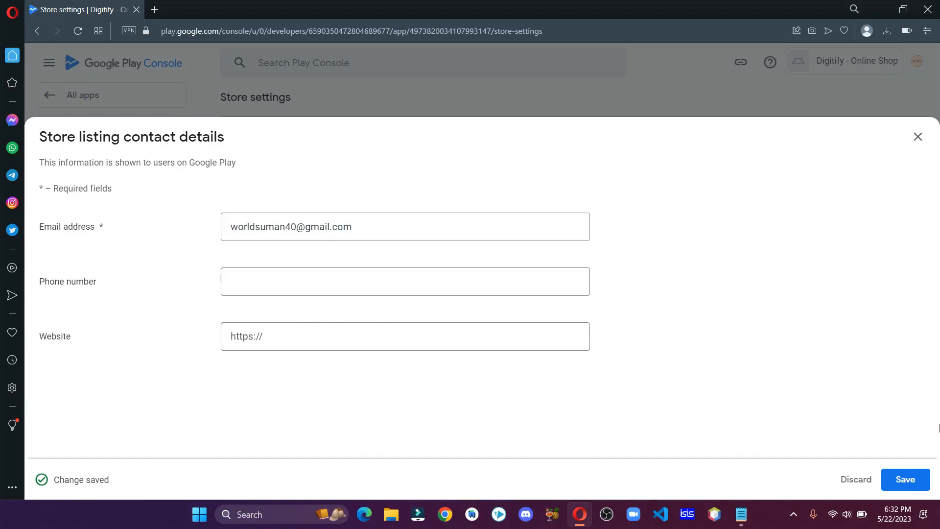
left_click(905, 479)
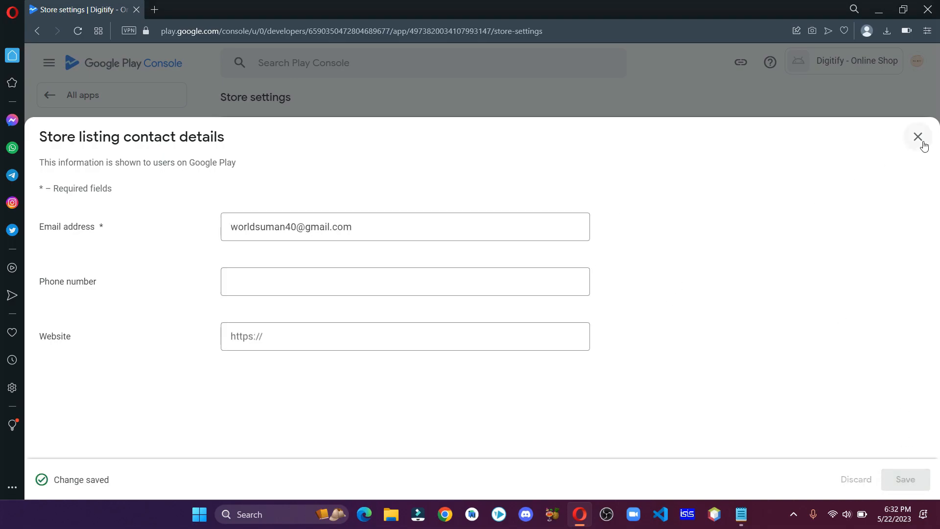
left_click(917, 137)
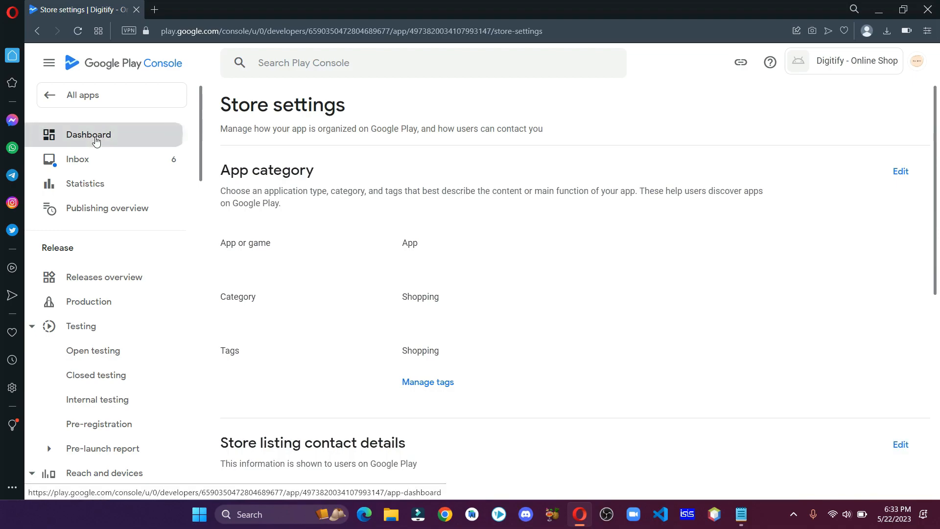
- Return to the dashboard and start the 'Set up your store listing' task
left_click(88, 134)
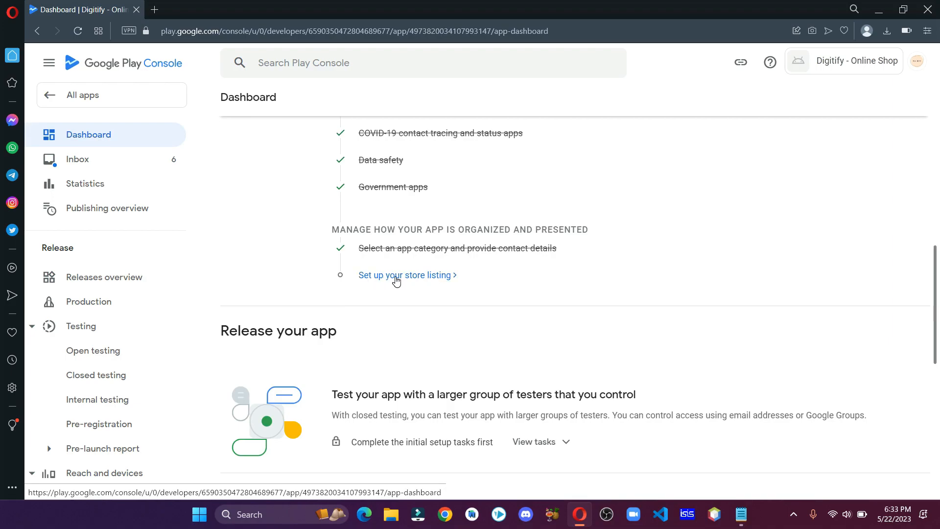
left_click(404, 274)
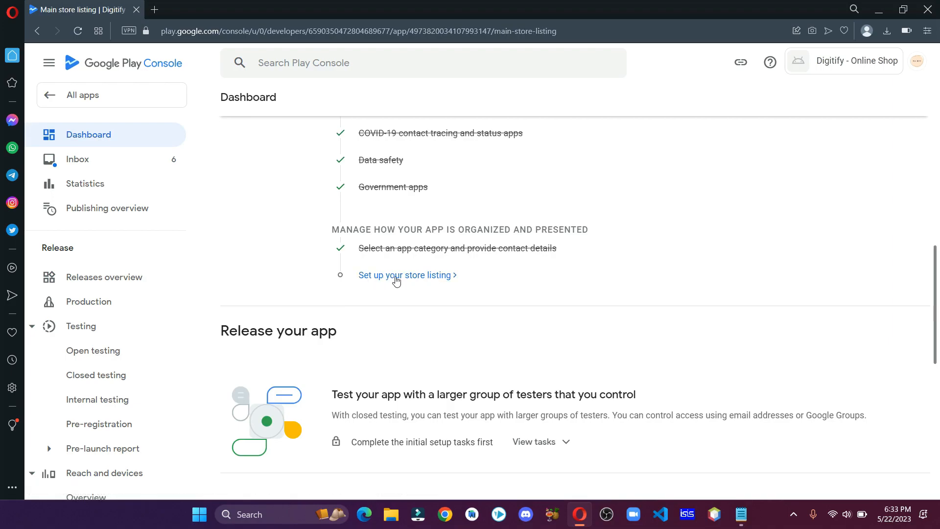
- Review the prefilled app name, short and full descriptions down to the App icon area
left_click(405, 274)
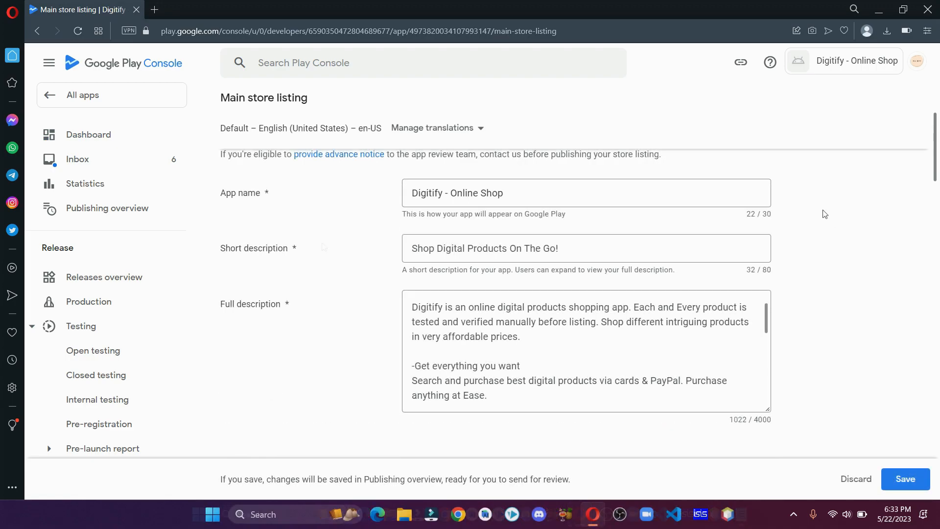
scroll("down", 3)
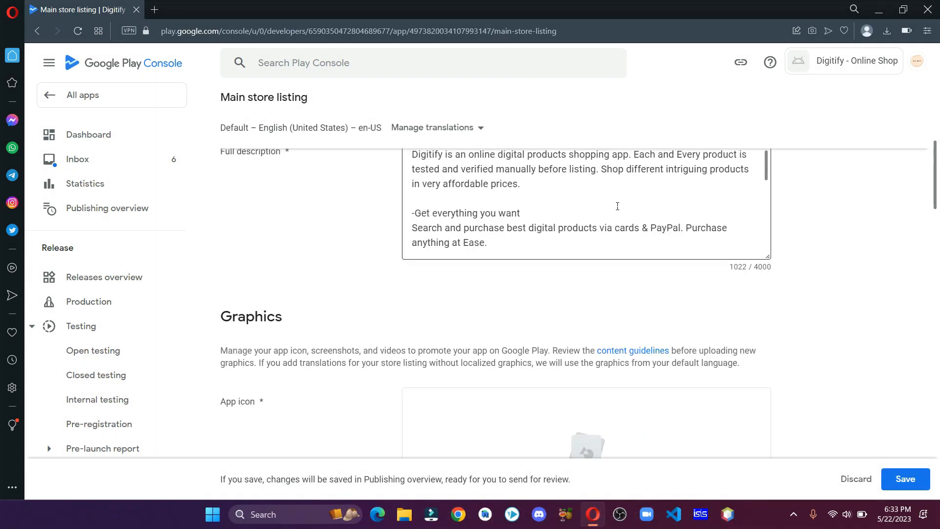
scroll("down", 3)
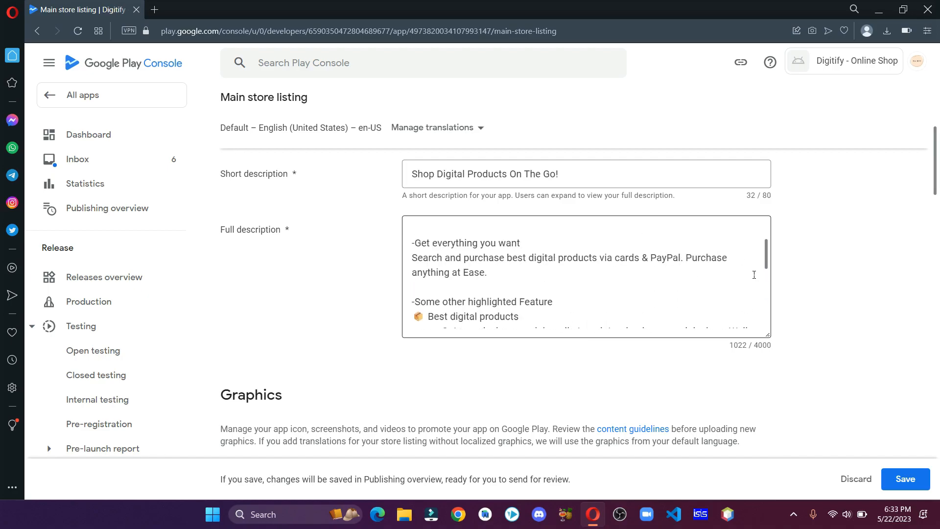
scroll("down", 3)
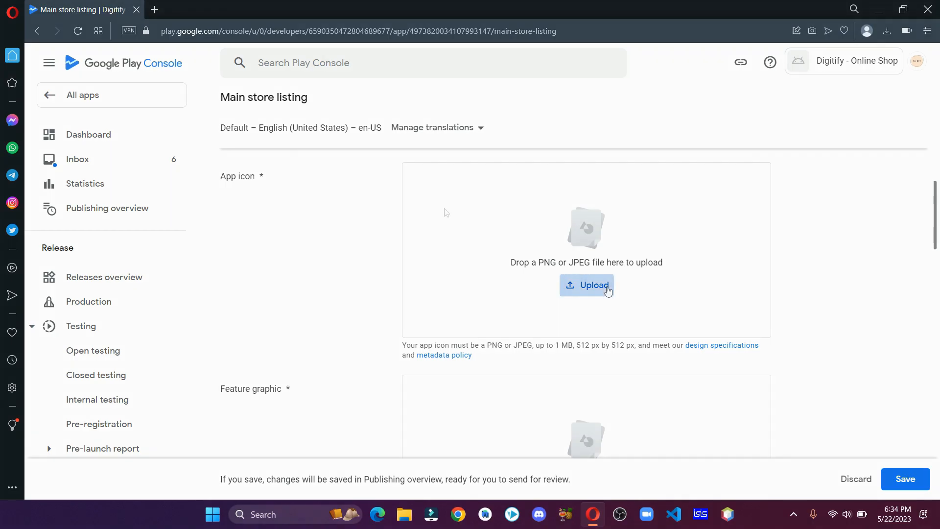
- Upload the Digitify logo as the app icon and move down to Feature graphic
left_click(587, 285)
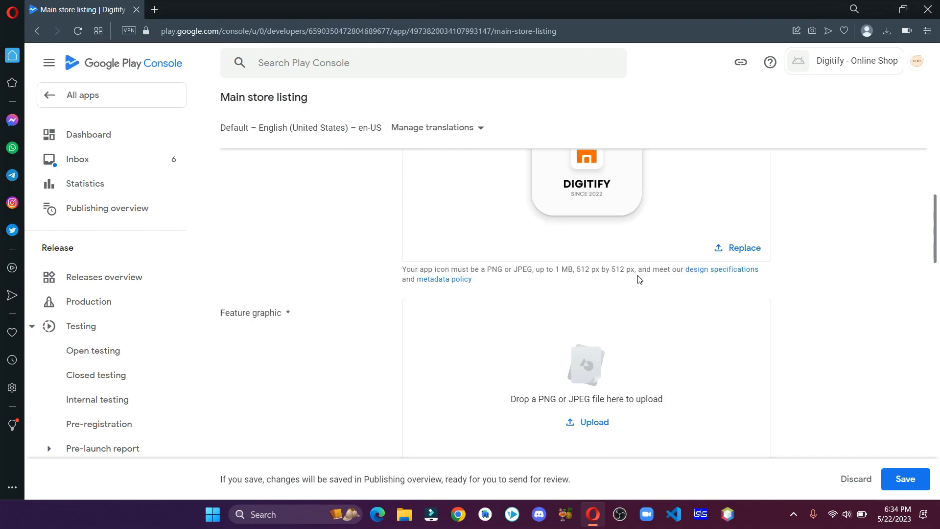
scroll("down", 3)
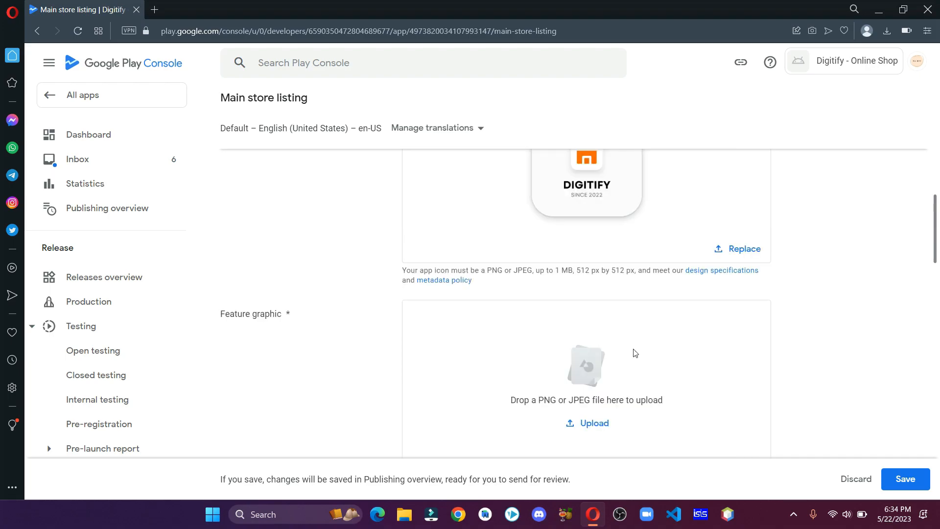
scroll("down", 3)
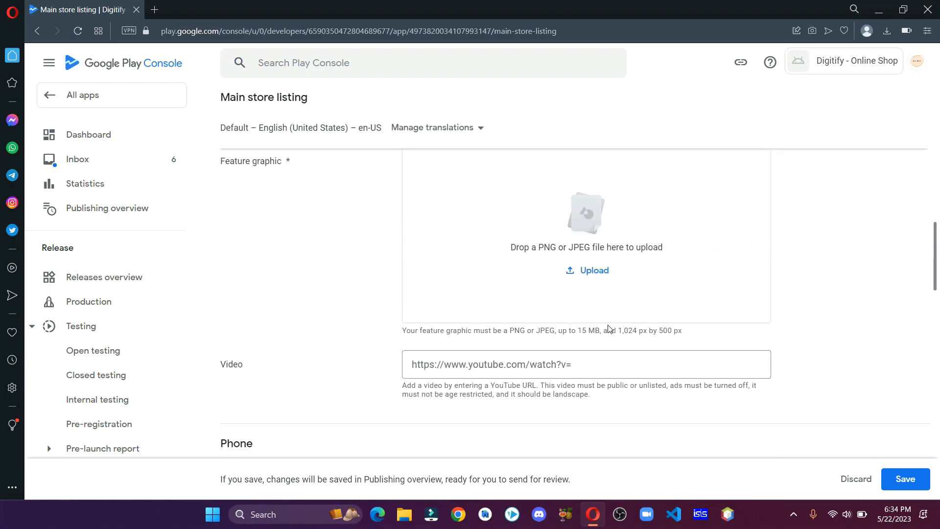
- Upload the feature graphic and four Digitify phone screenshots
left_click(587, 274)
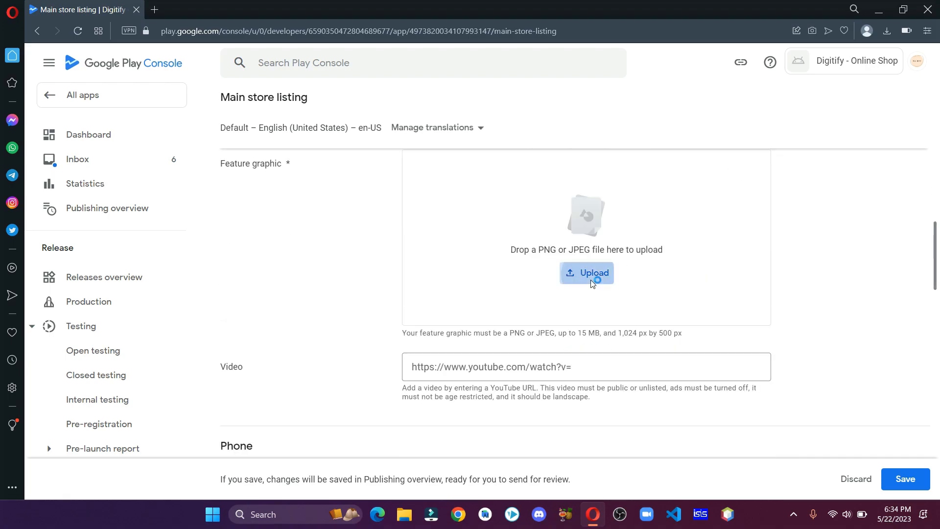
left_click(587, 273)
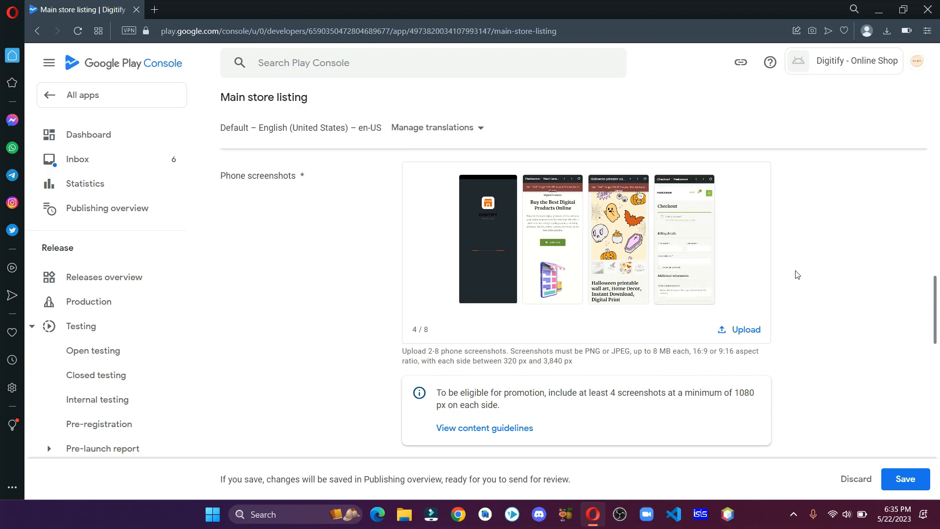
- Save the main store listing and head back to the dashboard
scroll("down", 3)
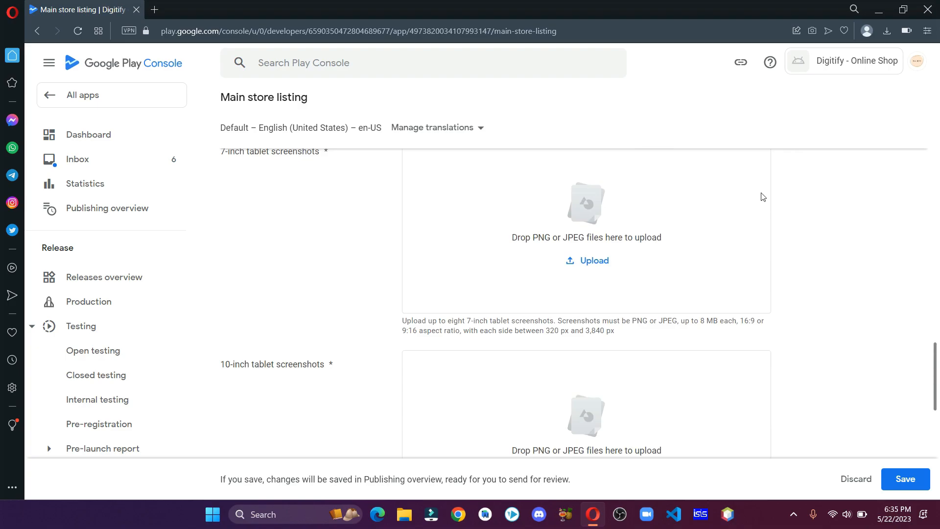
scroll("down", 3)
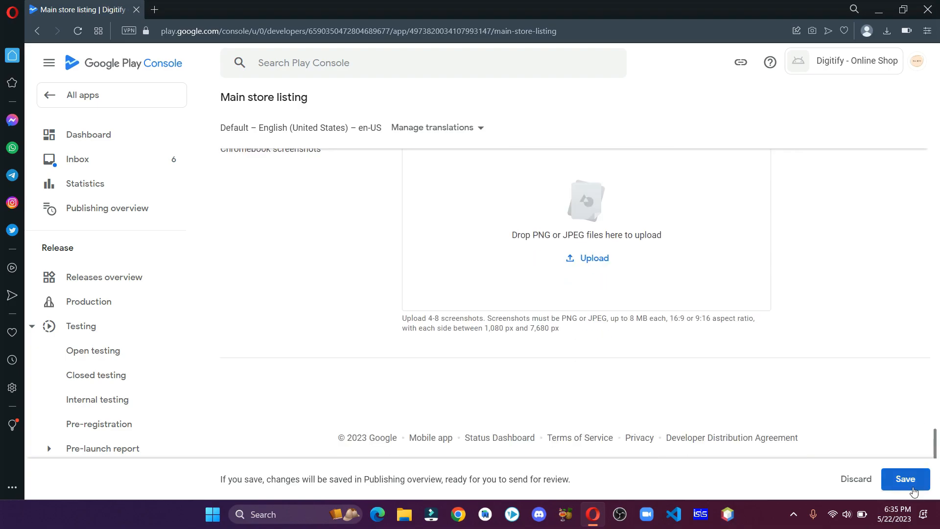
left_click(905, 479)
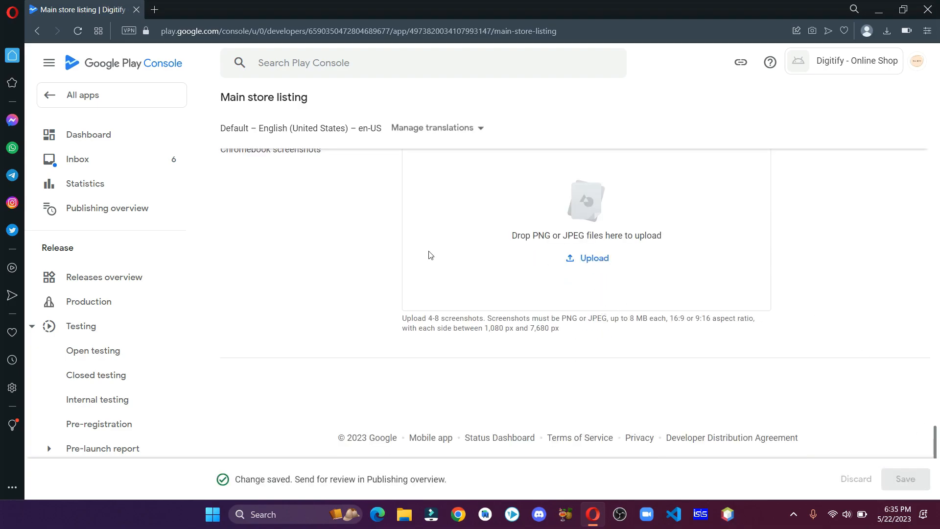
scroll("up", 3)
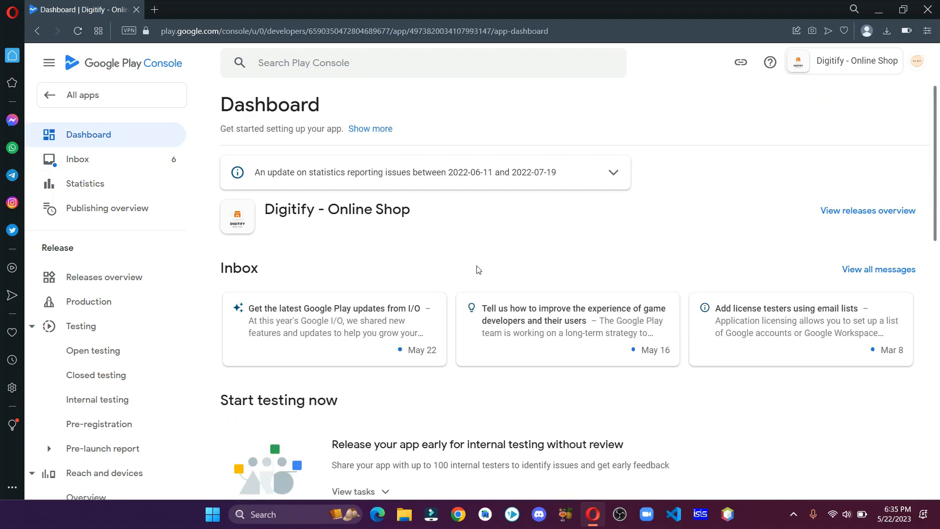
- From the Dashboard's release tasks, go to 'Select countries and regions' for the production track
scroll("down", 3)
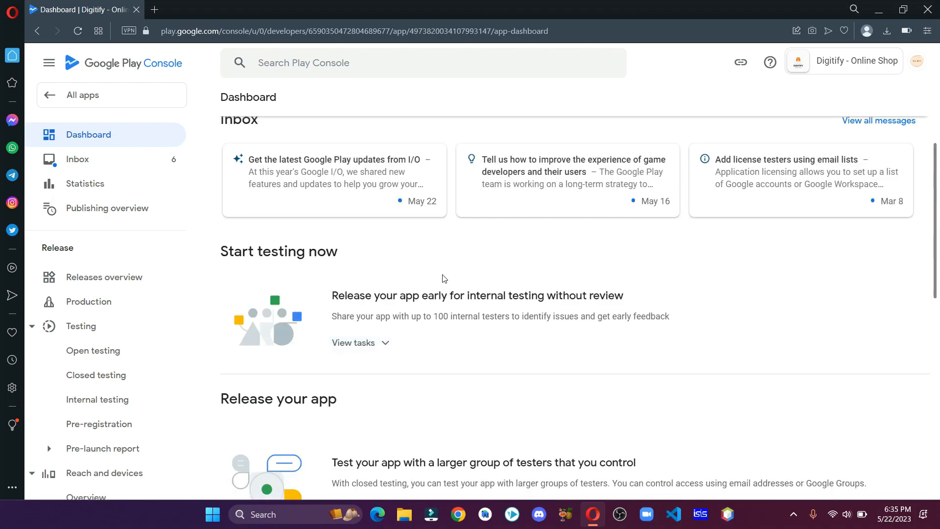
scroll("down", 3)
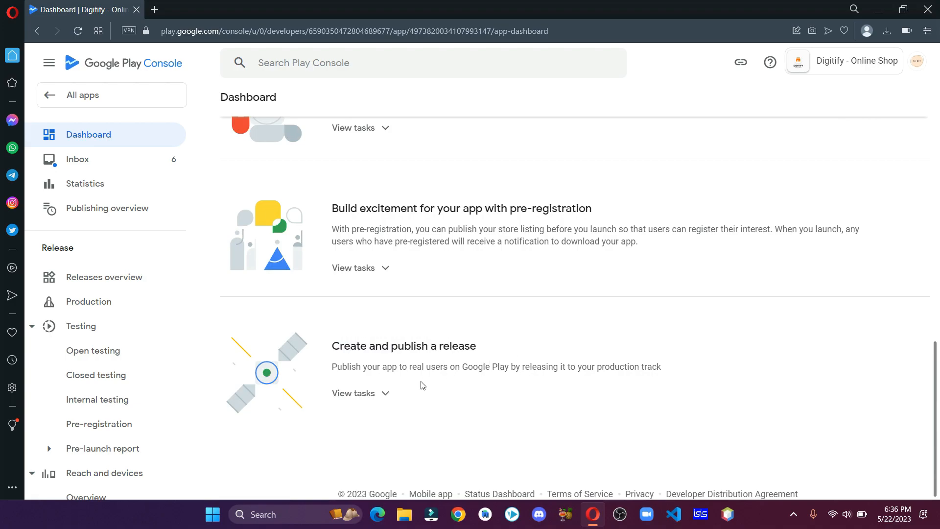
left_click(354, 393)
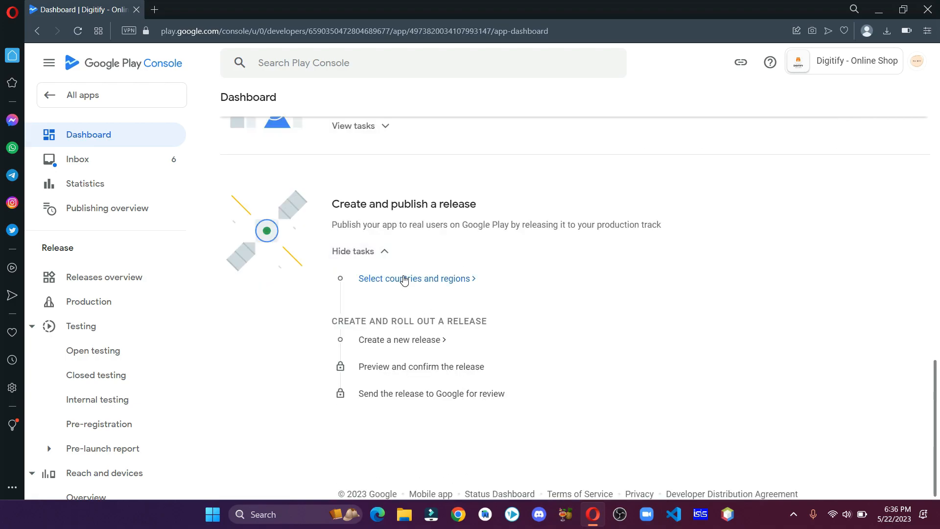
left_click(413, 278)
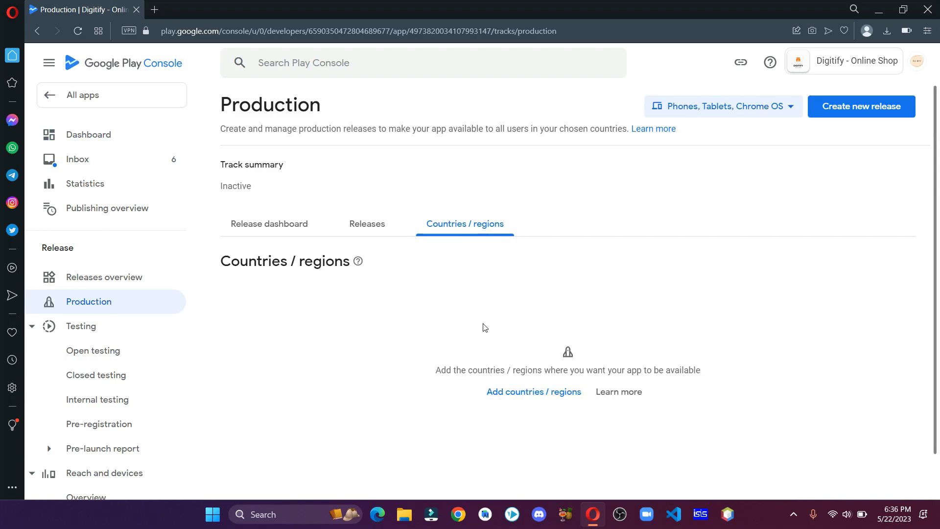
left_click(534, 392)
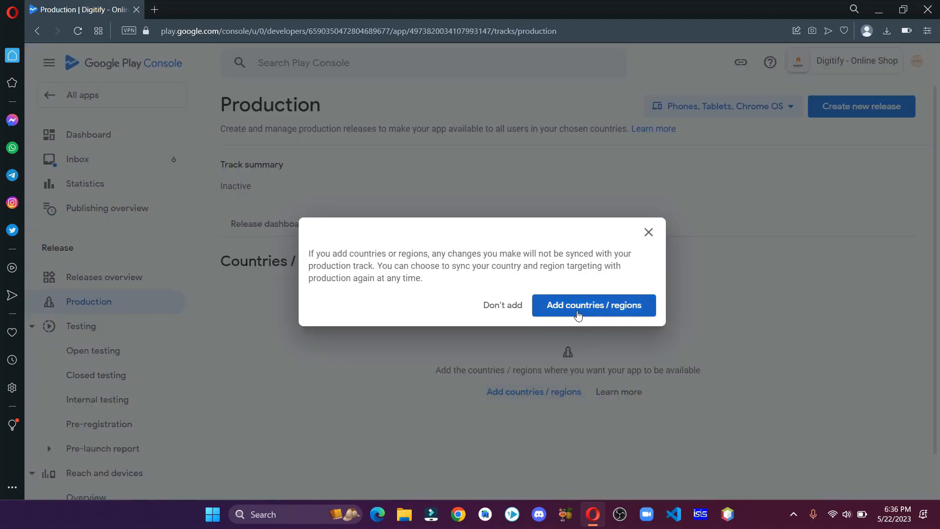
left_click(594, 305)
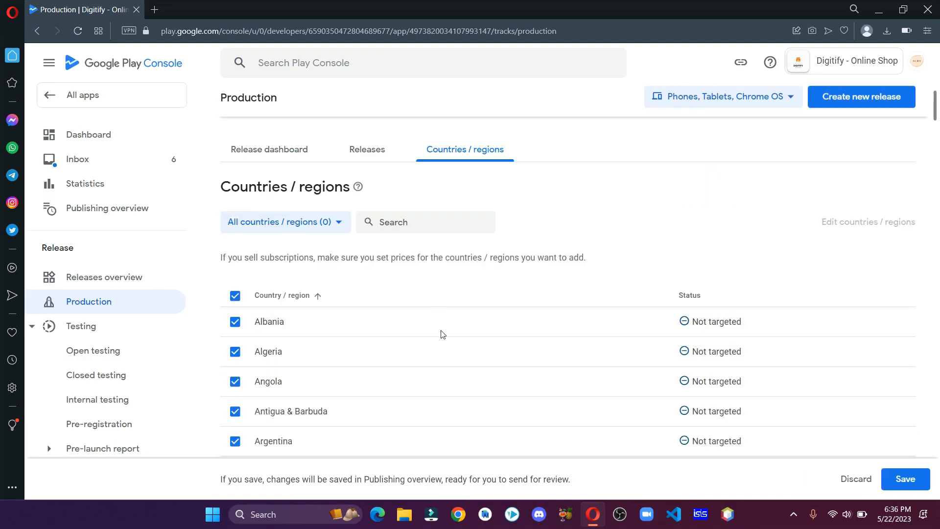
left_click(905, 479)
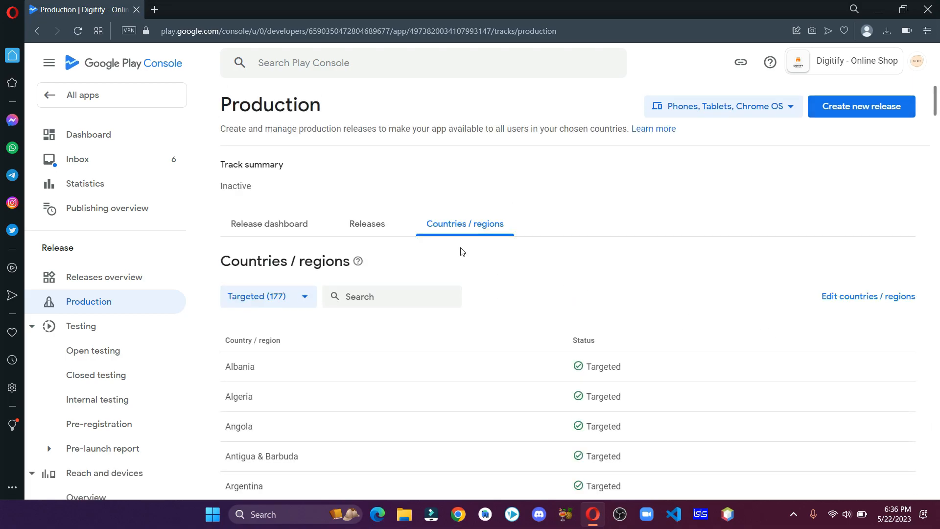
scroll("down", 3)
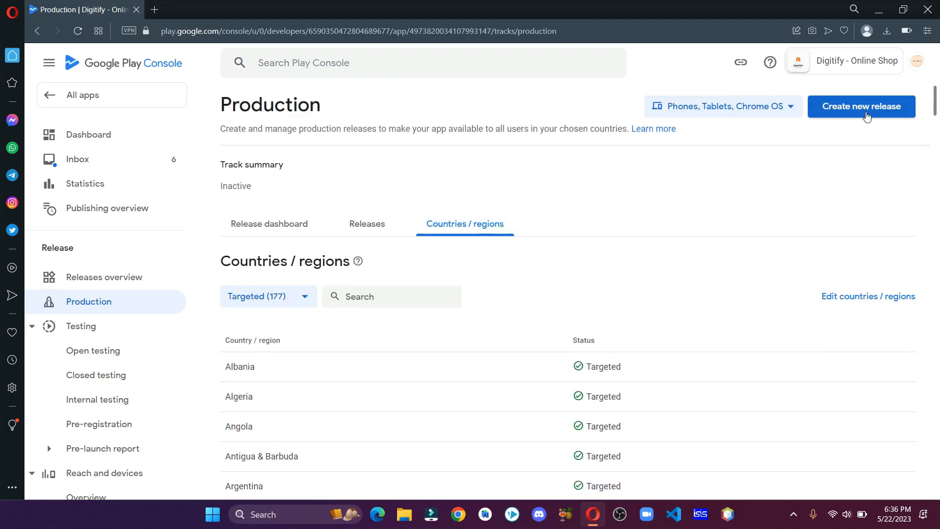
- Create a new production release and upload the app-release.aab bundle
left_click(861, 105)
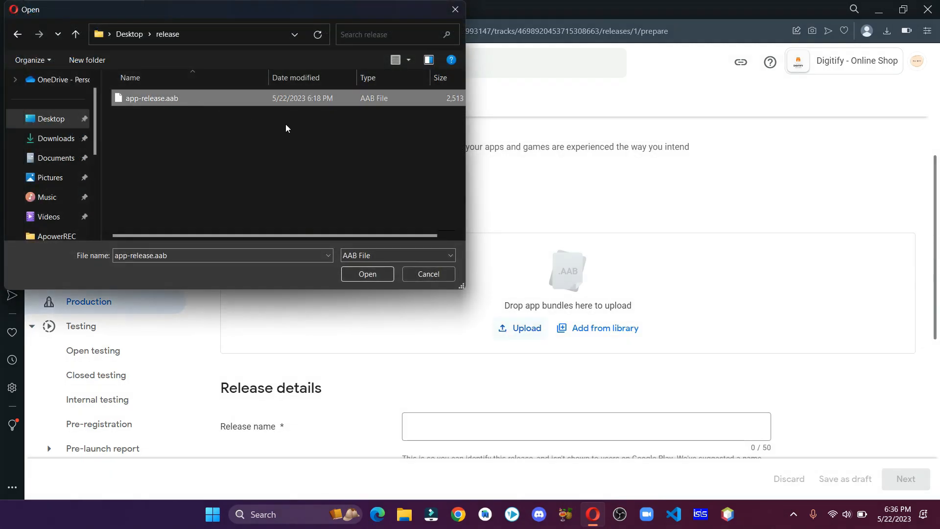
left_click(367, 274)
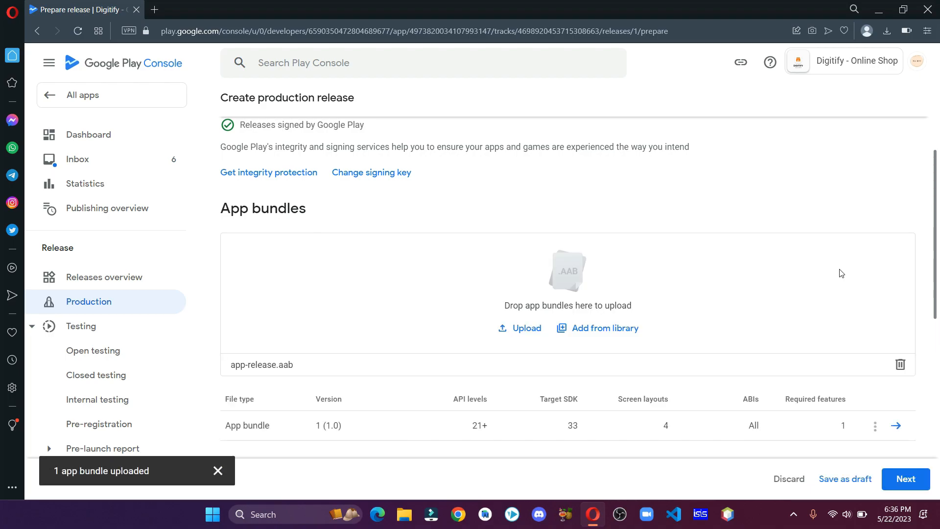
scroll("down", 3)
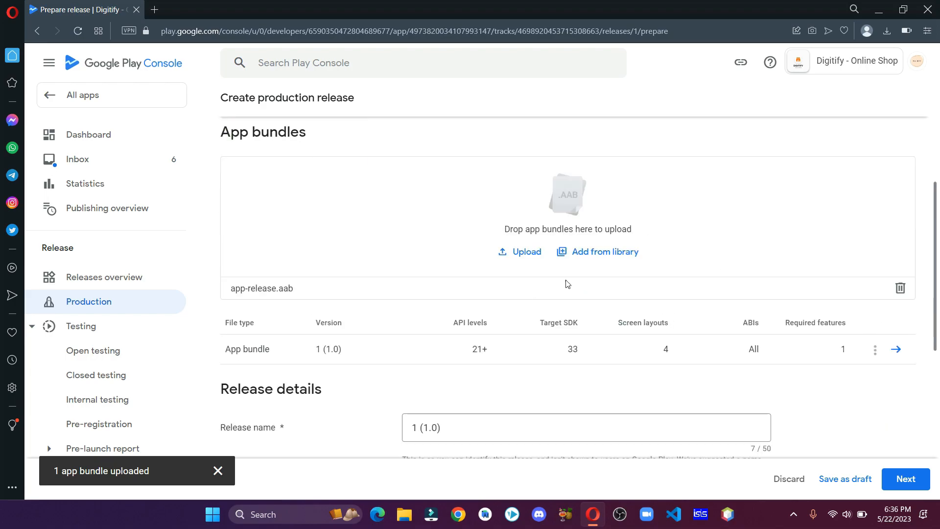
scroll("down", 3)
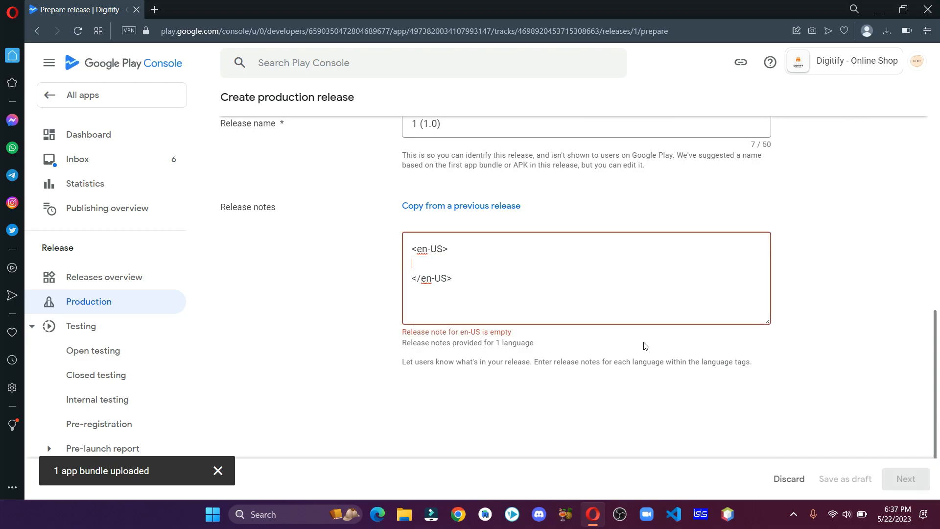
- Enter the release note 'minor bugs fixed!' and continue to preview and confirm
type("minor bugs fixed")
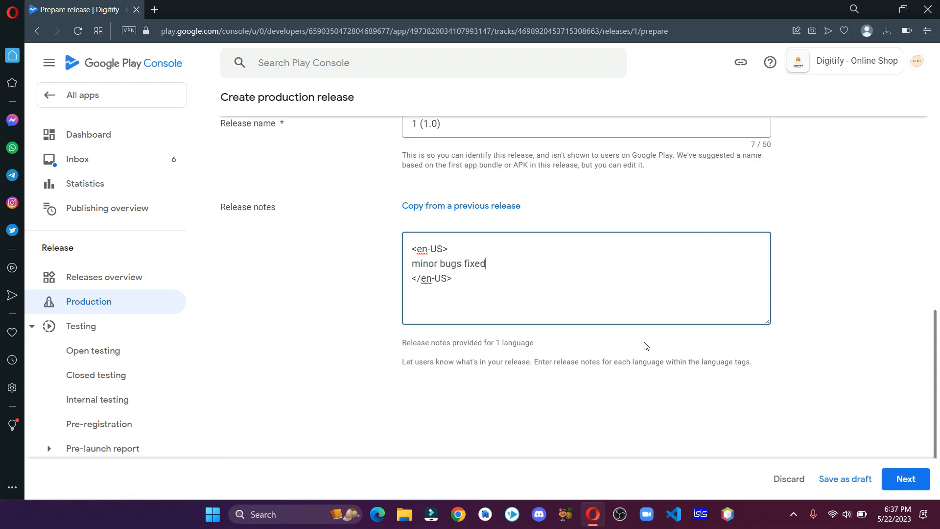
type("!")
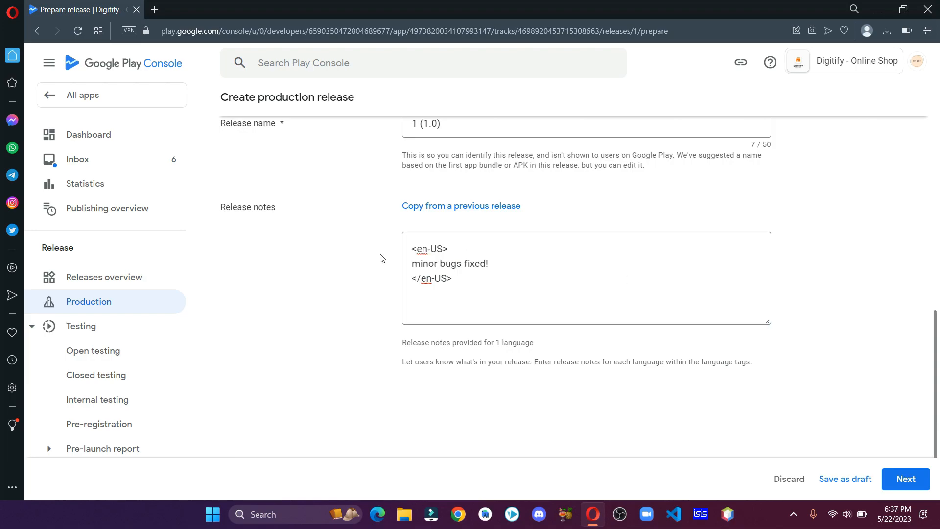
scroll("down", 3)
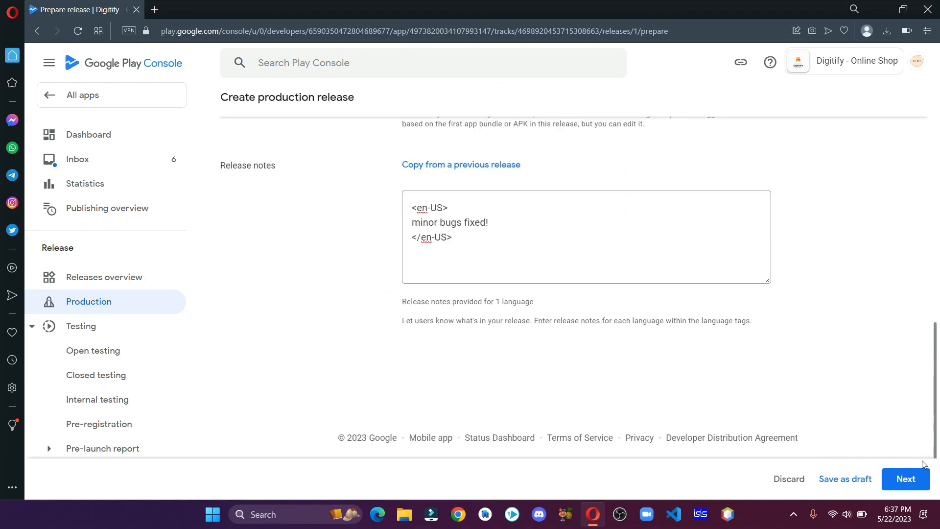
left_click(905, 479)
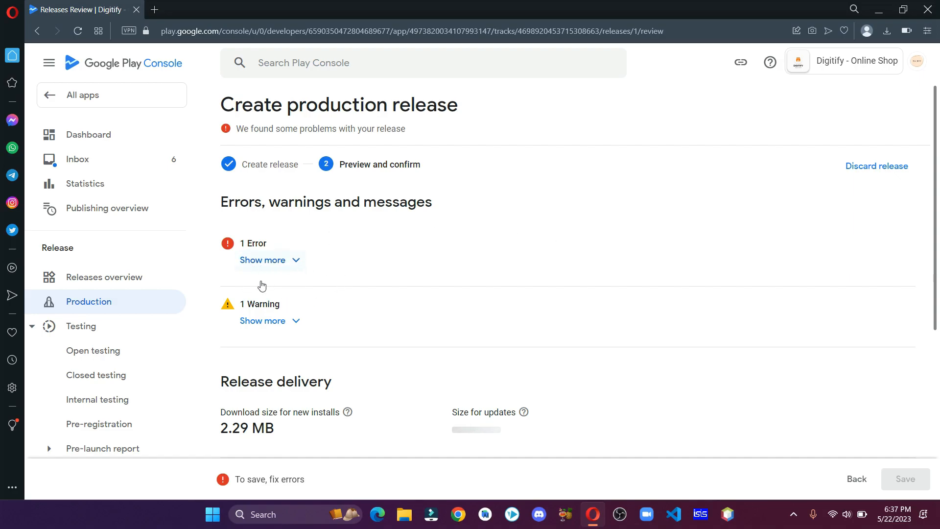
- Expand the release's advertising ID error and go to Complete declaration
left_click(263, 259)
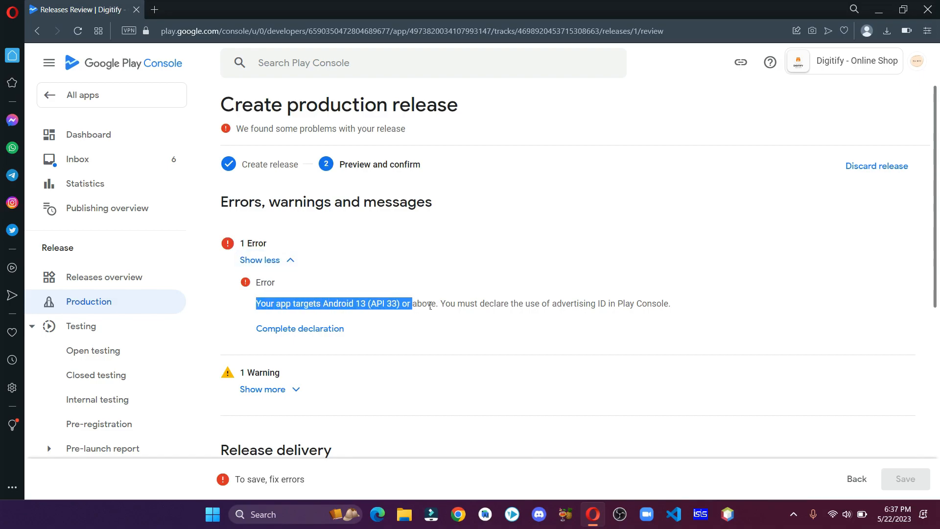
left_click(634, 292)
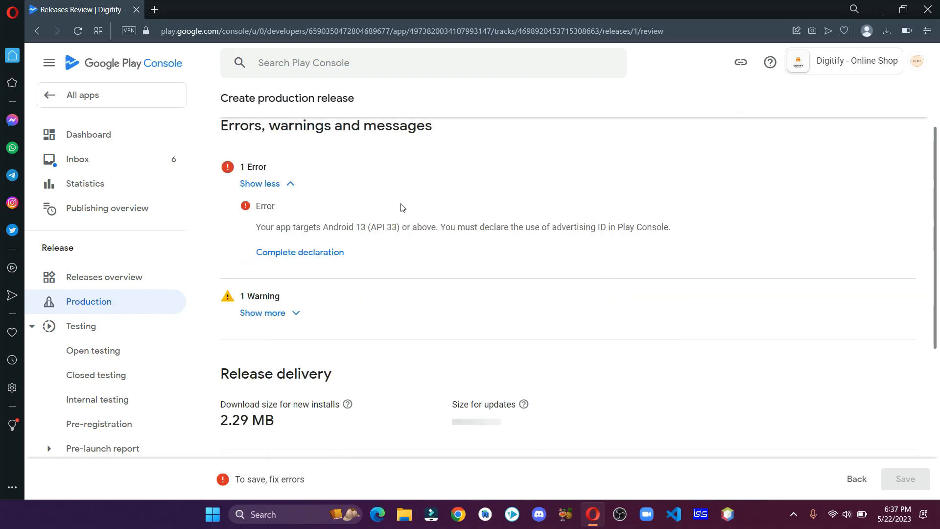
left_click(300, 252)
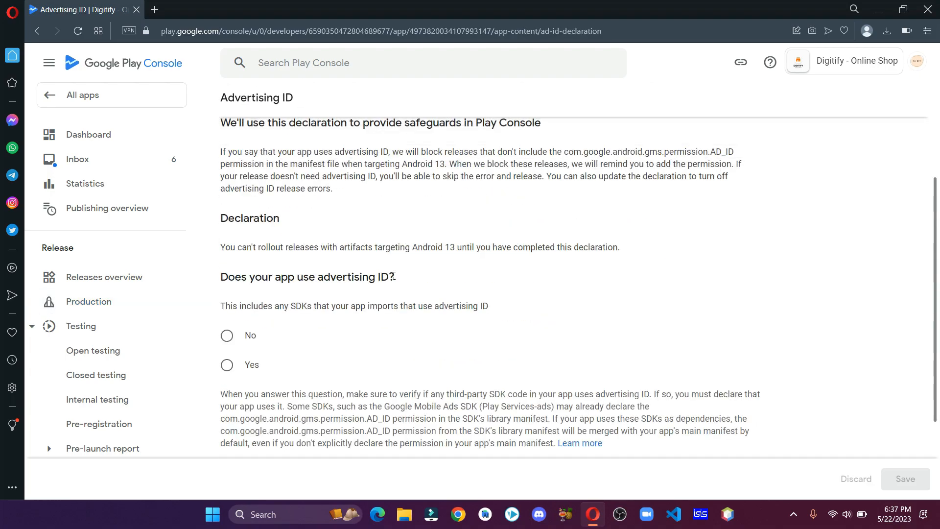
- Answer No to 'Does your app use advertising ID?' and save the declaration
scroll("down", 3)
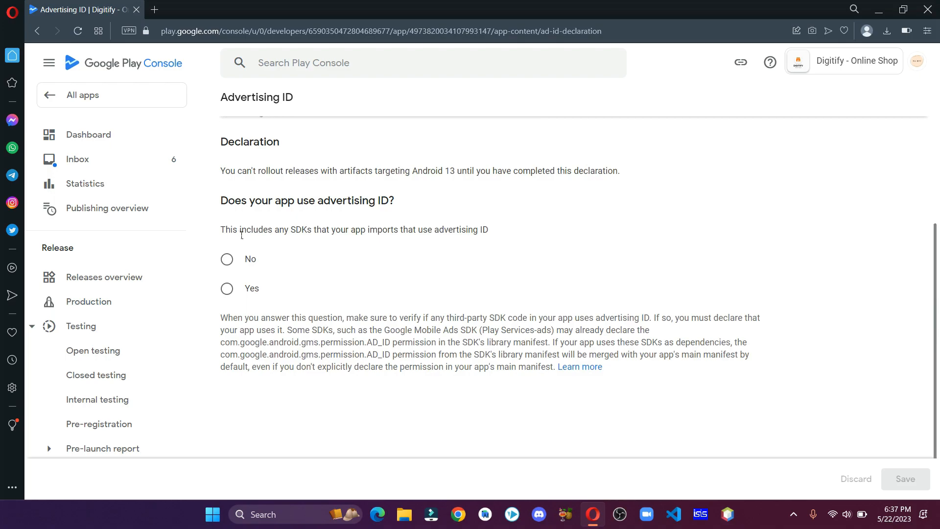
left_click_drag(246, 230, 488, 229)
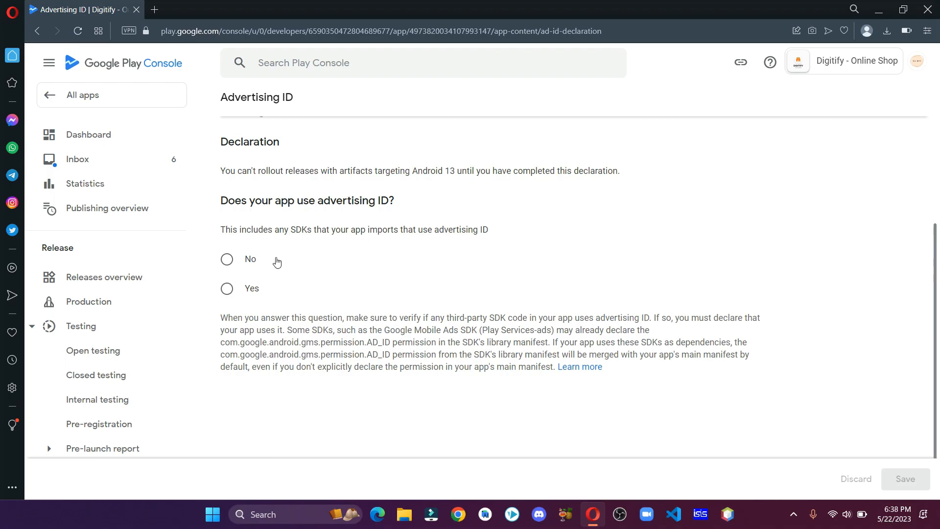
left_click(226, 258)
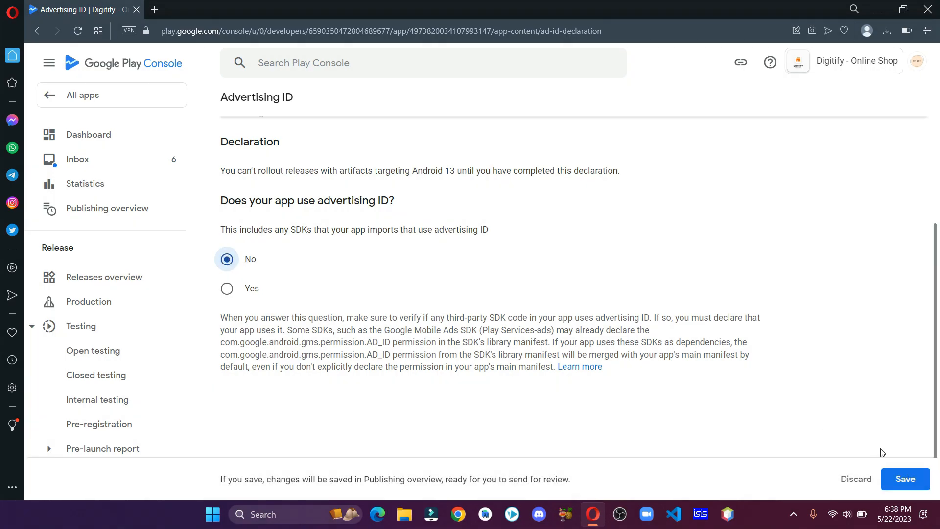
left_click(905, 479)
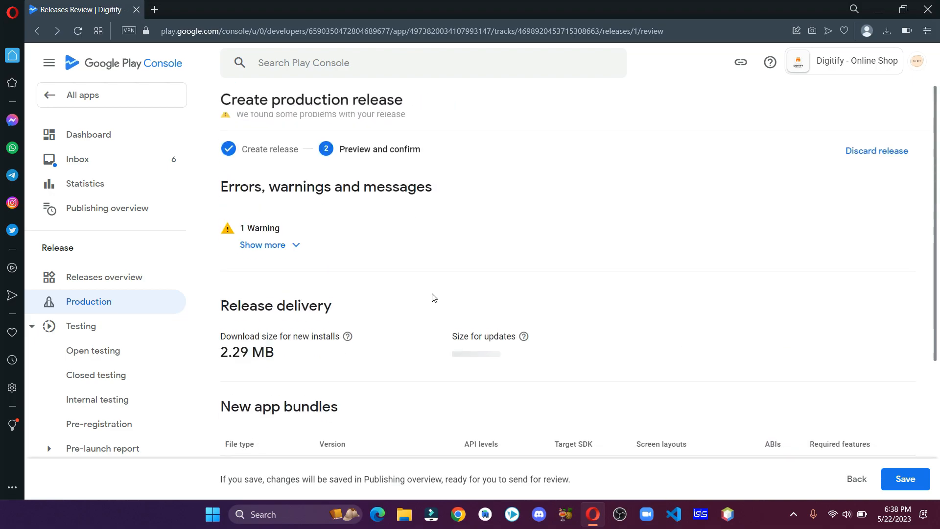
- Save production release 1 (1.0) from the Preview and confirm page
scroll("down", 3)
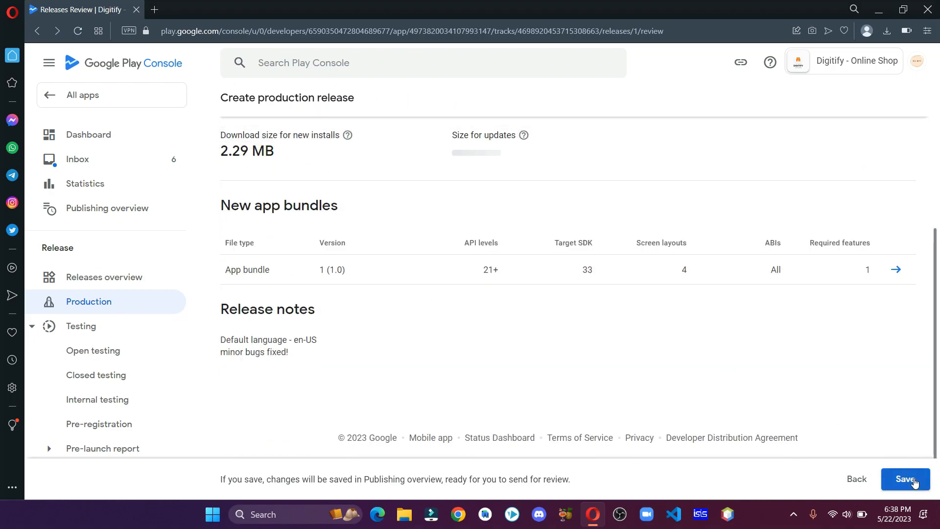
left_click(904, 479)
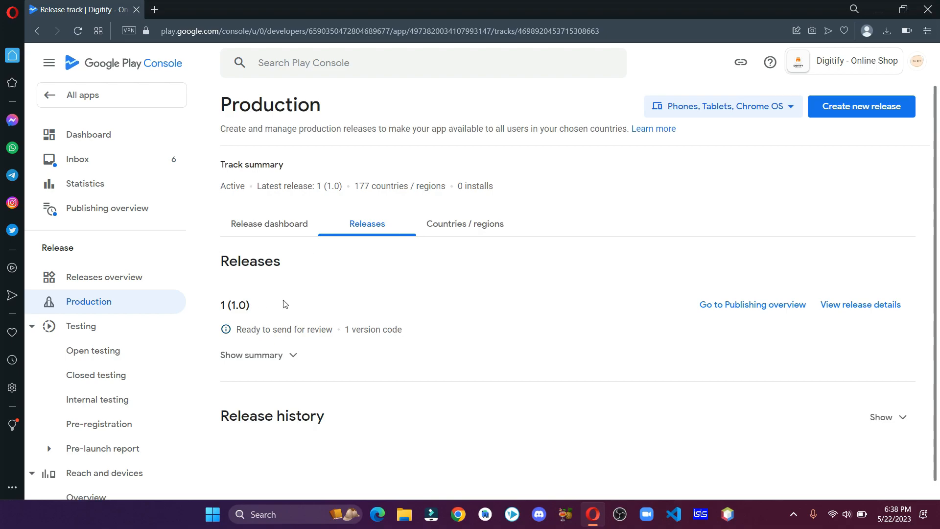
scroll("down", 3)
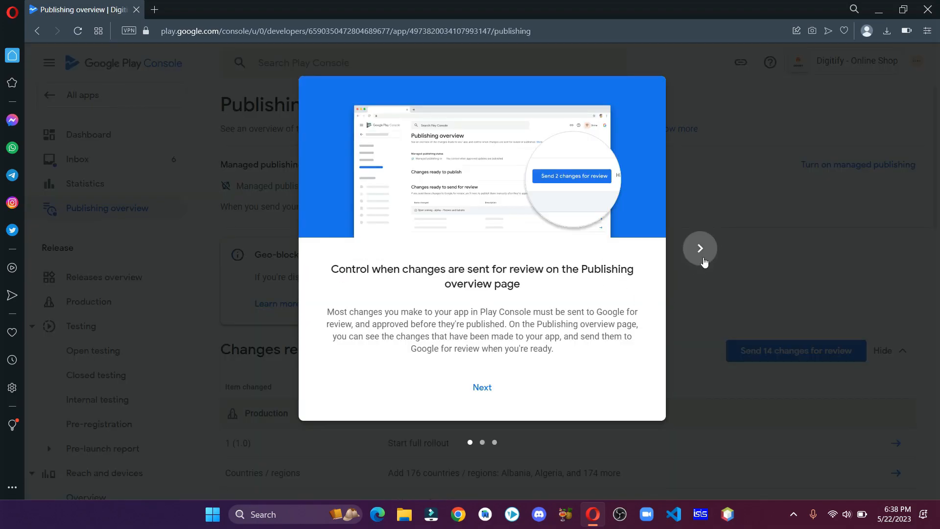
- Step through the Publishing overview introduction slides
left_click(699, 248)
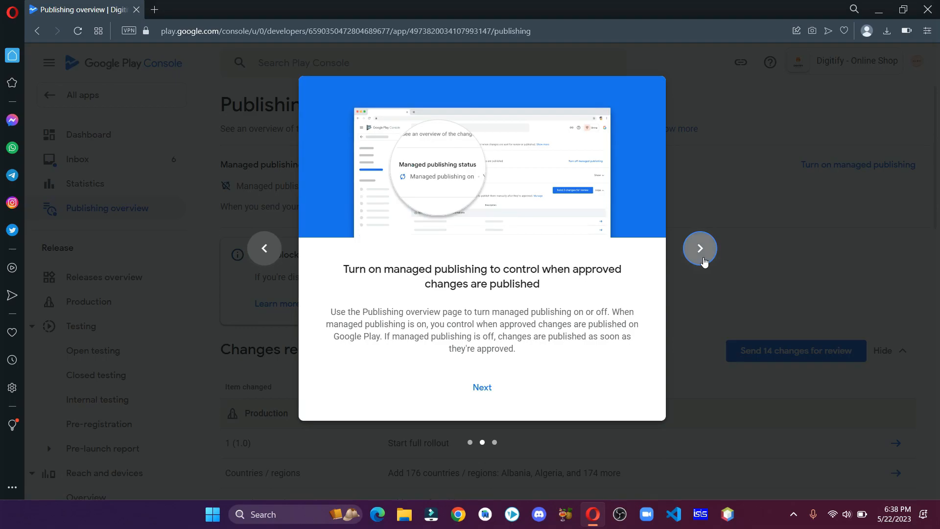
left_click(700, 248)
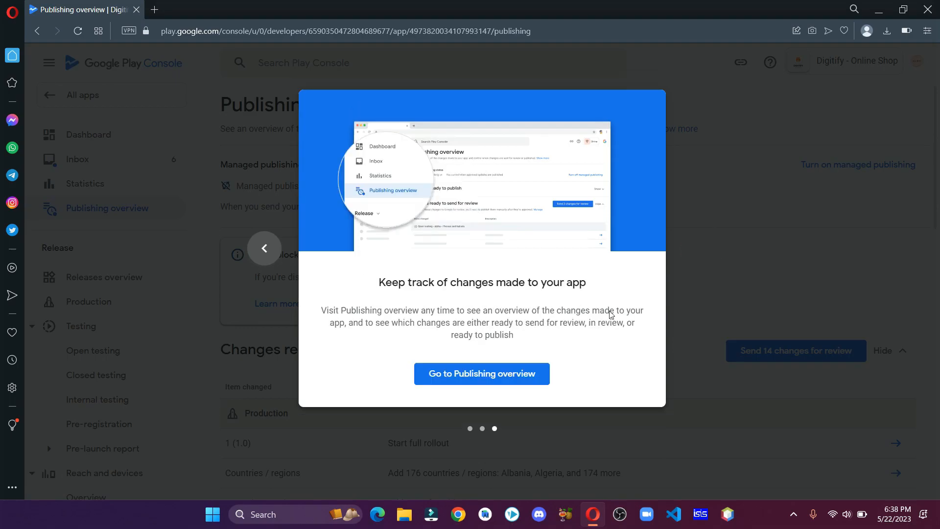
left_click(482, 374)
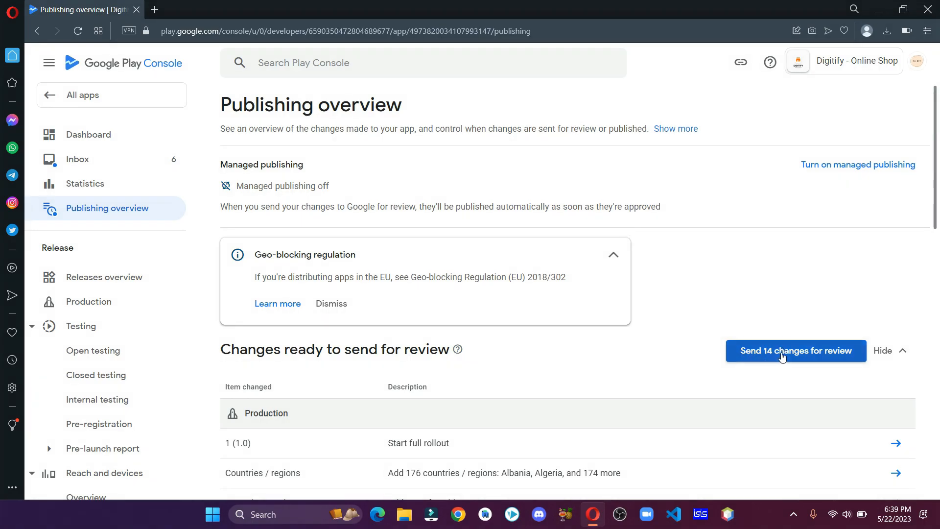
- Send the 14 pending changes to Google for review and return to the Dashboard
left_click(796, 351)
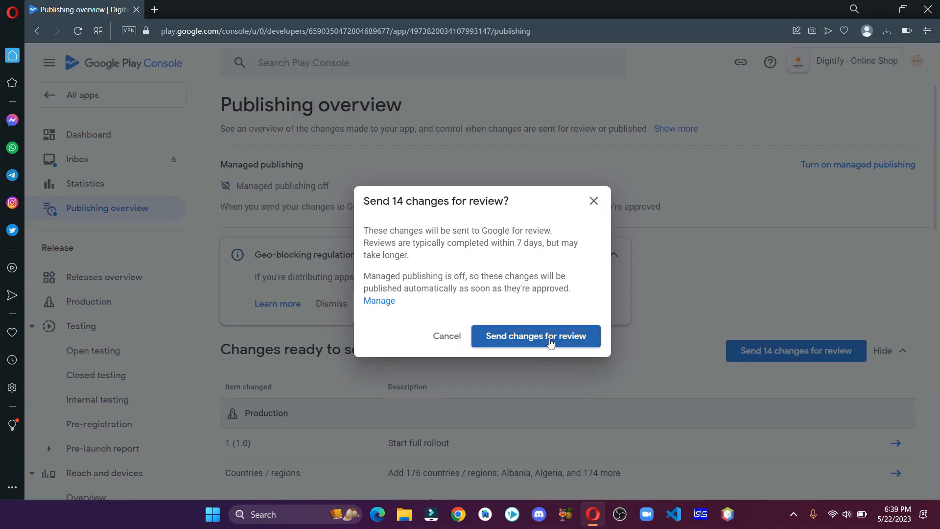
left_click(536, 336)
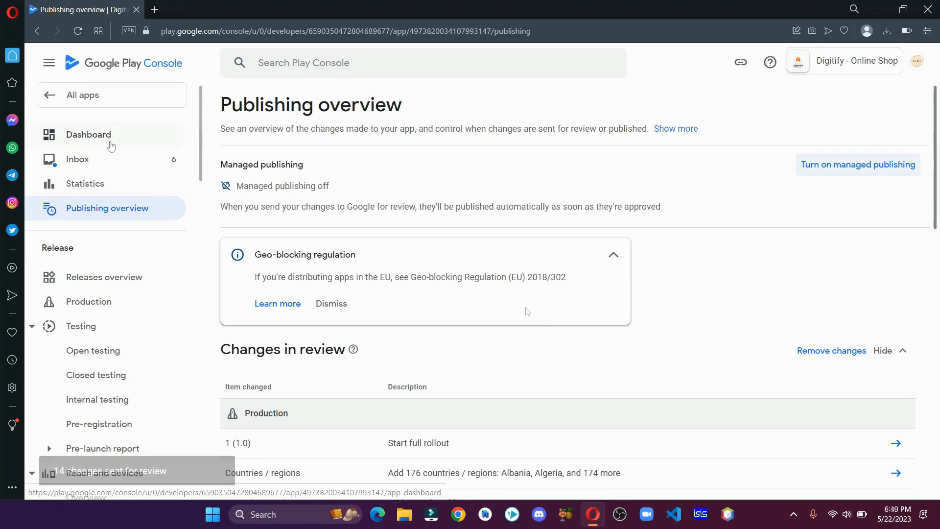
left_click(88, 135)
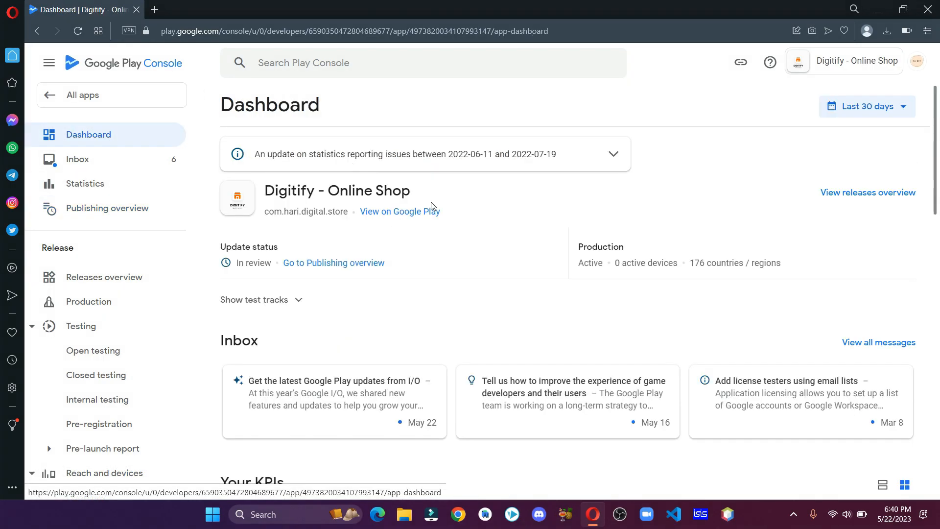
mouse_move(226, 227)
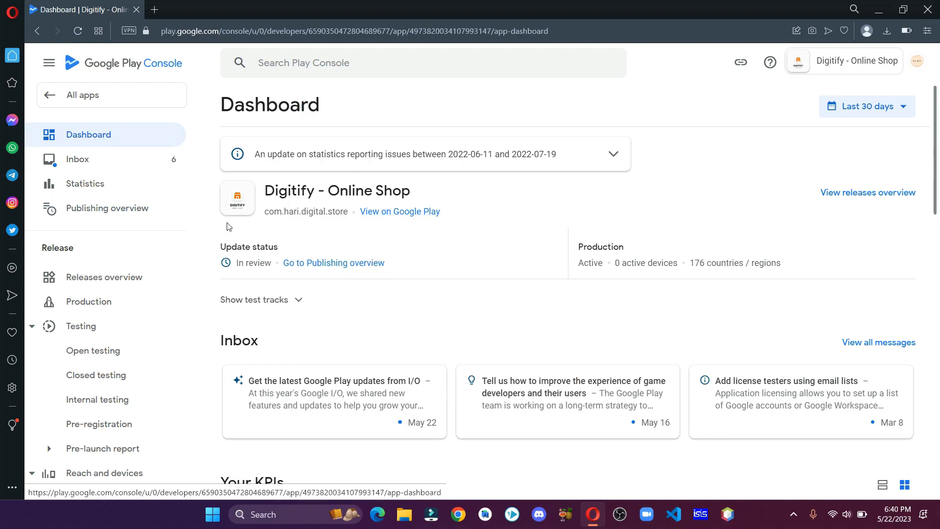
- View the Digitify dashboard showing update status 'In review'
double_click(247, 263)
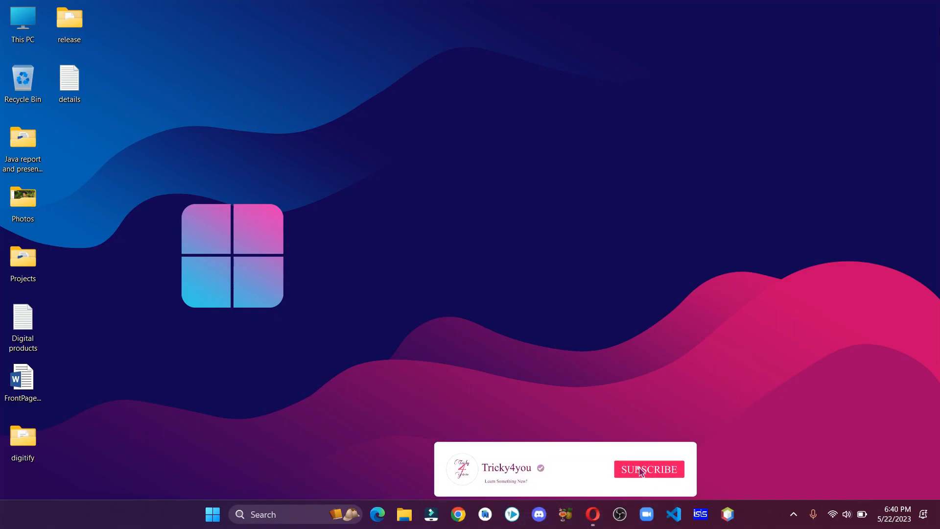
- Put the Opera browser away, leaving the Windows desktop showing
left_click(648, 470)
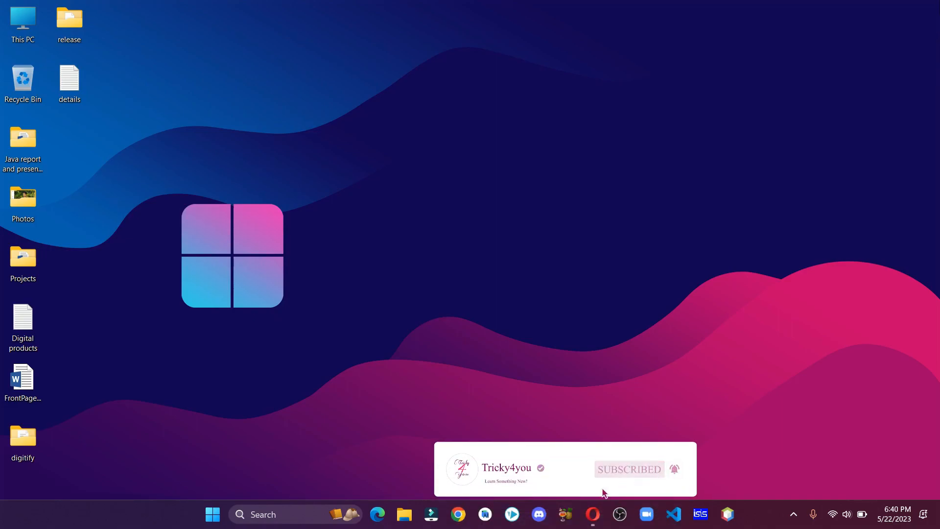